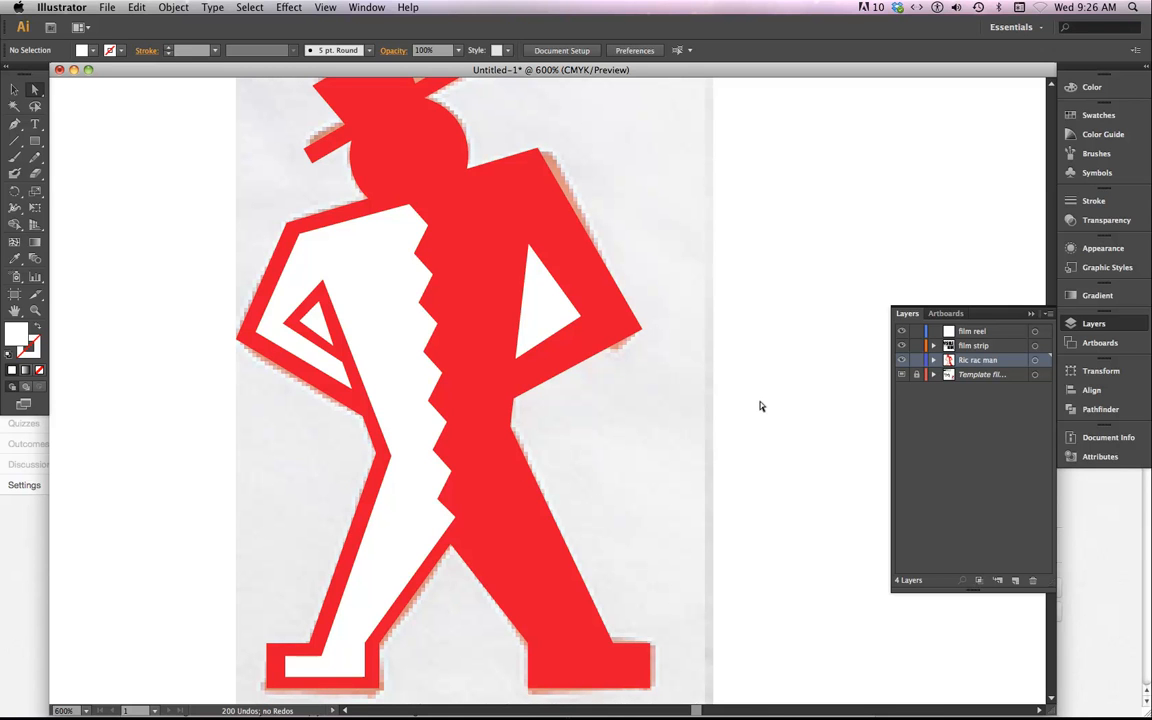
{"action": "mouse_move", "coordinate": [707, 418]}
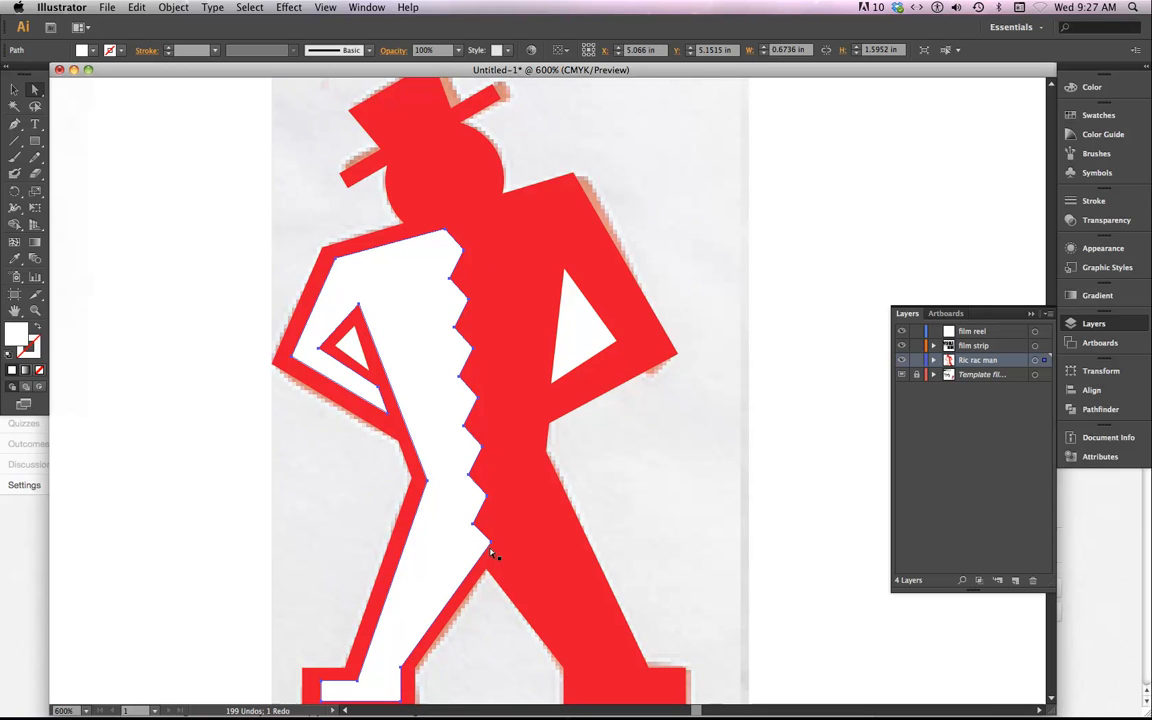
{"action": "mouse_move", "coordinate": [343, 262]}
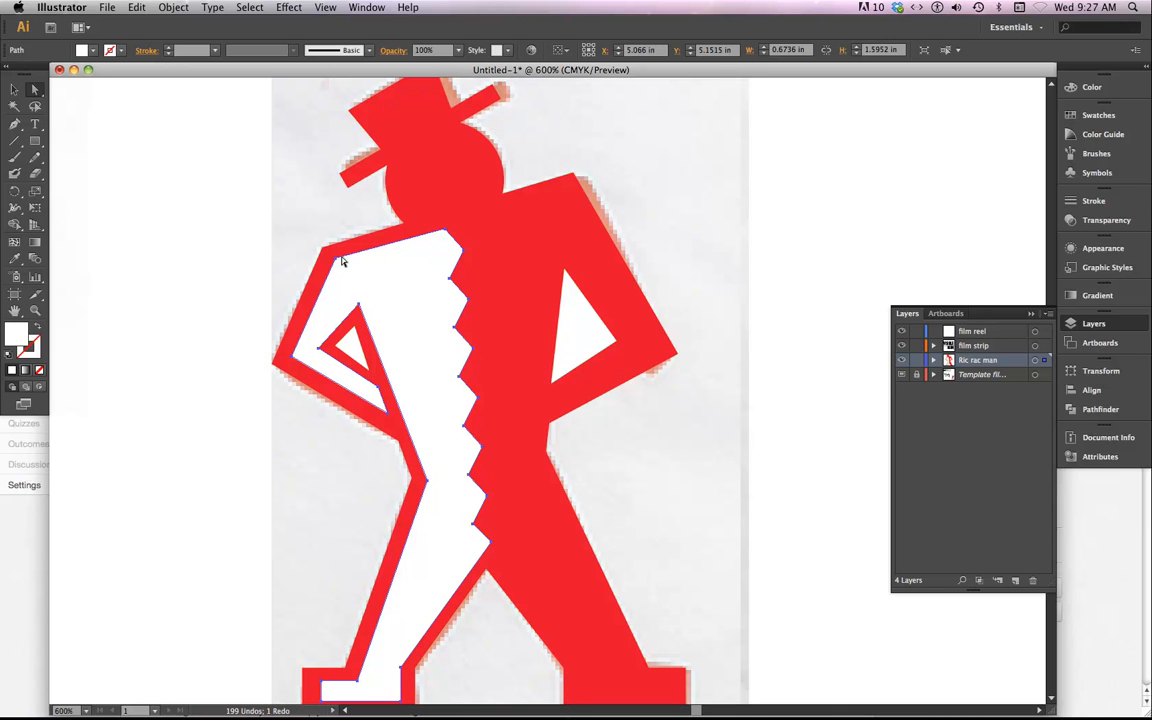
{"action": "mouse_move", "coordinate": [449, 253]}
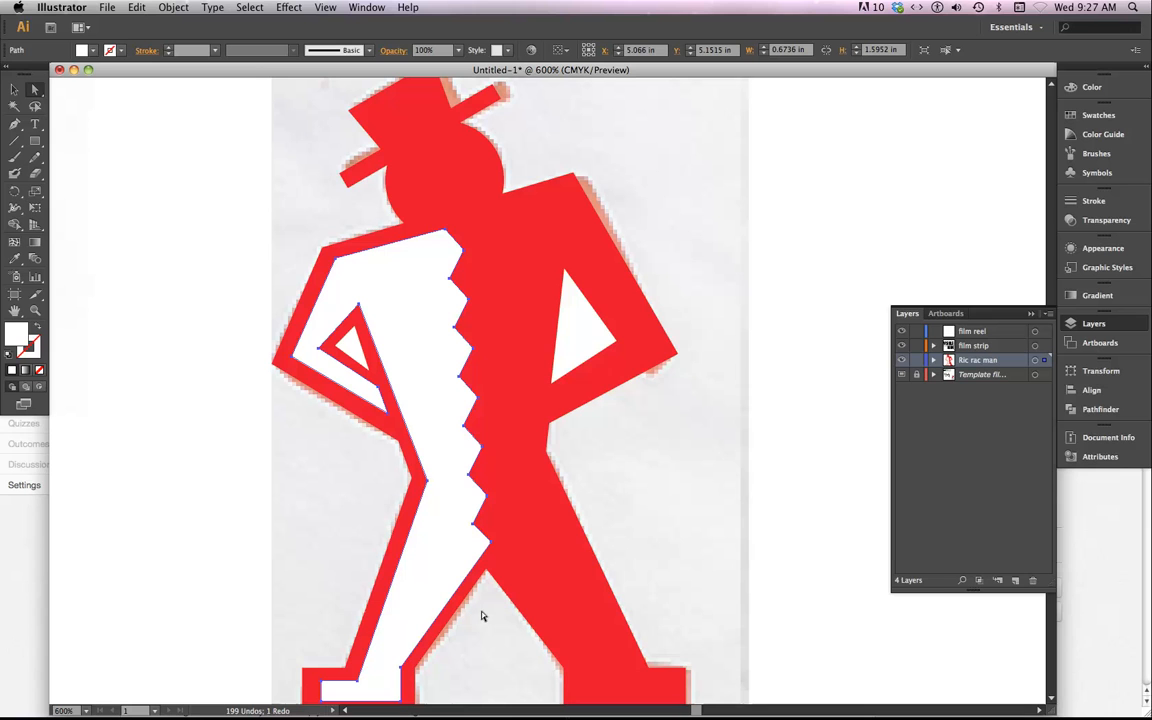
{"action": "mouse_move", "coordinate": [452, 242]}
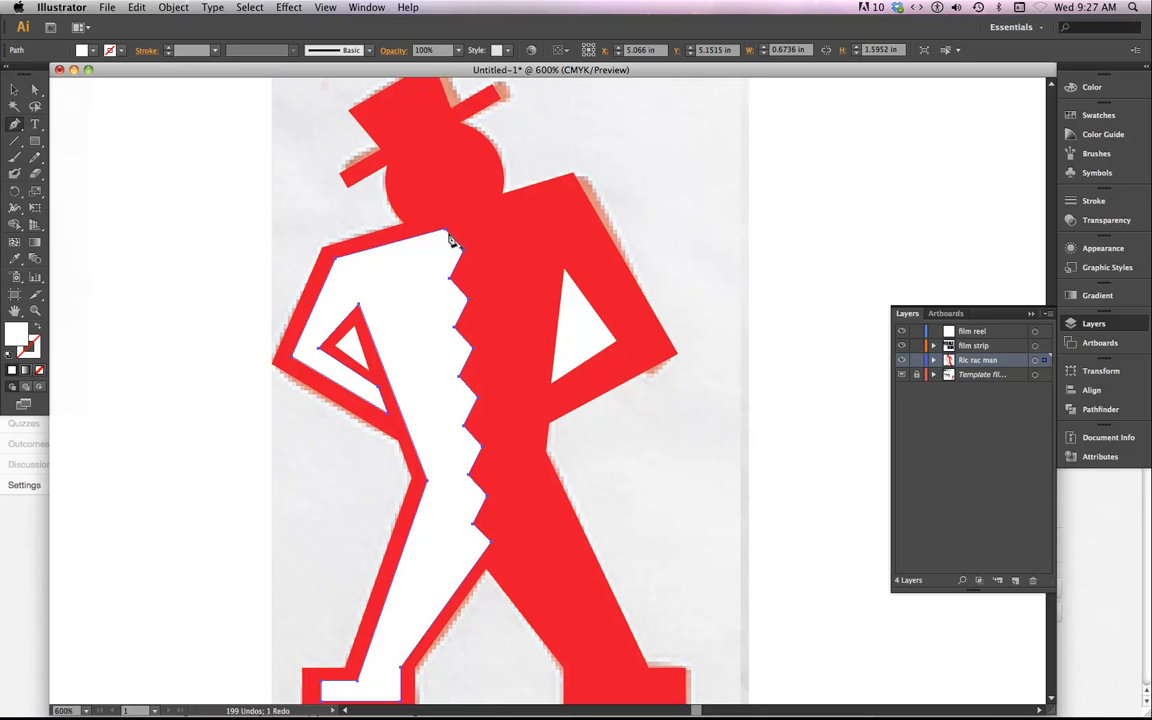
{"action": "mouse_move", "coordinate": [368, 268]}
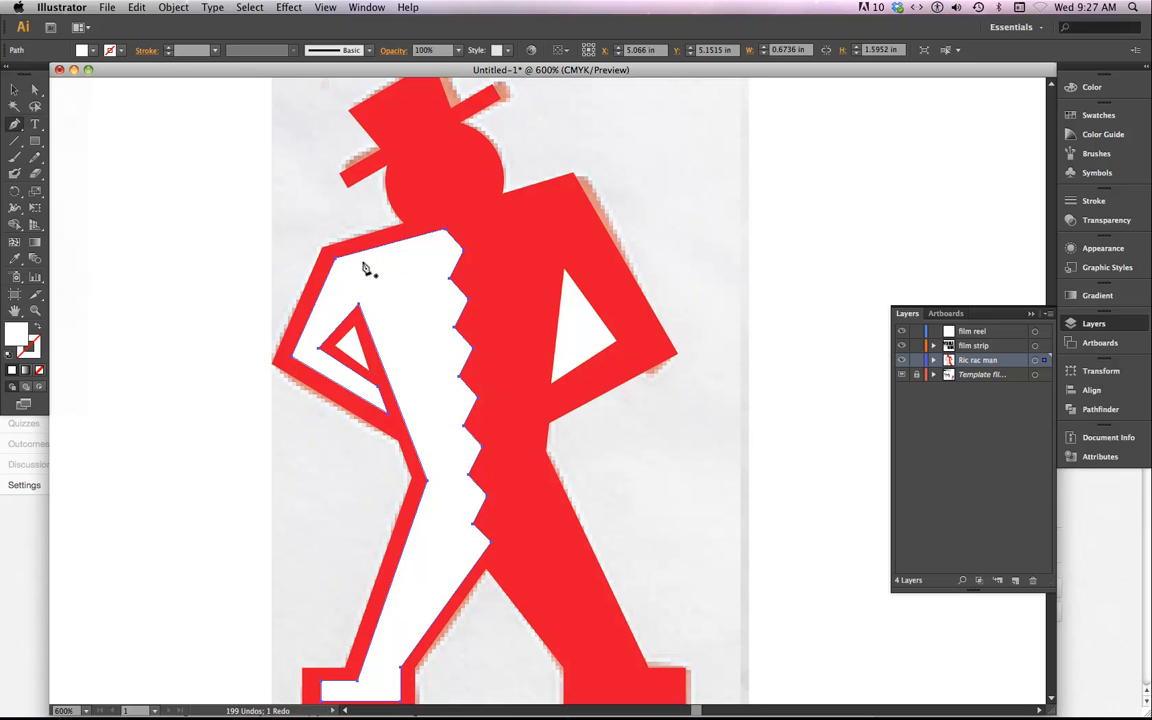
{"action": "mouse_move", "coordinate": [340, 328]}
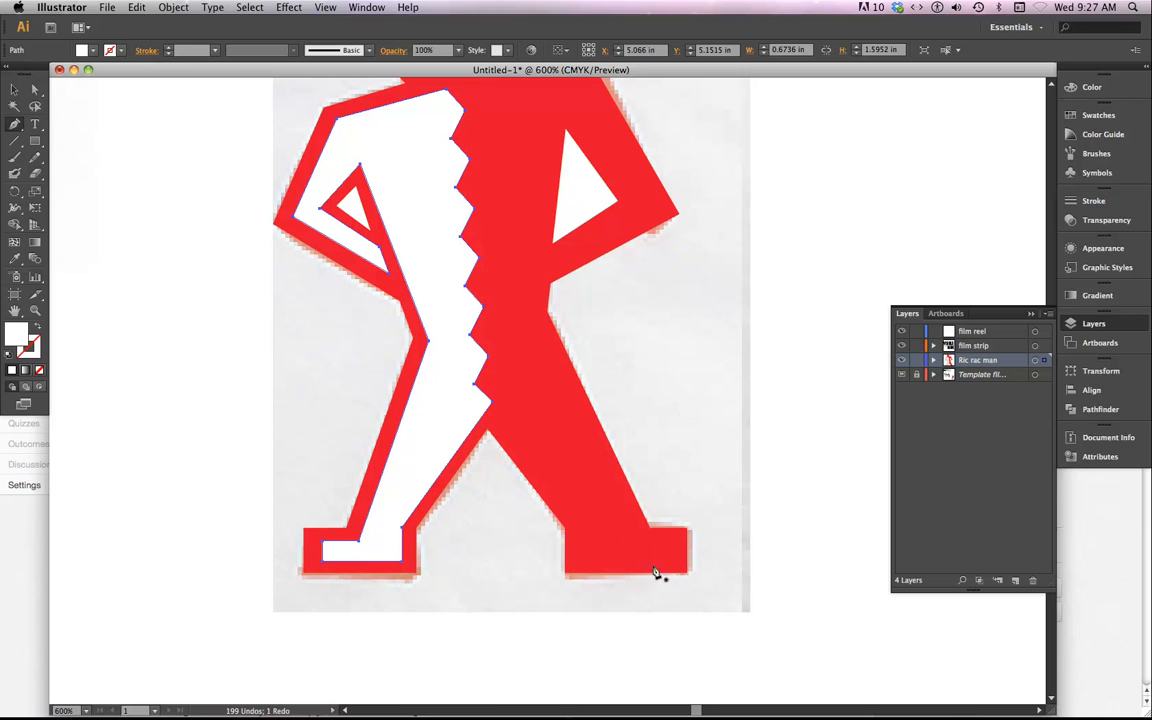
{"action": "mouse_move", "coordinate": [465, 559]}
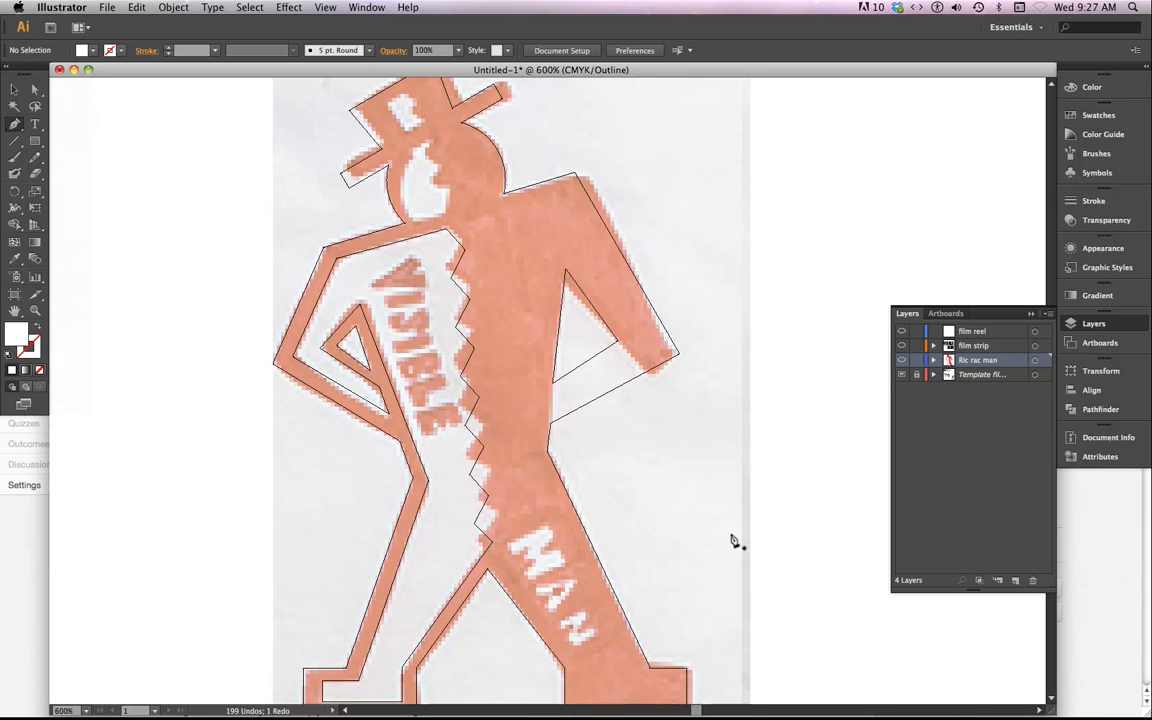
{"action": "mouse_move", "coordinate": [458, 288]}
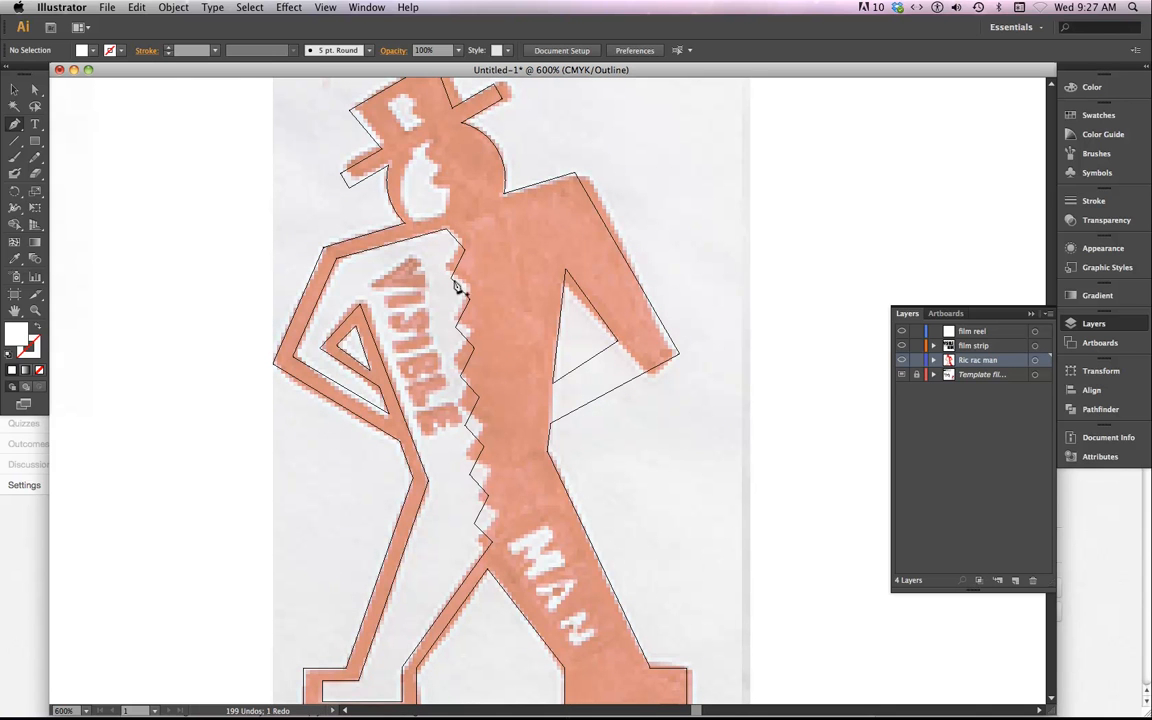
{"action": "mouse_move", "coordinate": [450, 210]}
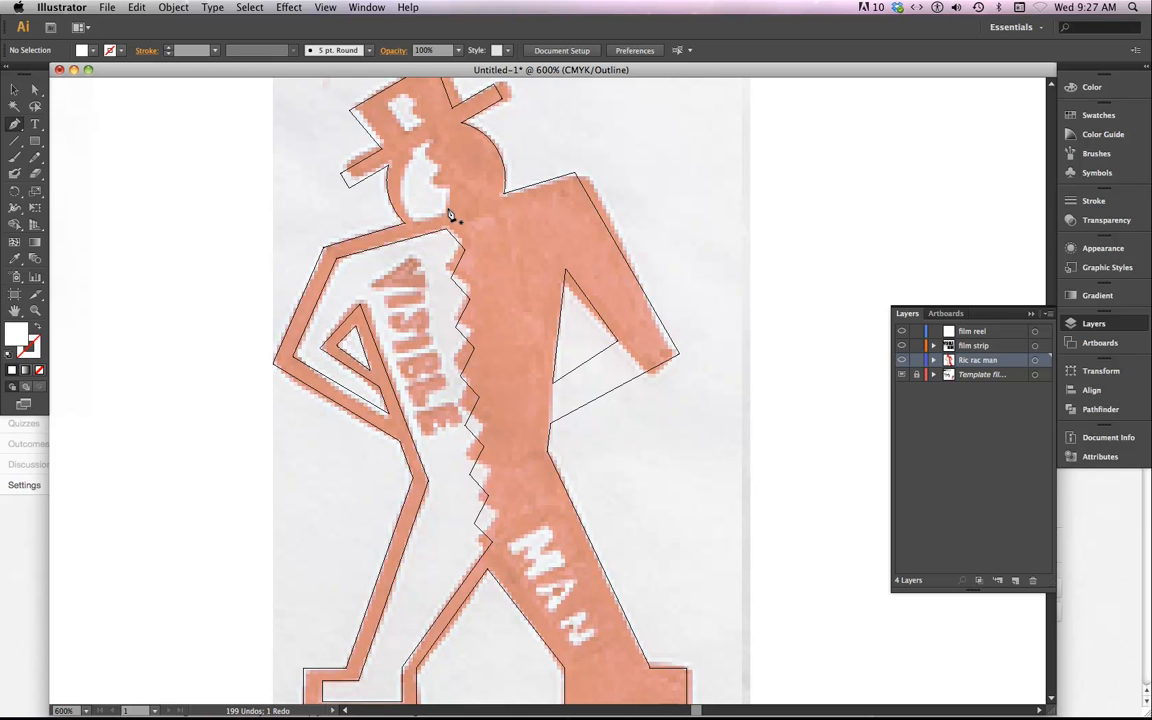
{"action": "mouse_move", "coordinate": [452, 230]}
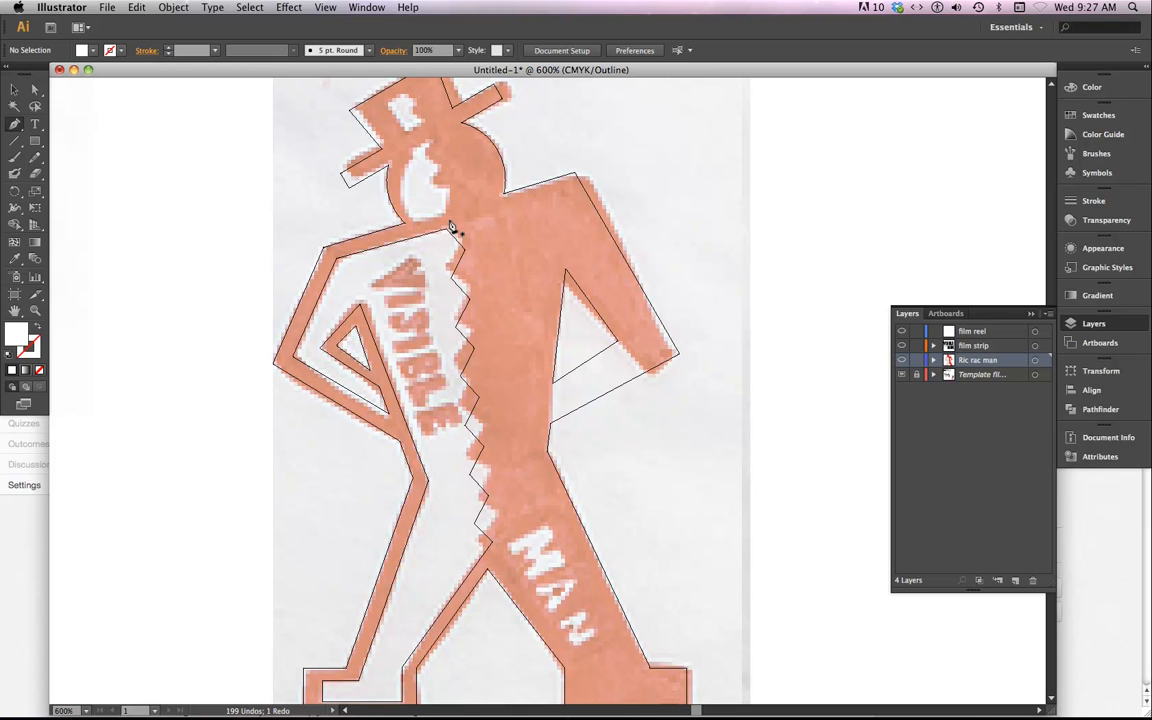
{"action": "mouse_move", "coordinate": [438, 188]}
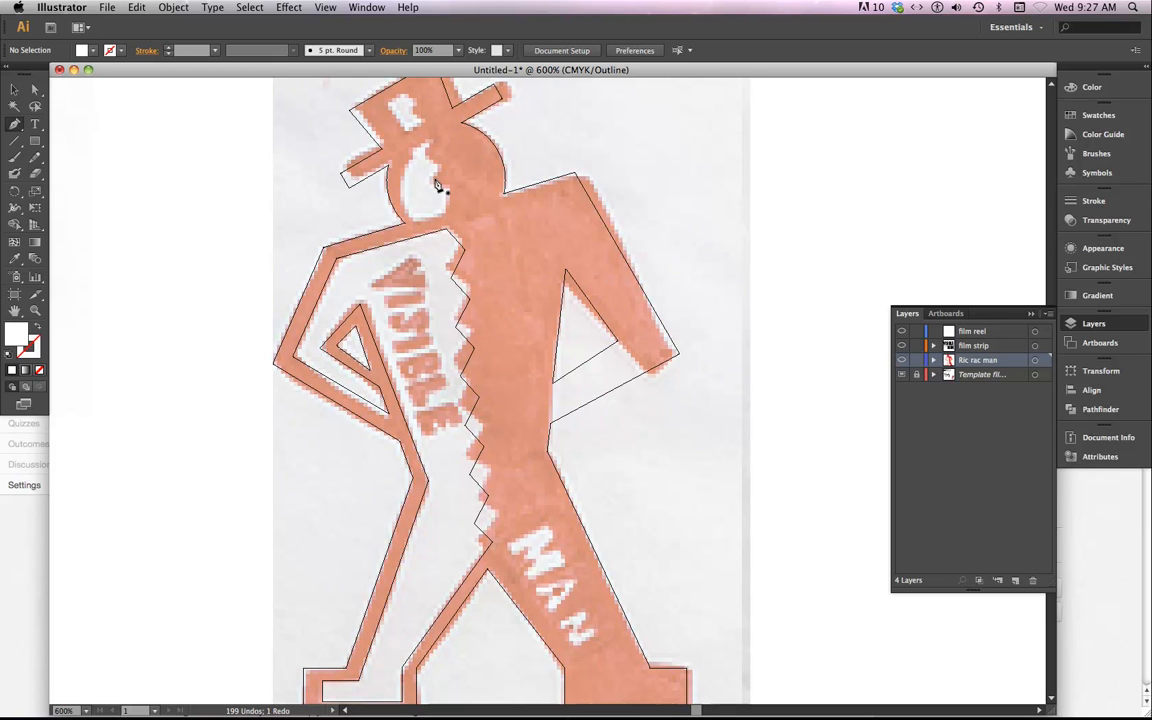
{"action": "mouse_move", "coordinate": [437, 148]}
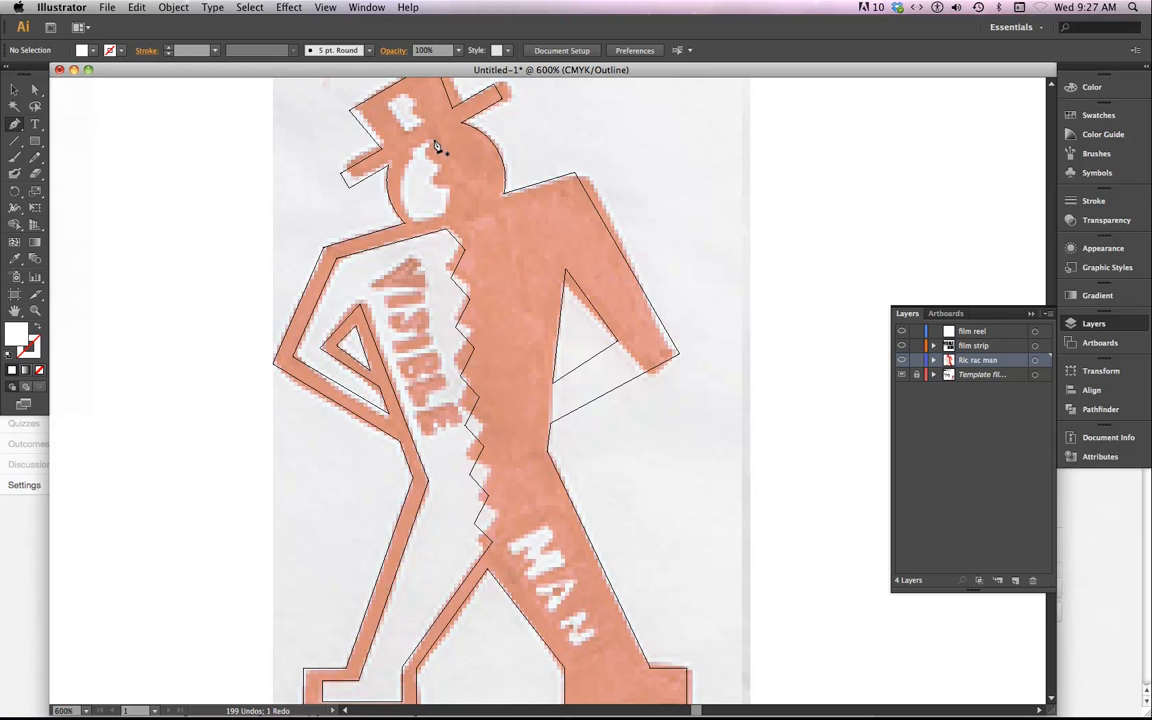
{"action": "mouse_move", "coordinate": [458, 300]}
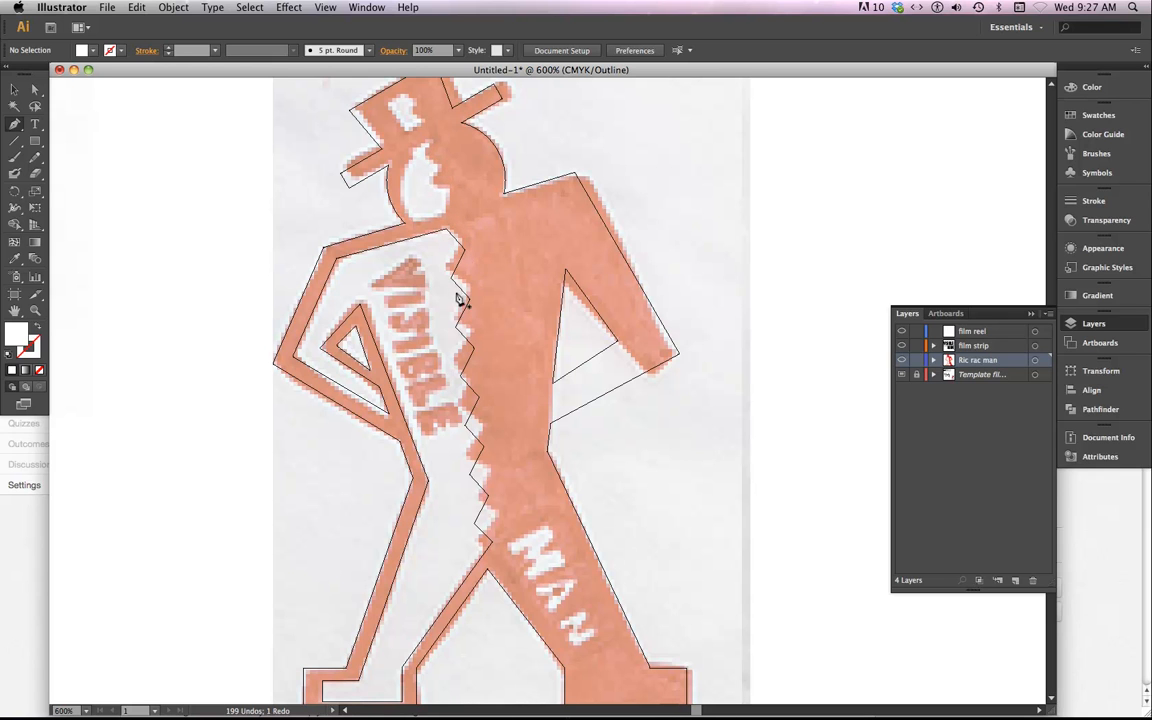
{"action": "mouse_move", "coordinate": [450, 182]}
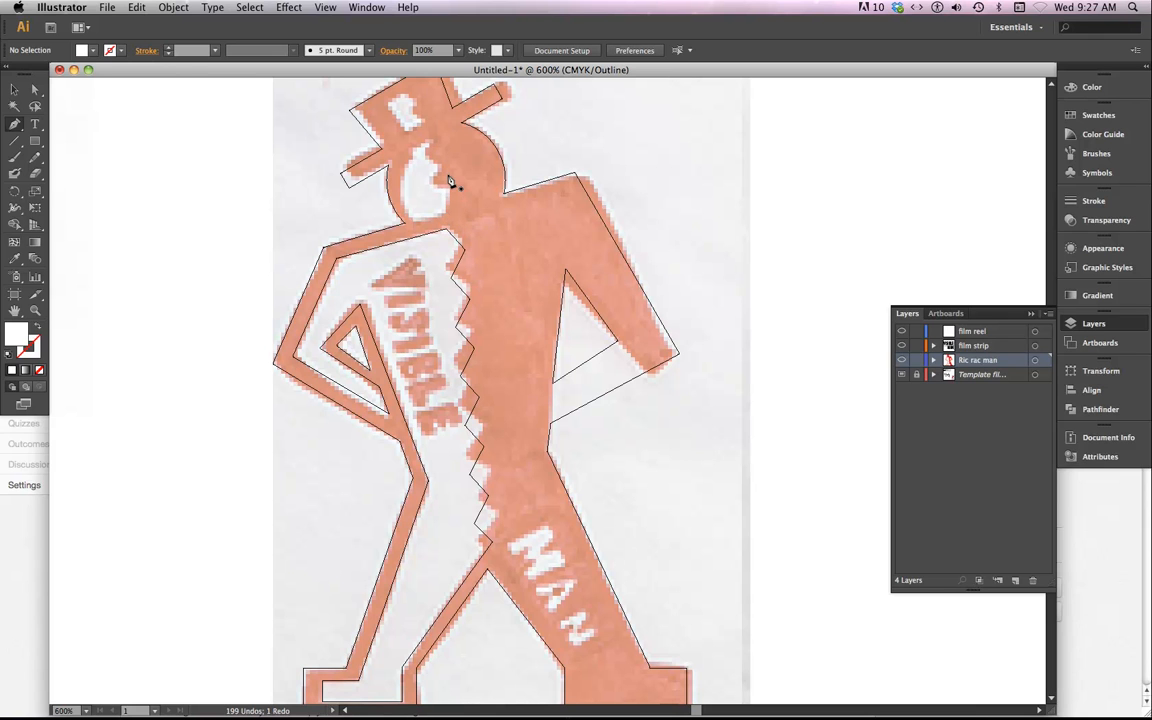
{"action": "mouse_move", "coordinate": [437, 148]}
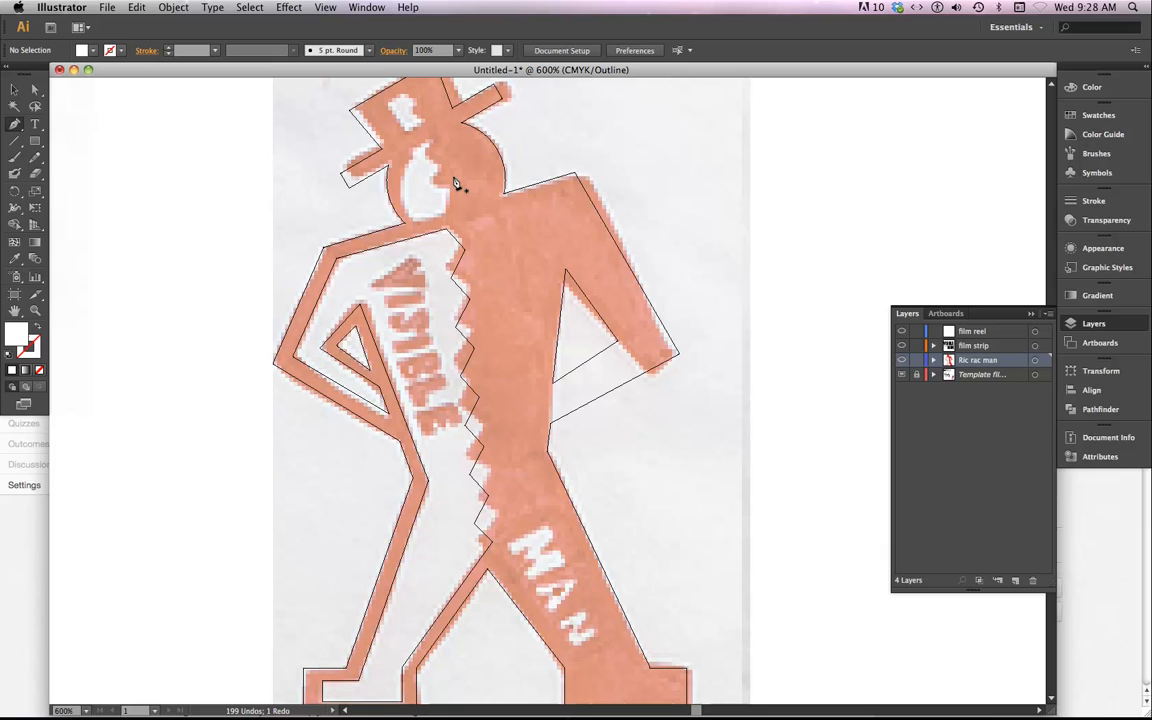
{"action": "mouse_move", "coordinate": [448, 217]}
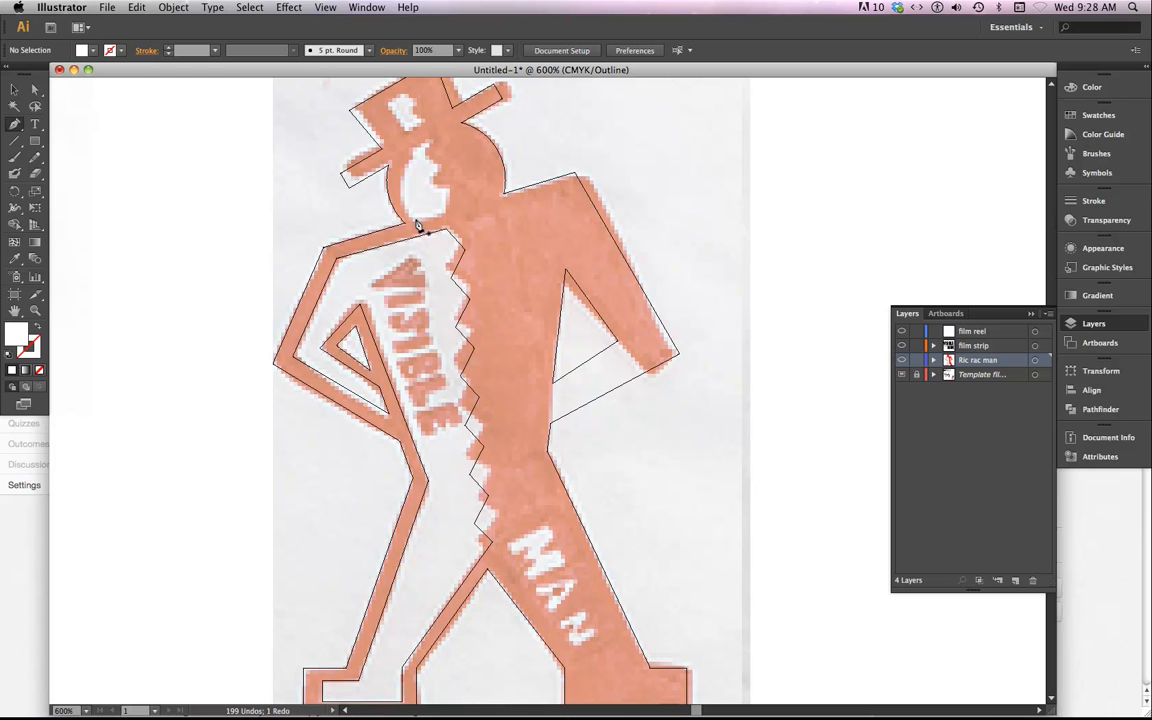
{"action": "mouse_move", "coordinate": [425, 152]}
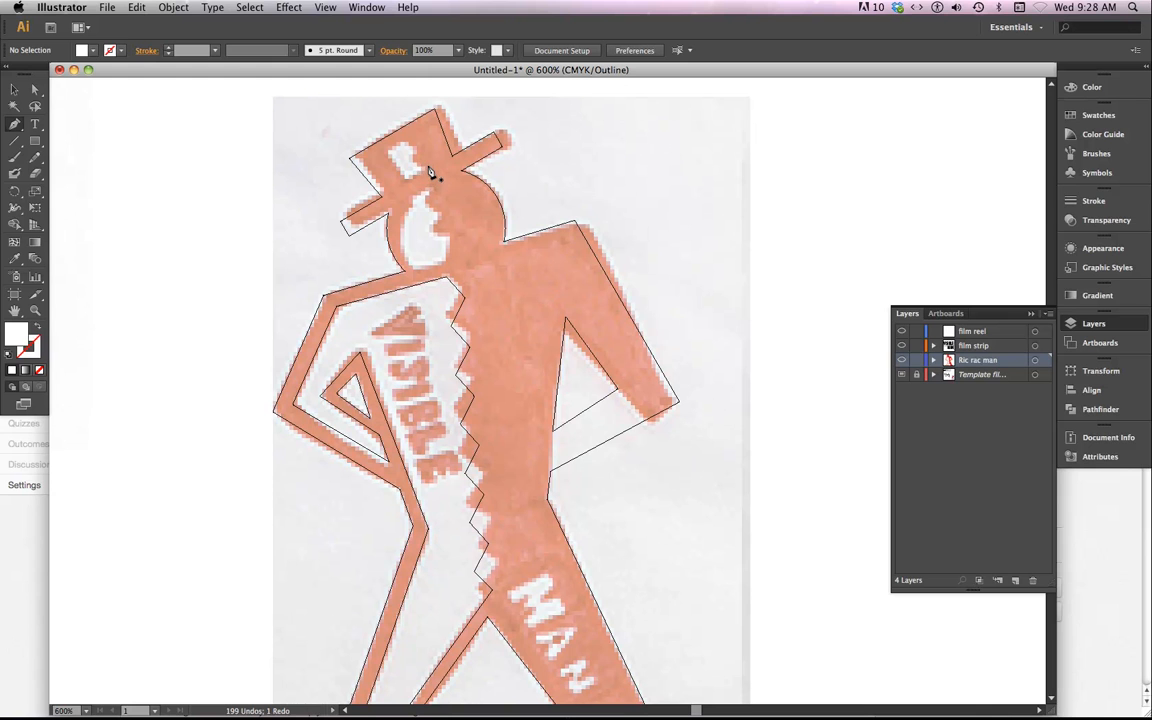
{"action": "mouse_move", "coordinate": [418, 135]}
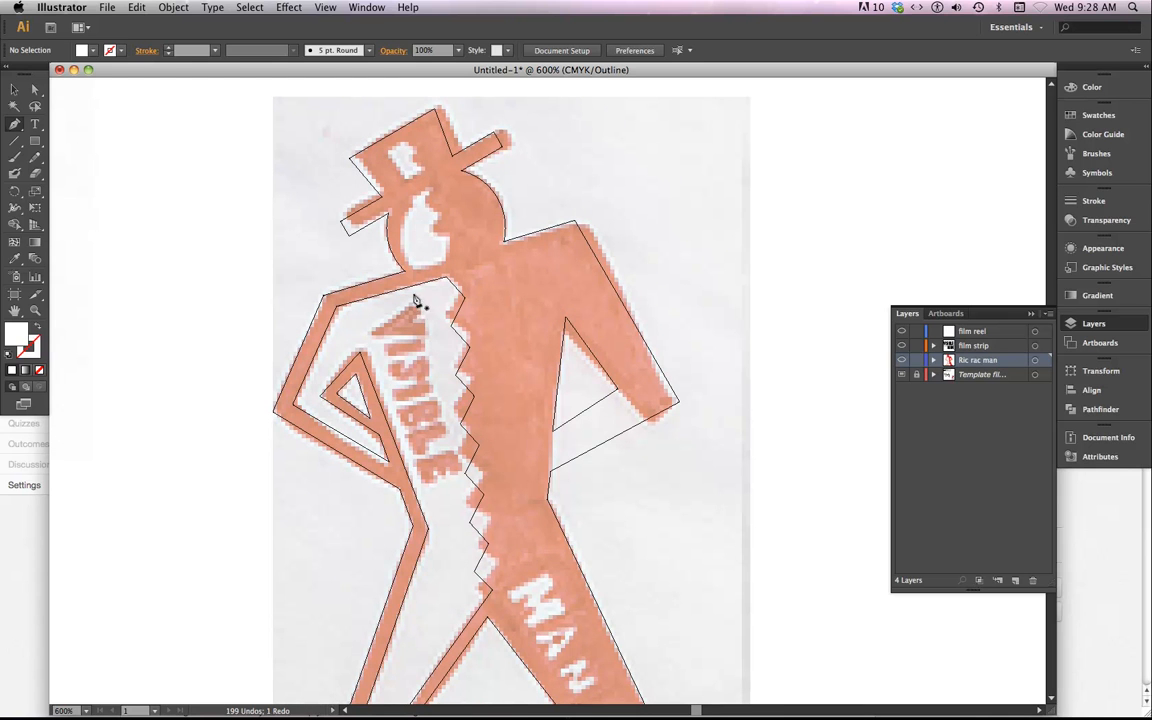
{"action": "mouse_move", "coordinate": [82, 228]}
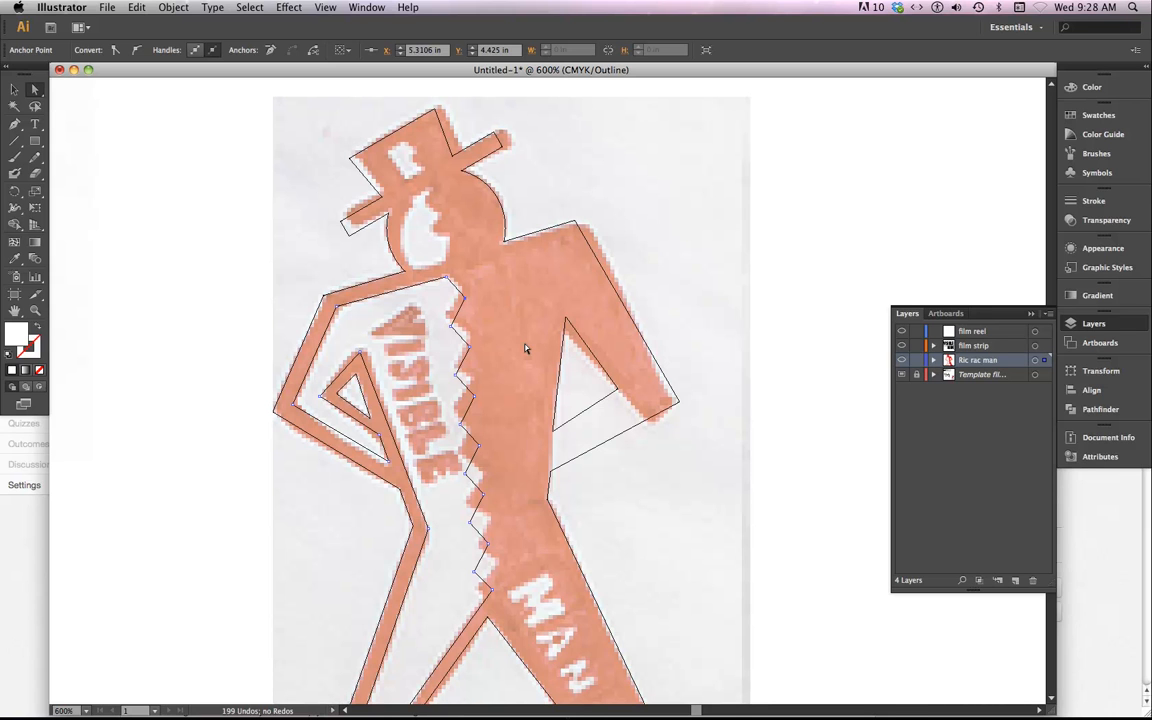
{"action": "mouse_move", "coordinate": [450, 293]}
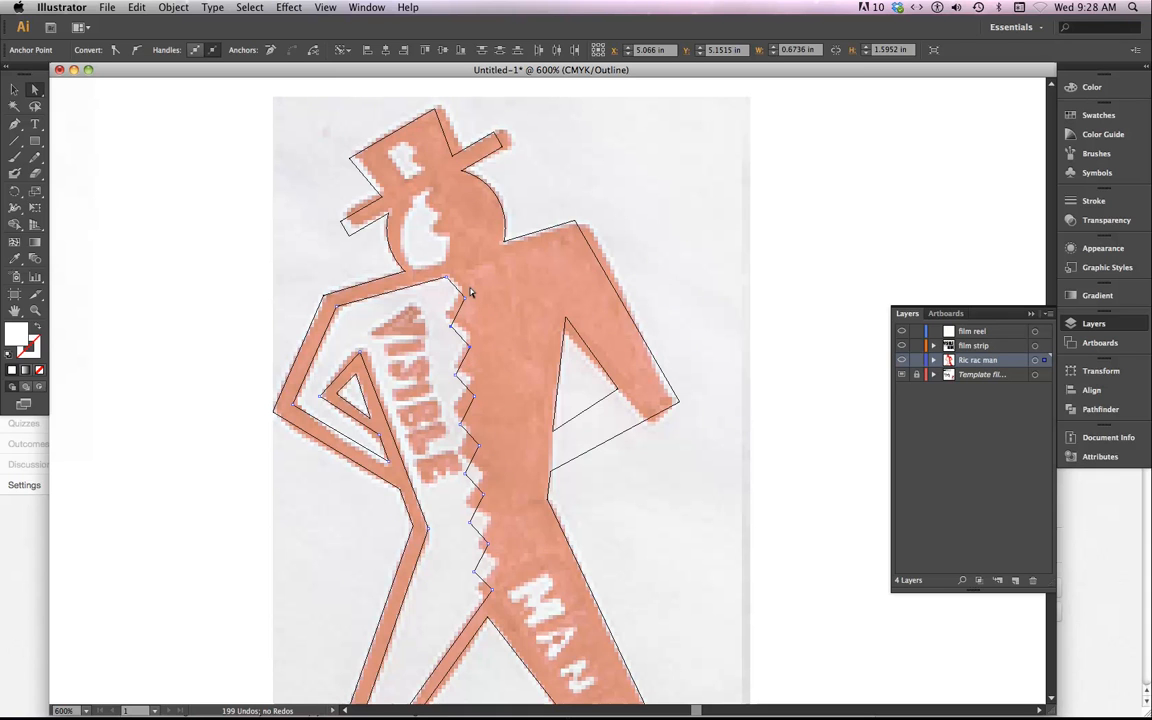
{"action": "mouse_move", "coordinate": [505, 352]}
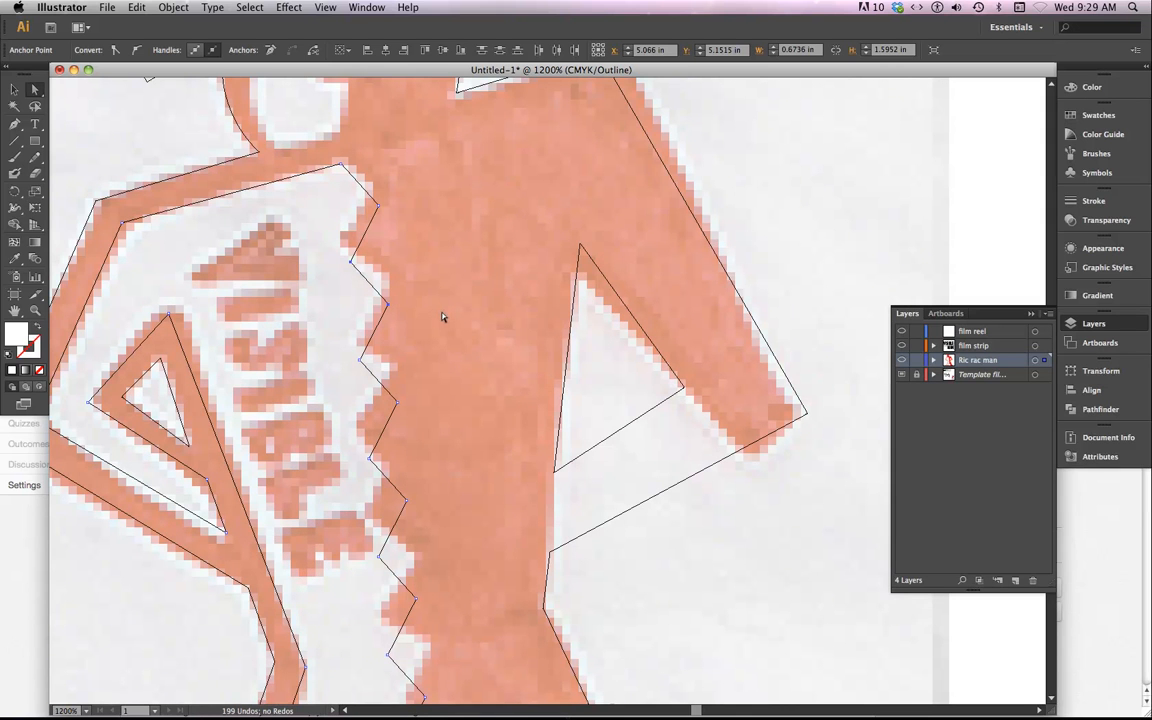
{"action": "mouse_move", "coordinate": [451, 331]}
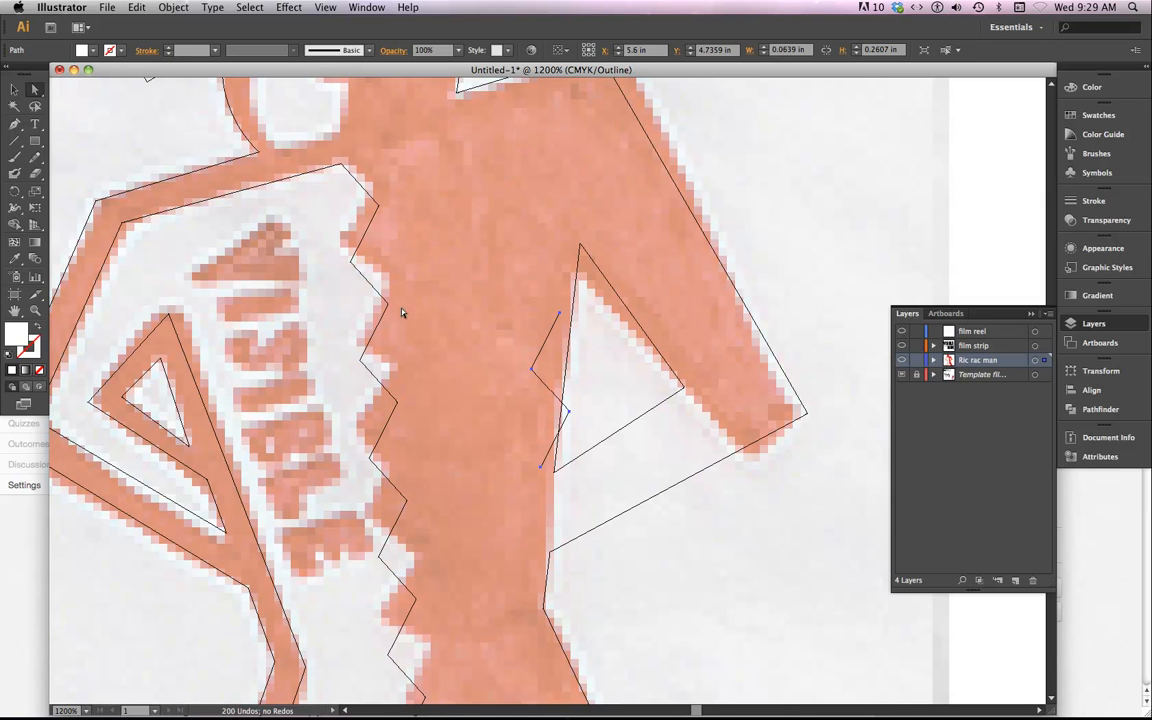
{"action": "mouse_move", "coordinate": [350, 265]}
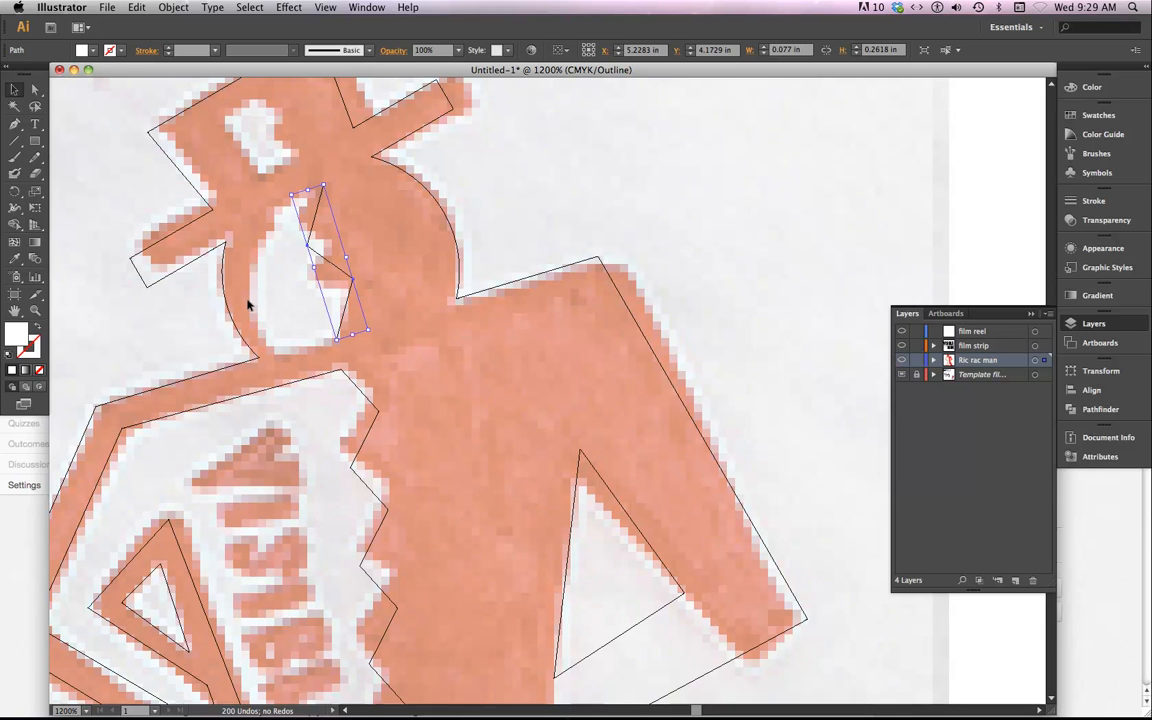
{"action": "mouse_move", "coordinate": [307, 350]}
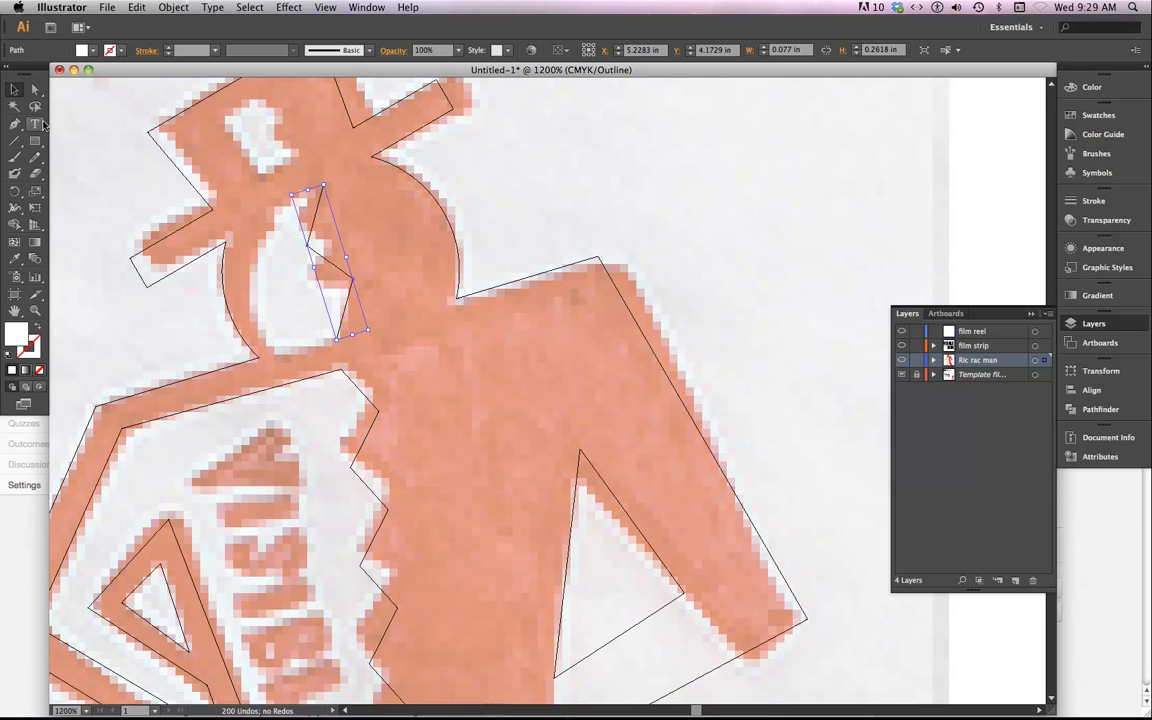
{"action": "mouse_move", "coordinate": [17, 125]}
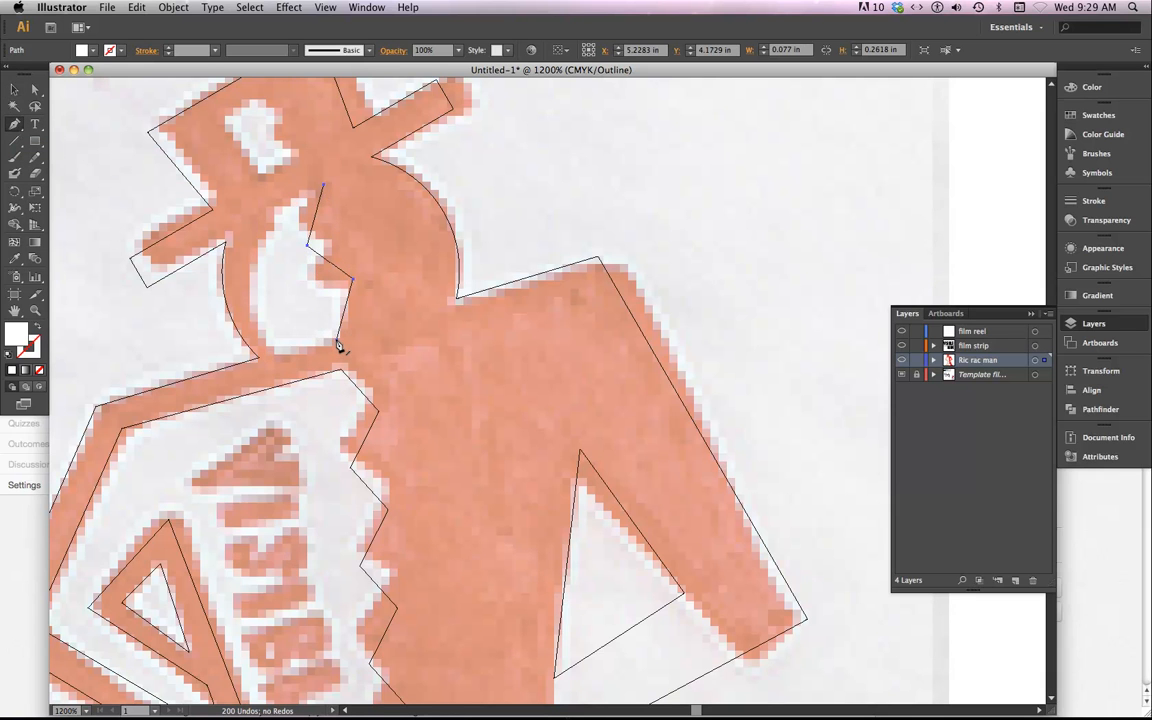
Continue the zigzag path with an anchor along the face's curved left edge
{"action": "left_click", "coordinate": [338, 345]}
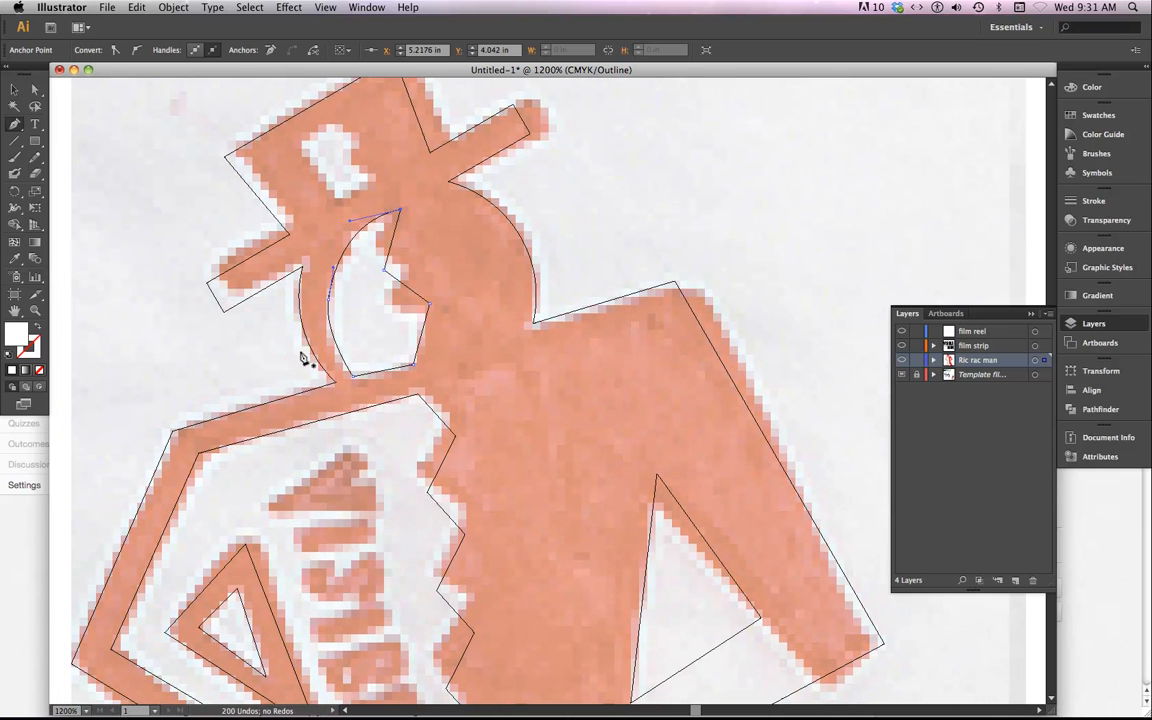
{"action": "mouse_move", "coordinate": [446, 344]}
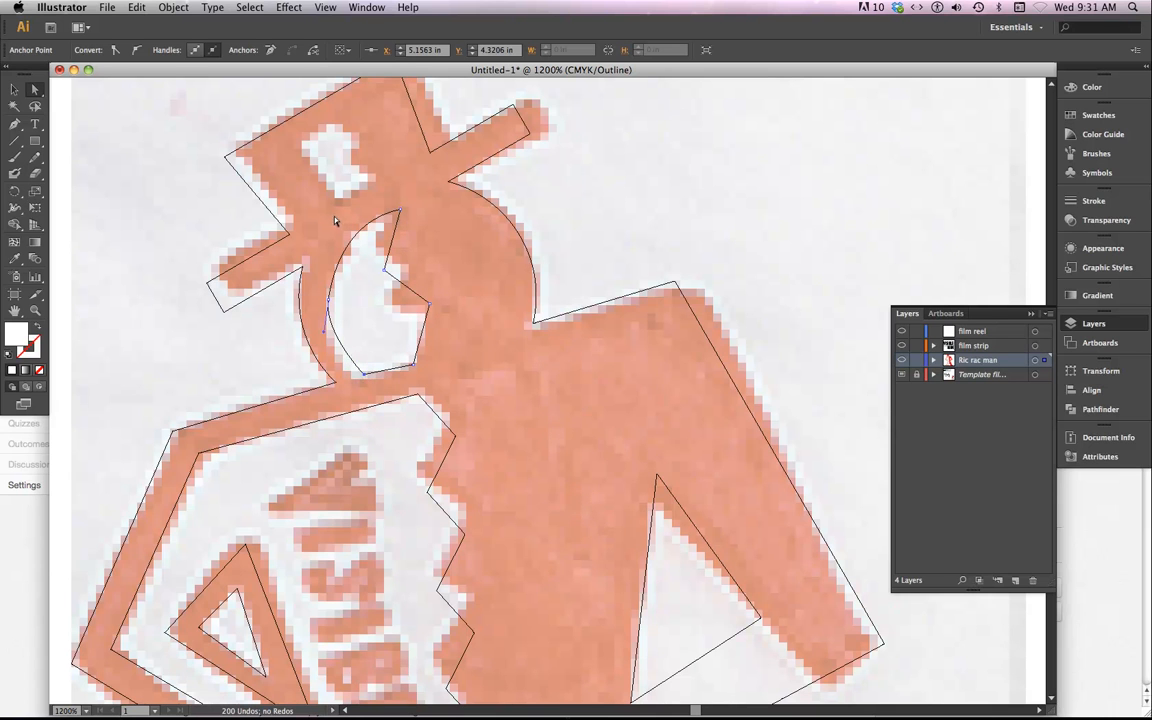
{"action": "mouse_move", "coordinate": [314, 341]}
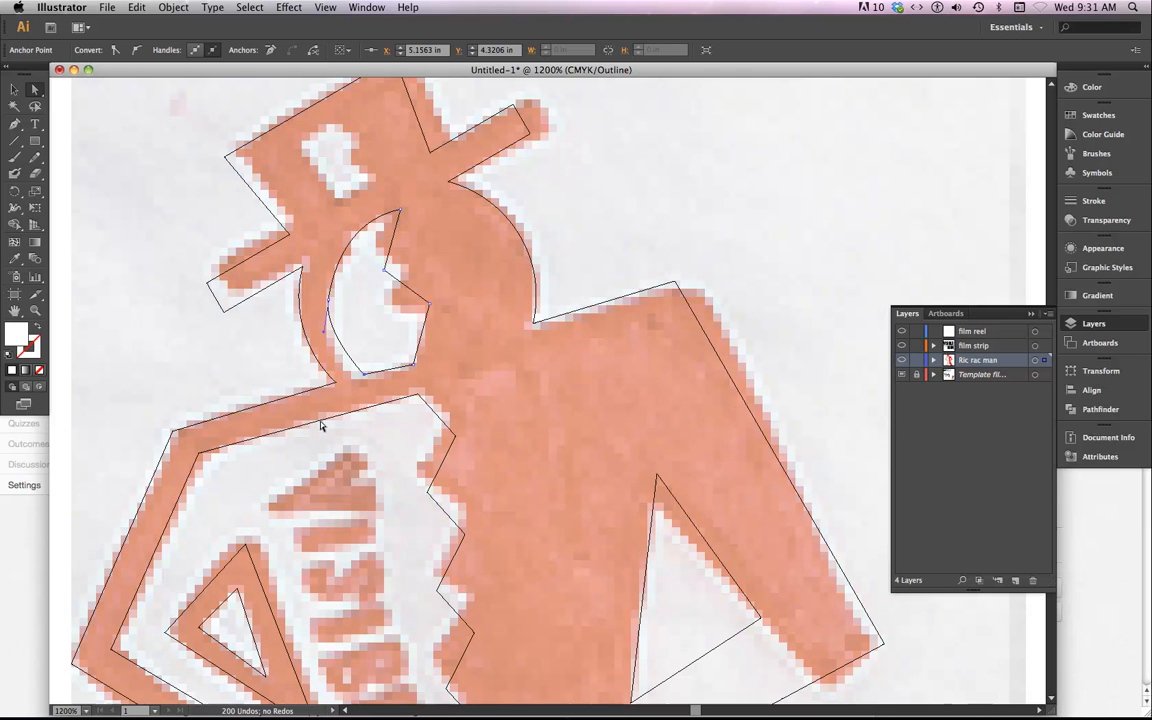
{"action": "mouse_move", "coordinate": [268, 440]}
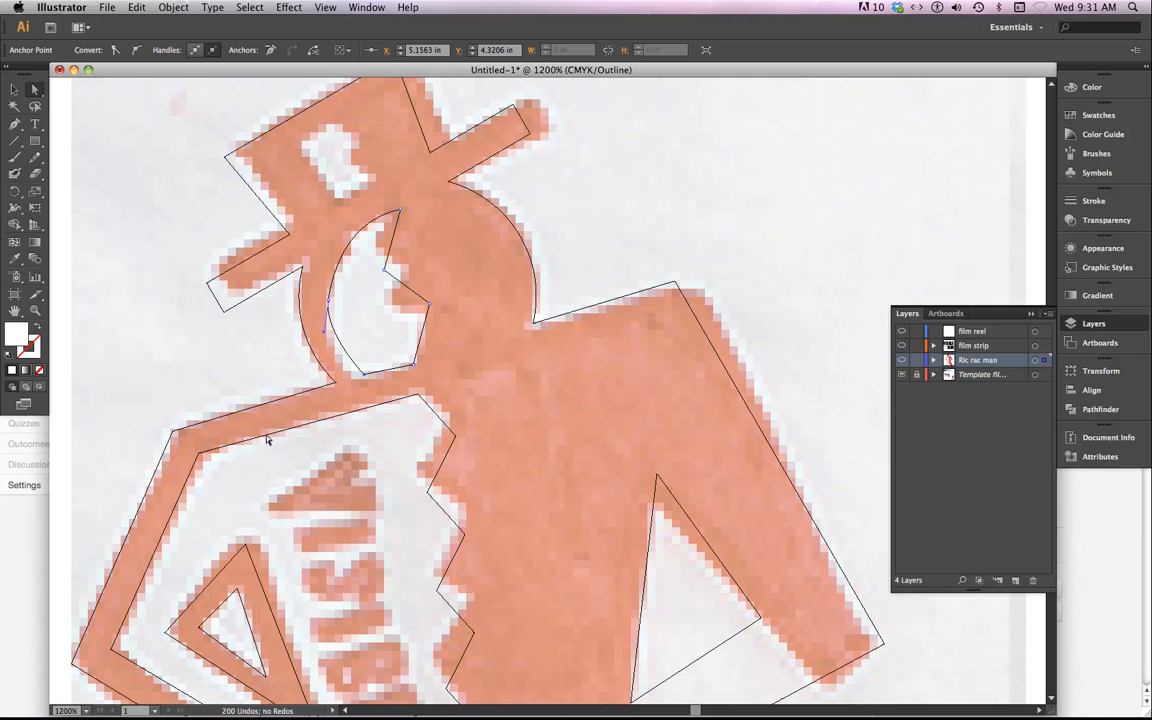
{"action": "mouse_move", "coordinate": [363, 383]}
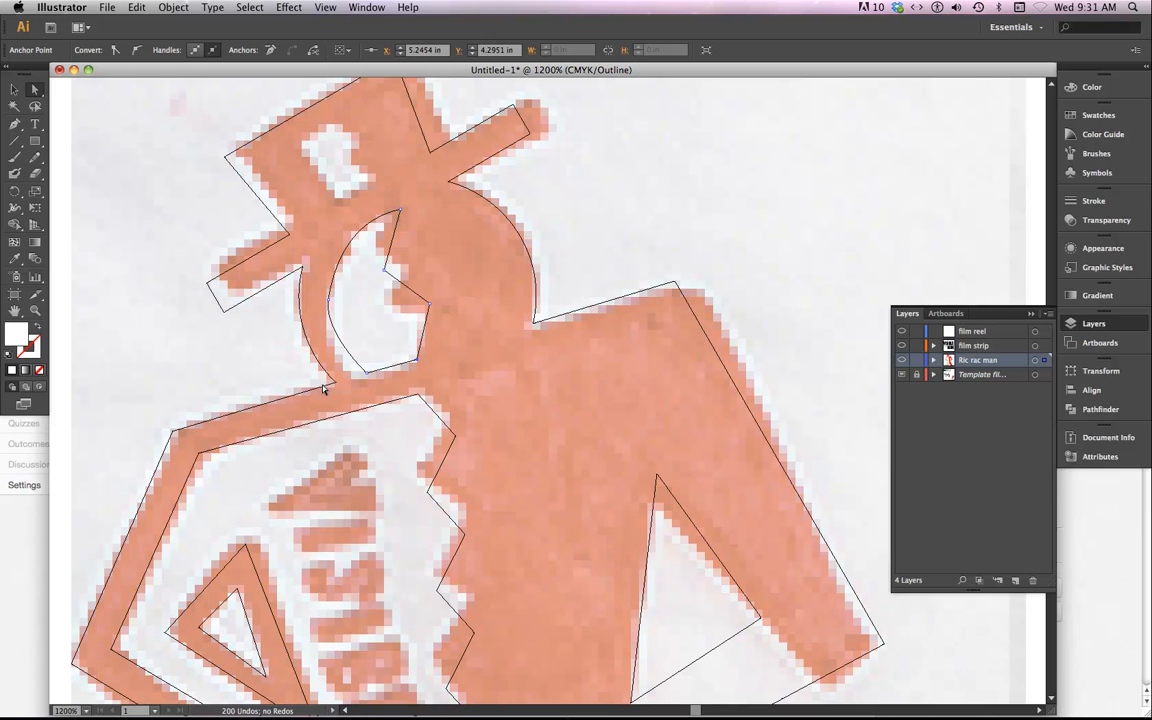
{"action": "mouse_move", "coordinate": [333, 308]}
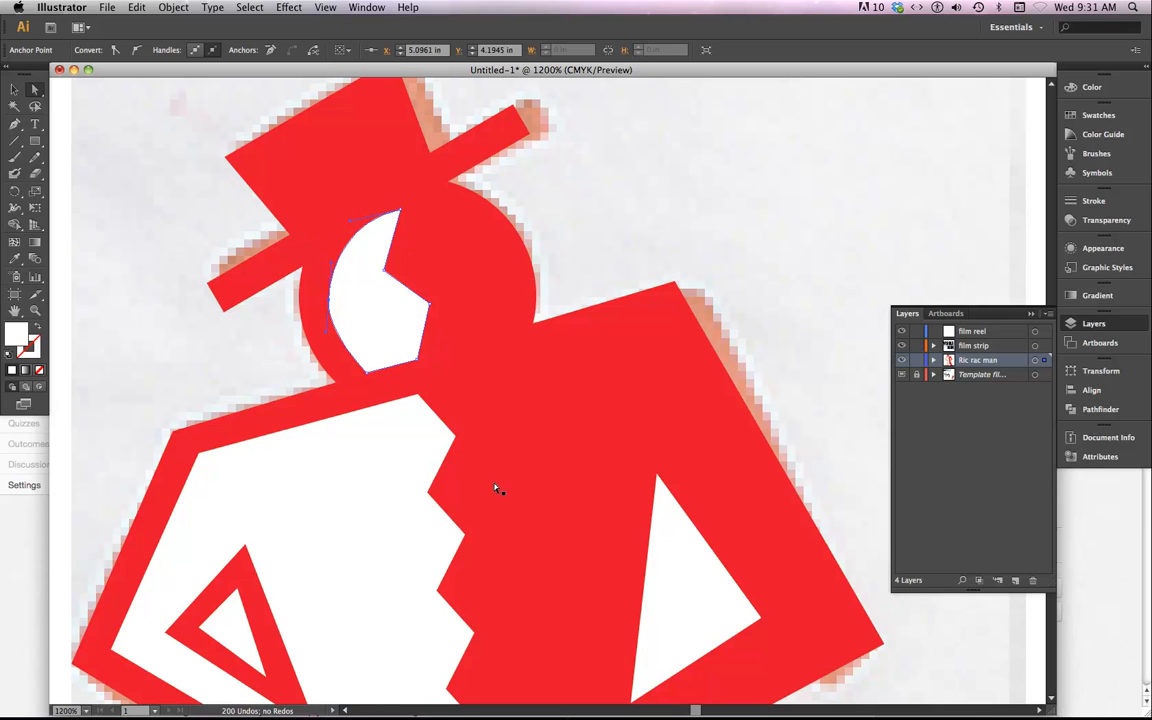
{"action": "mouse_move", "coordinate": [416, 436]}
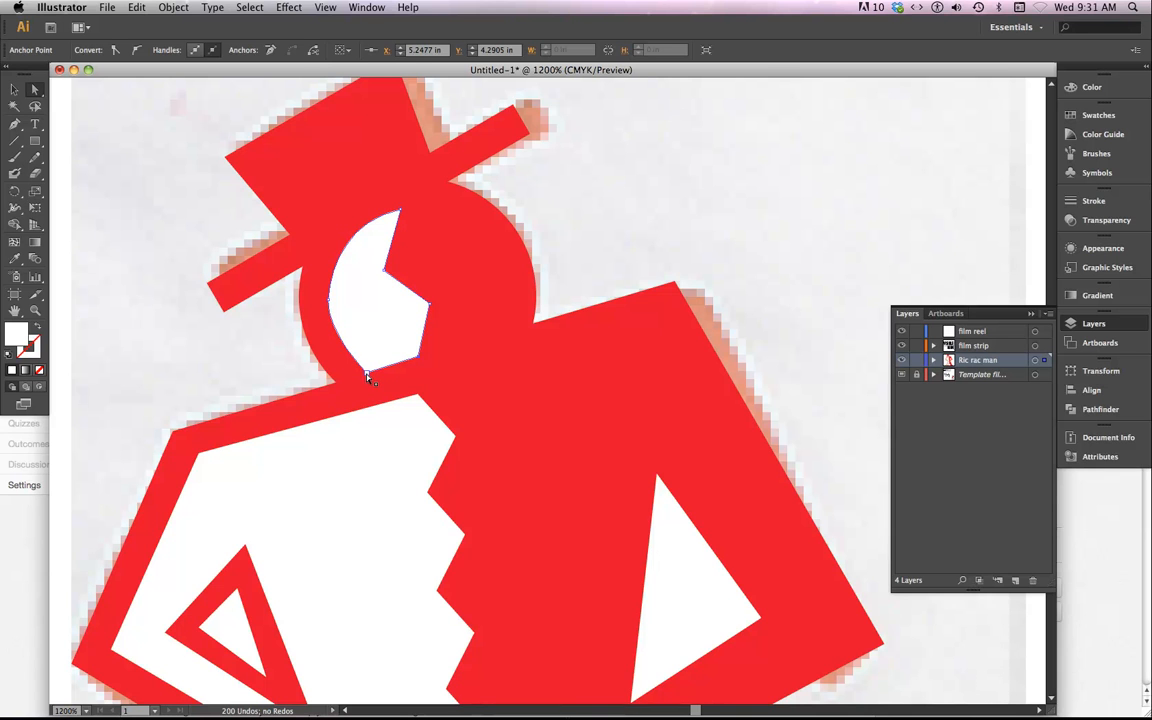
{"action": "mouse_move", "coordinate": [415, 372]}
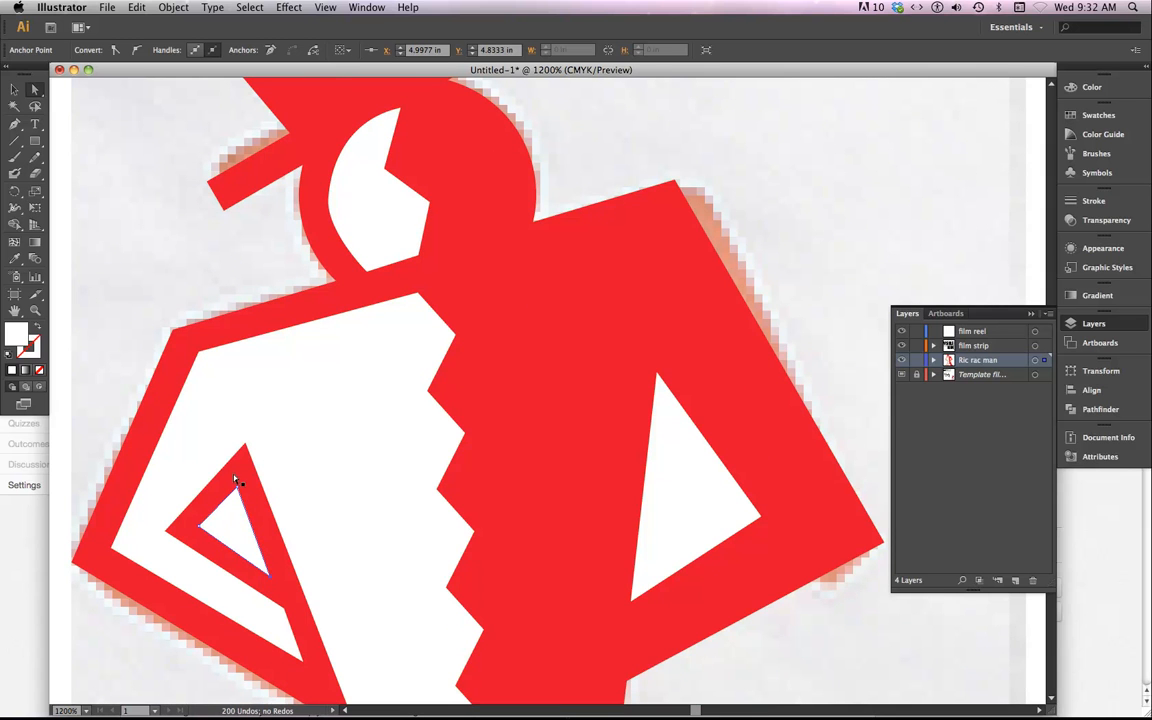
{"action": "mouse_move", "coordinate": [380, 618]}
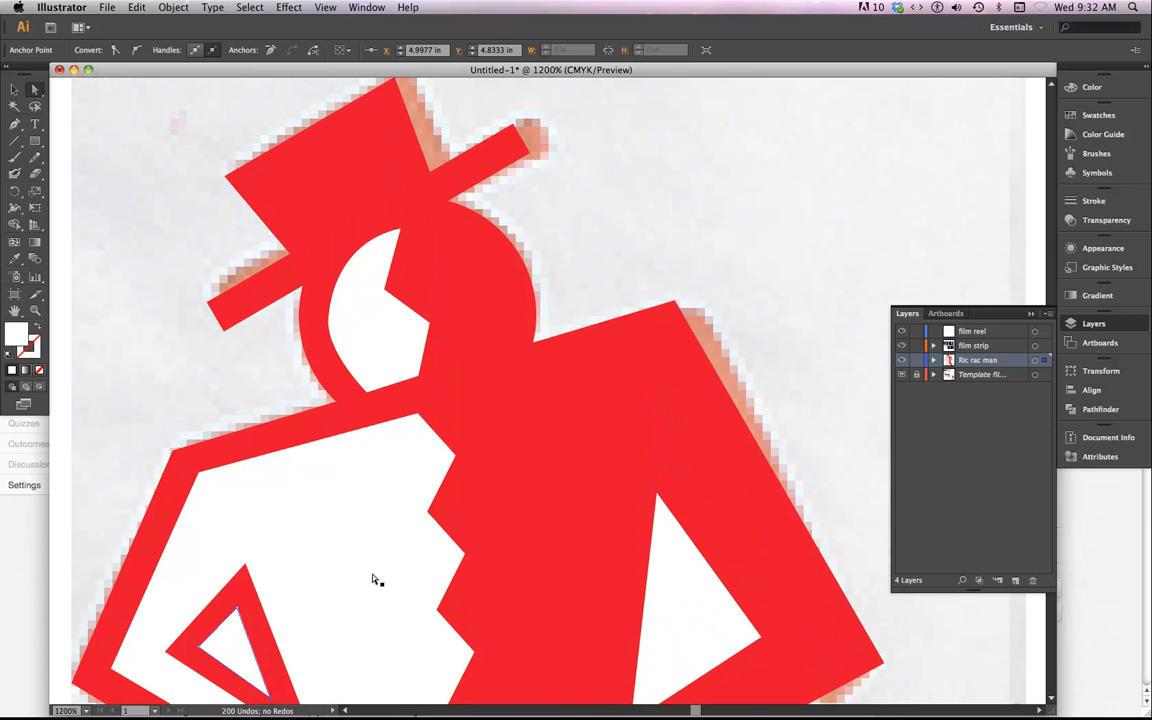
Switch to Outline view and draw the first anchors of the hat opening path
{"action": "key", "text": "cmd+y"}
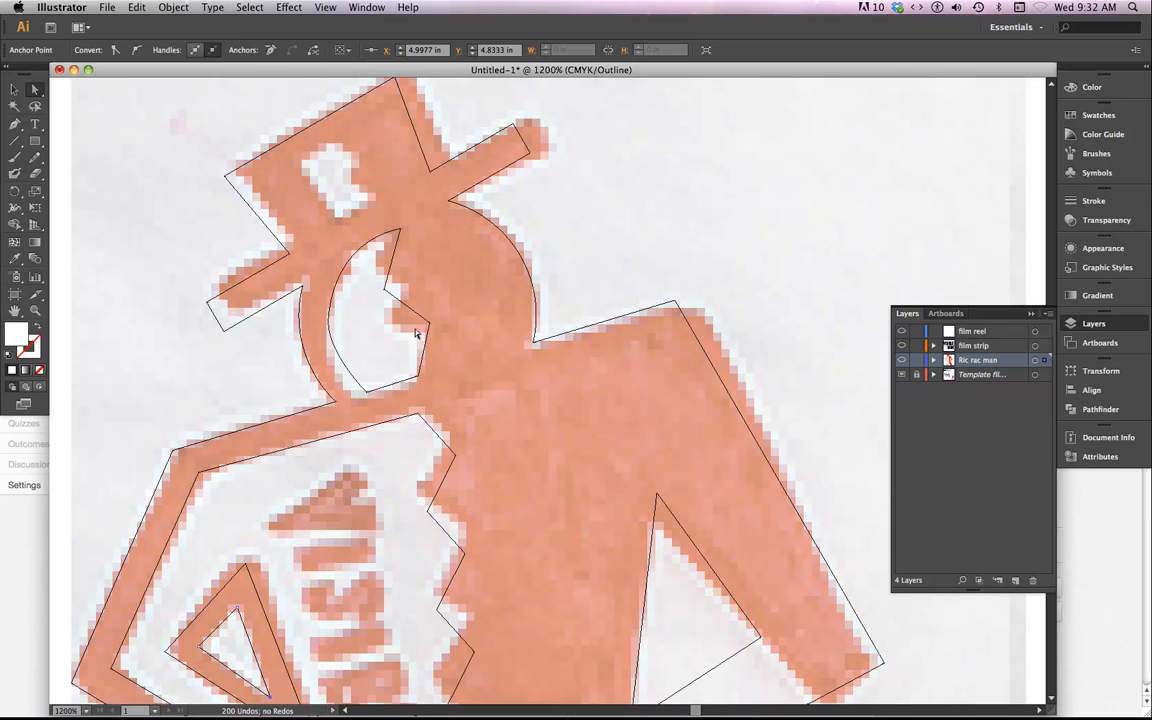
{"action": "mouse_move", "coordinate": [379, 200]}
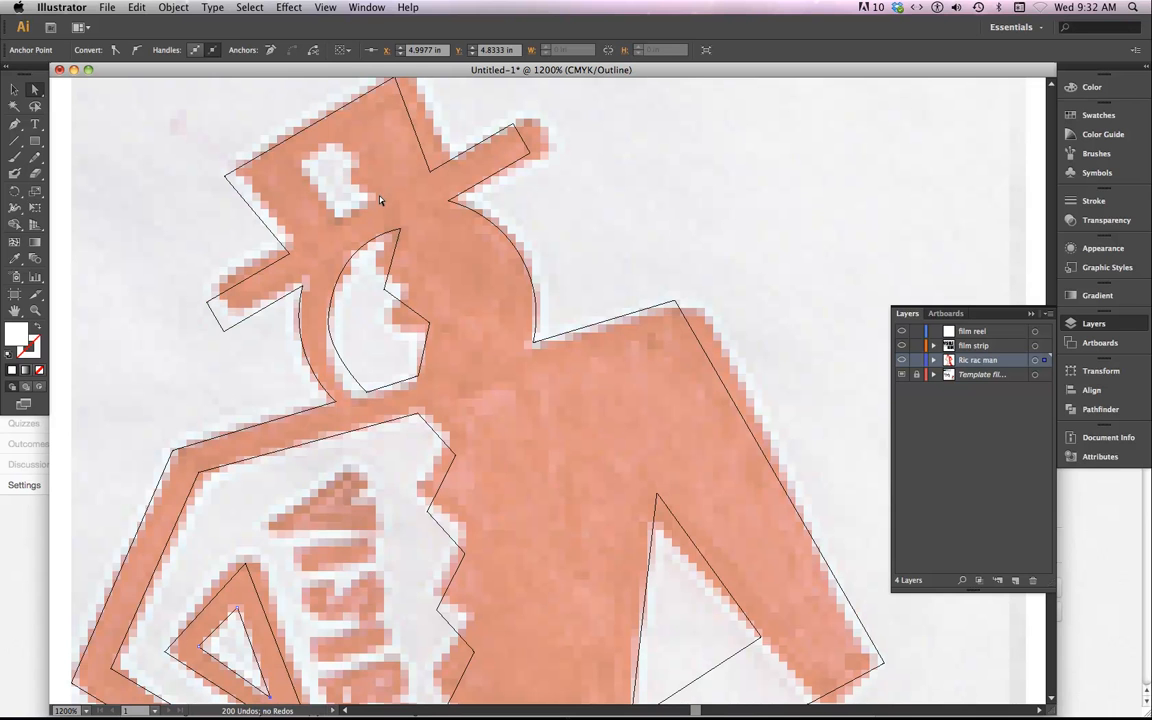
{"action": "mouse_move", "coordinate": [345, 184]}
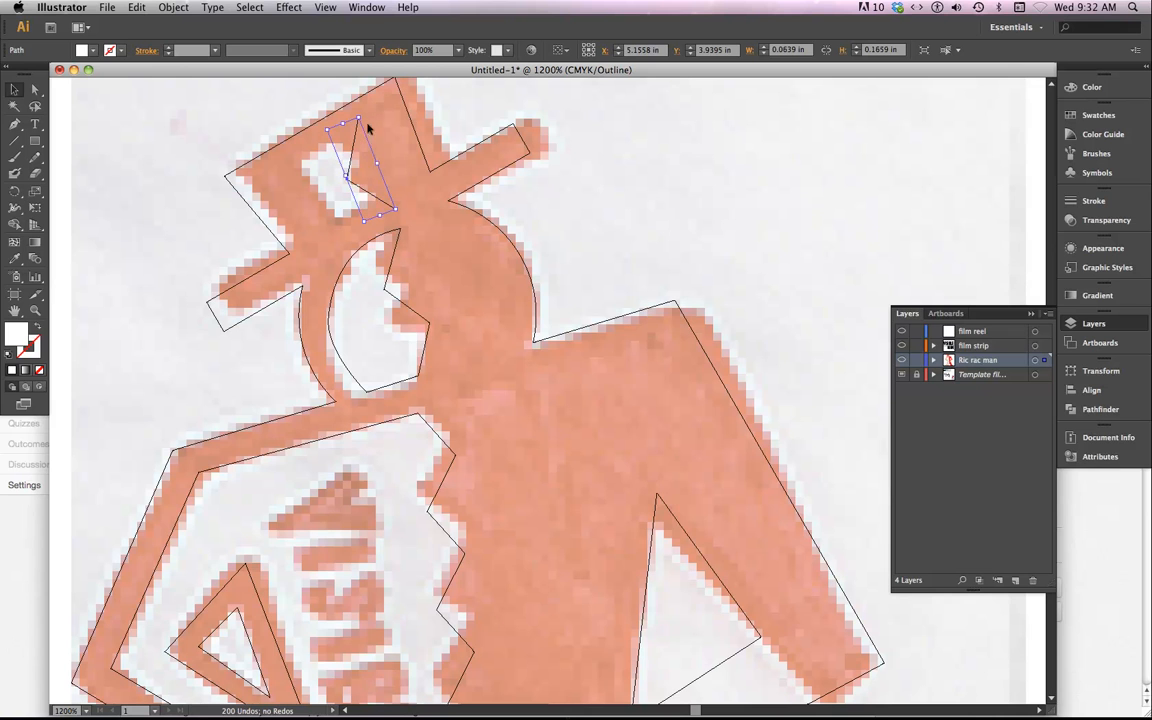
{"action": "left_click_drag", "start_coordinate": [368, 128], "coordinate": [345, 181]}
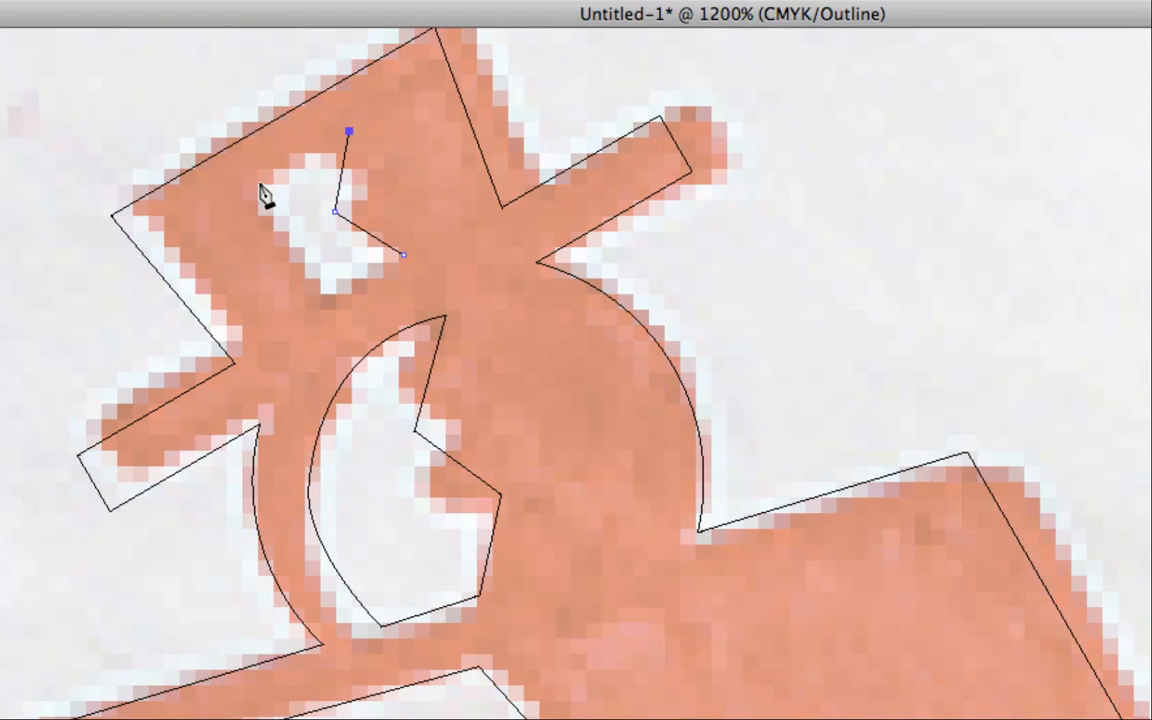
{"action": "mouse_move", "coordinate": [228, 218]}
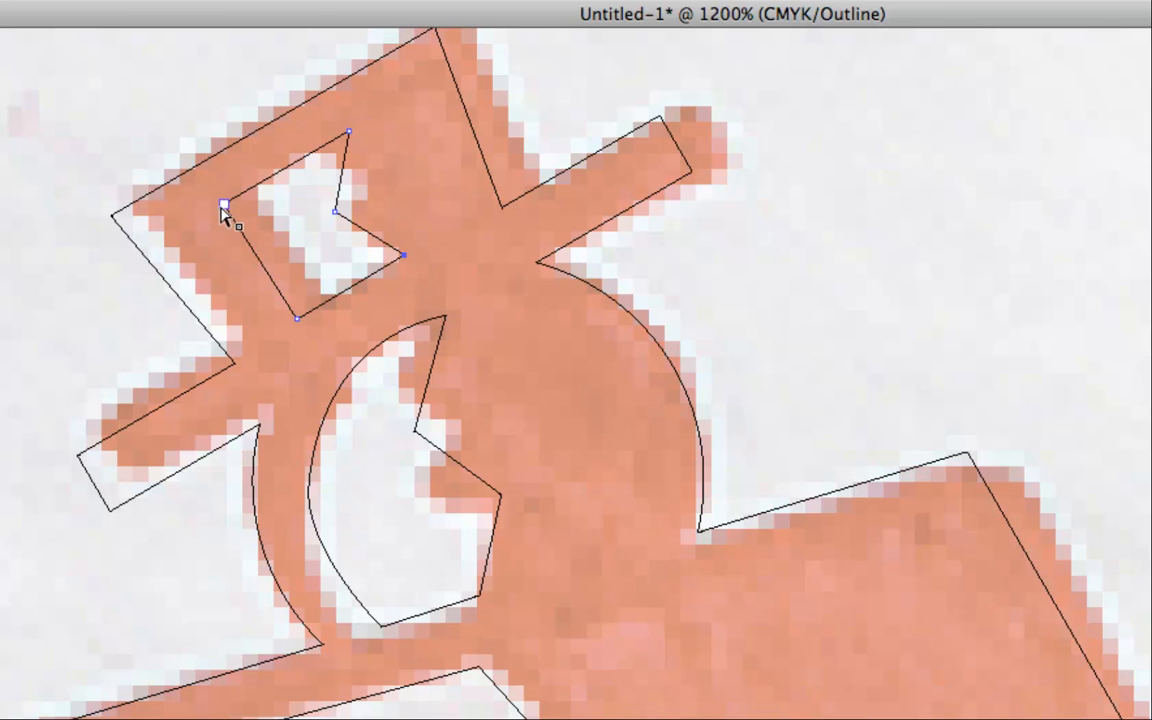
Close the hat opening path and nudge one of its corner anchors
{"action": "left_click", "coordinate": [222, 210]}
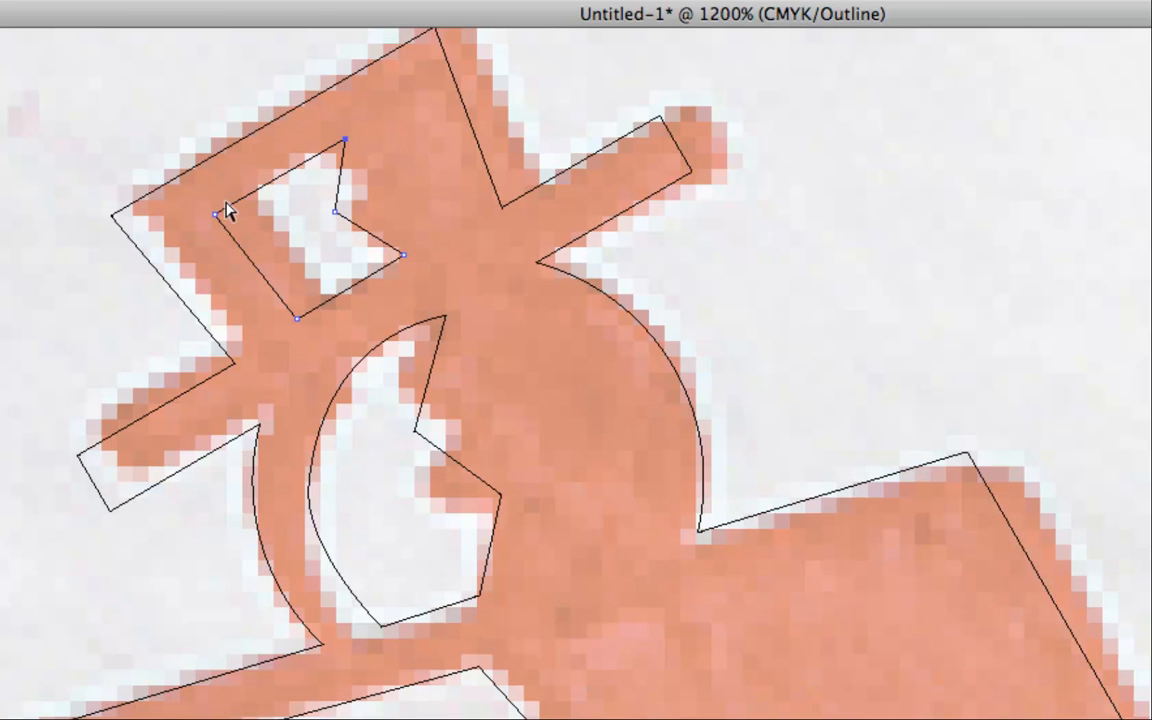
{"action": "left_click", "coordinate": [218, 217]}
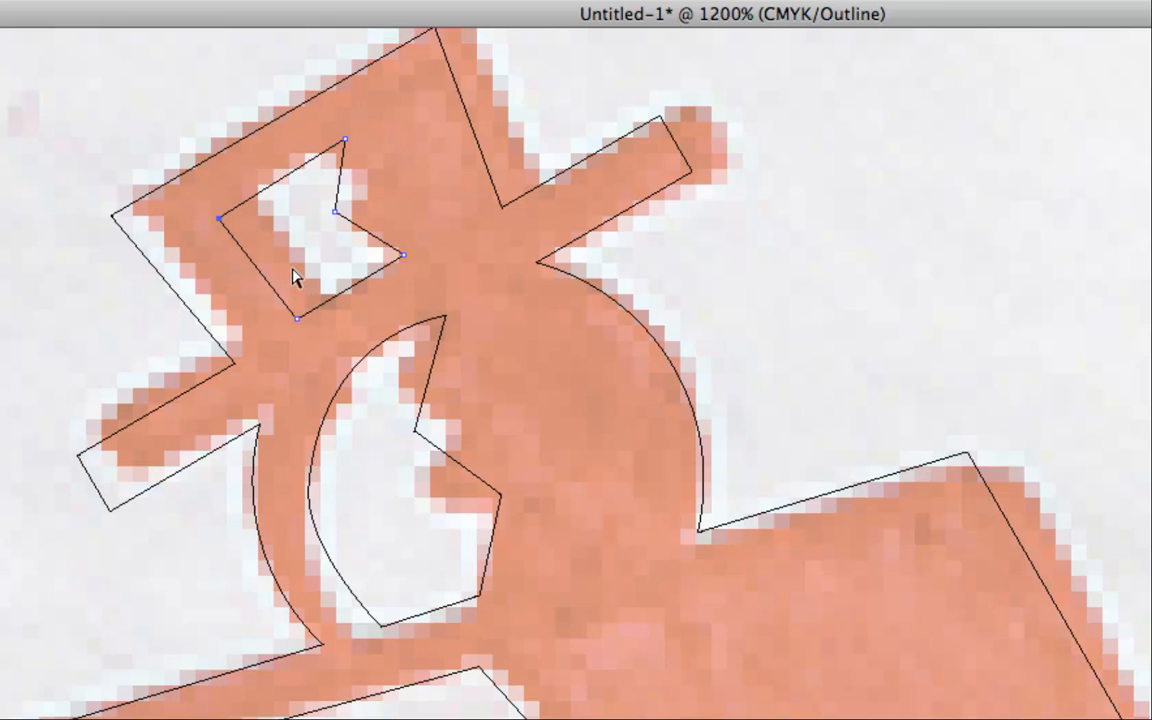
{"action": "mouse_move", "coordinate": [222, 232]}
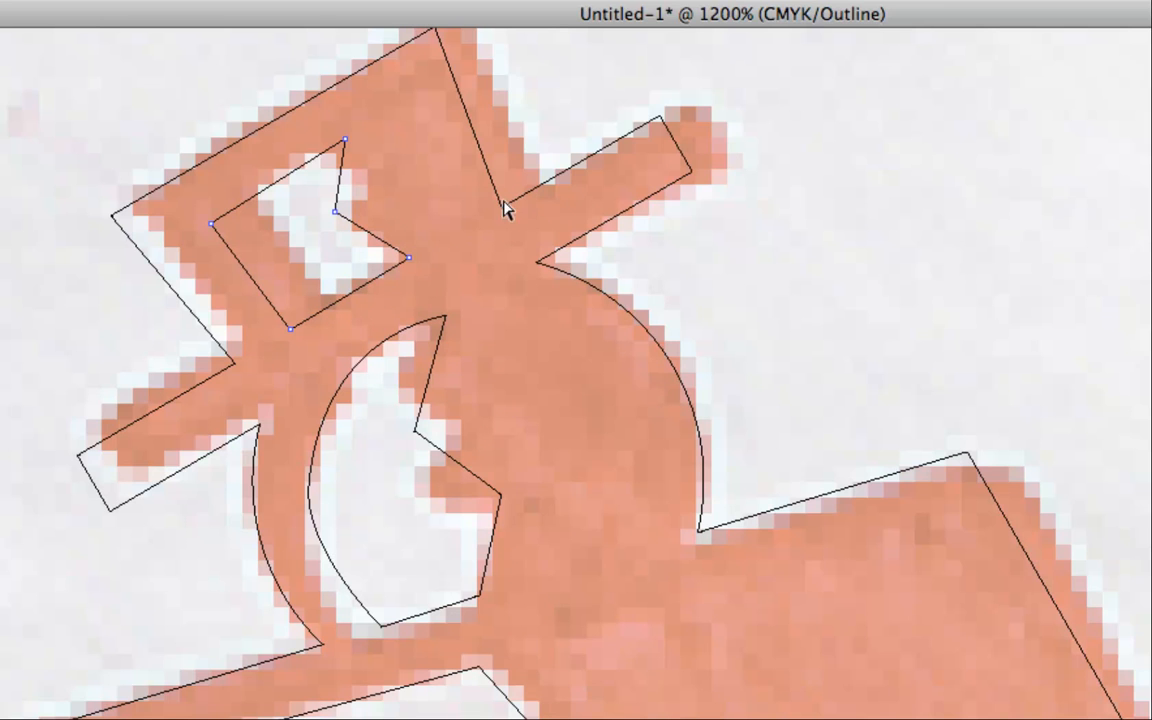
{"action": "mouse_move", "coordinate": [527, 232]}
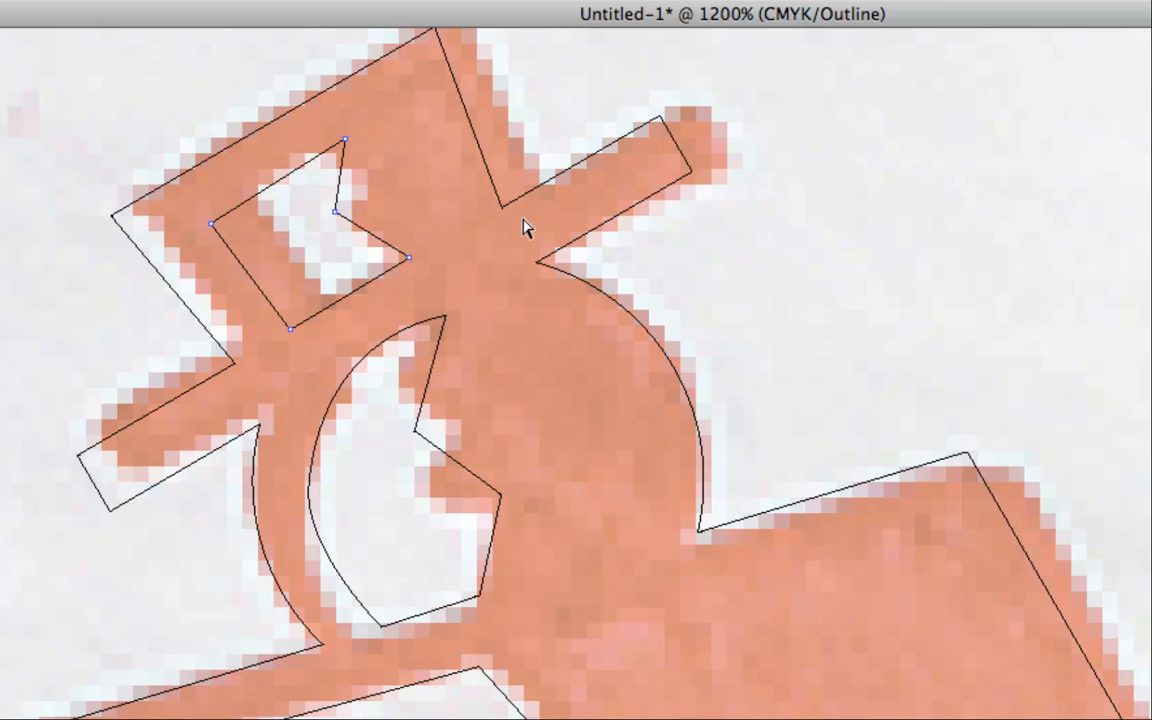
{"action": "mouse_move", "coordinate": [420, 258]}
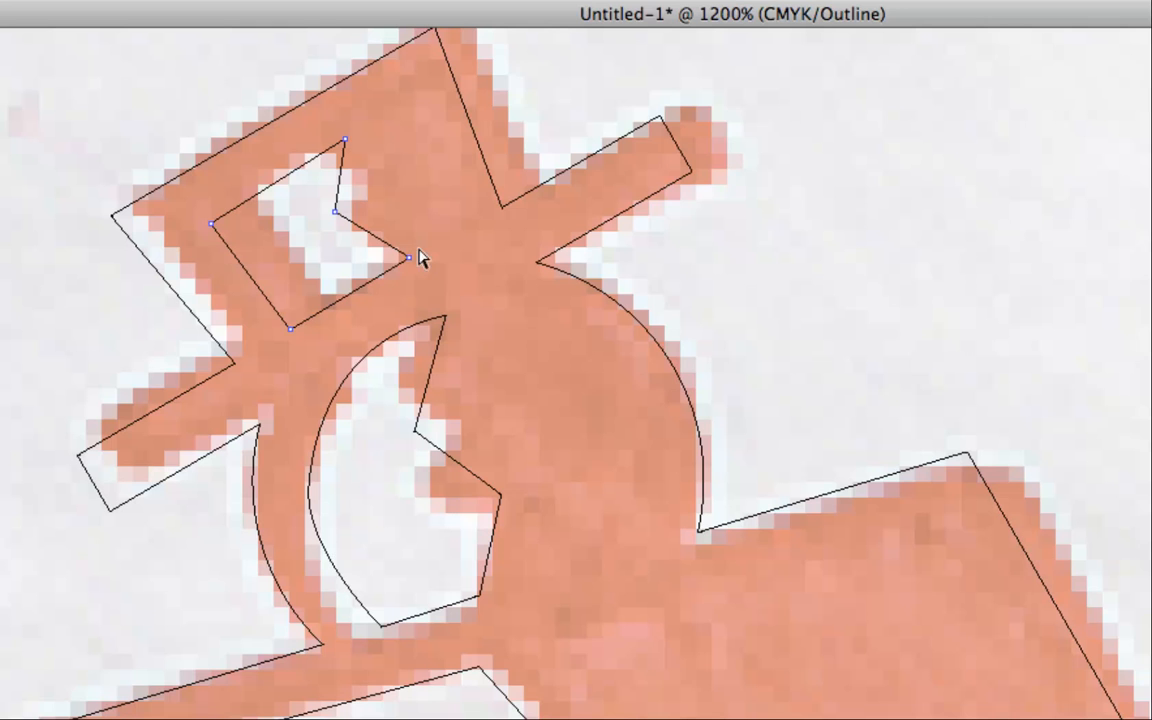
{"action": "mouse_move", "coordinate": [731, 262]}
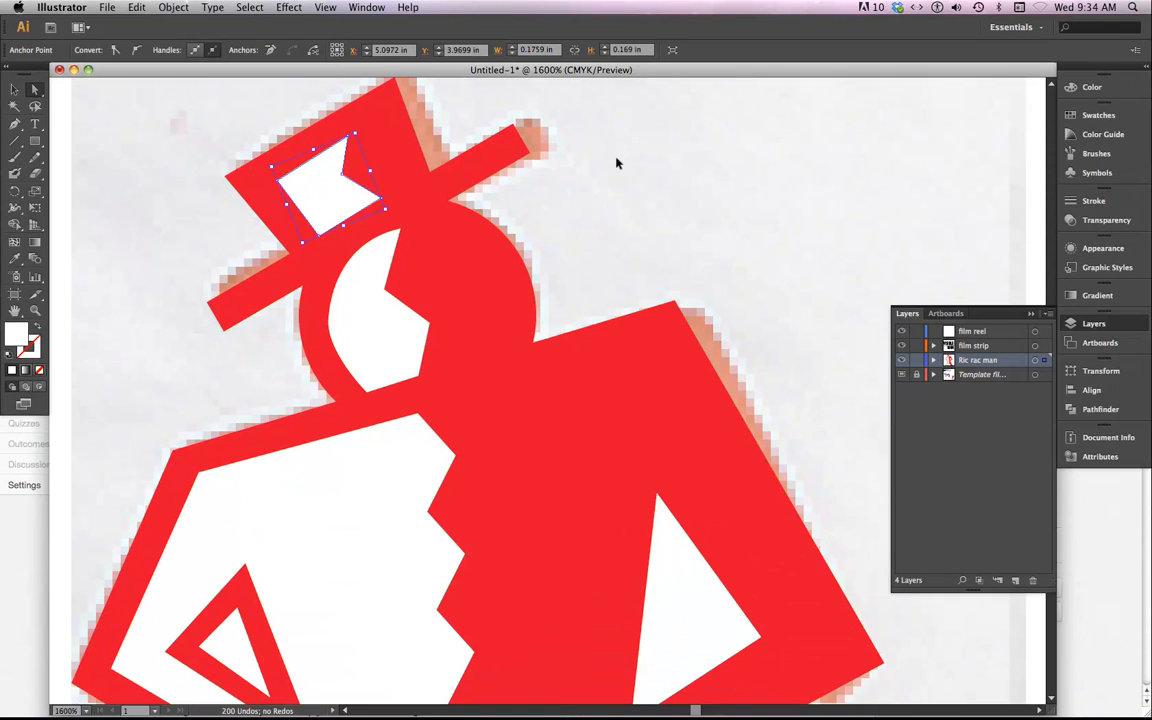
Zoom out to view the entire walking man figure
{"action": "key", "text": "cmd+-"}
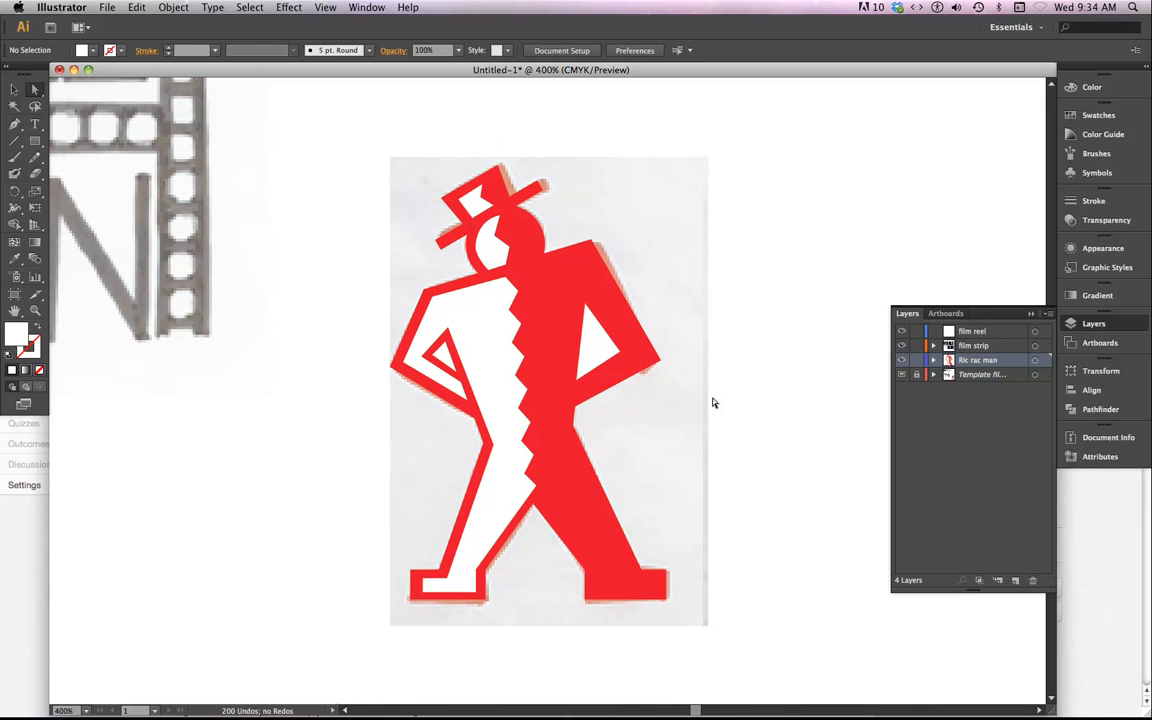
{"action": "mouse_move", "coordinate": [655, 333]}
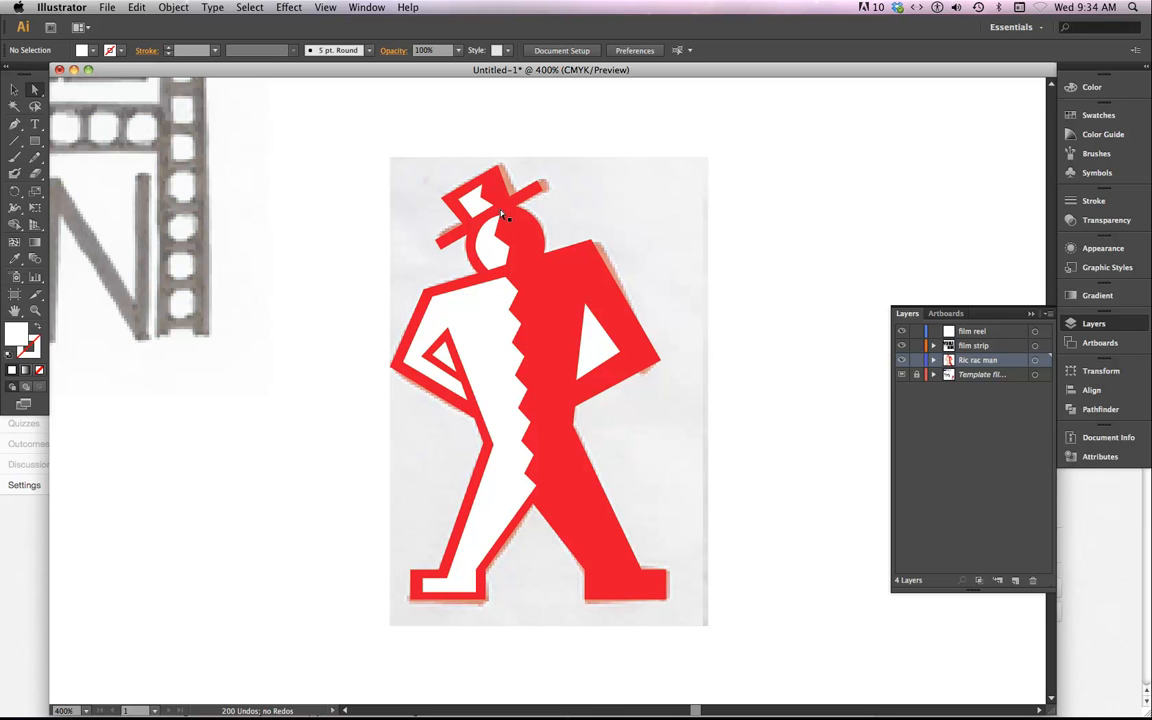
{"action": "mouse_move", "coordinate": [540, 265]}
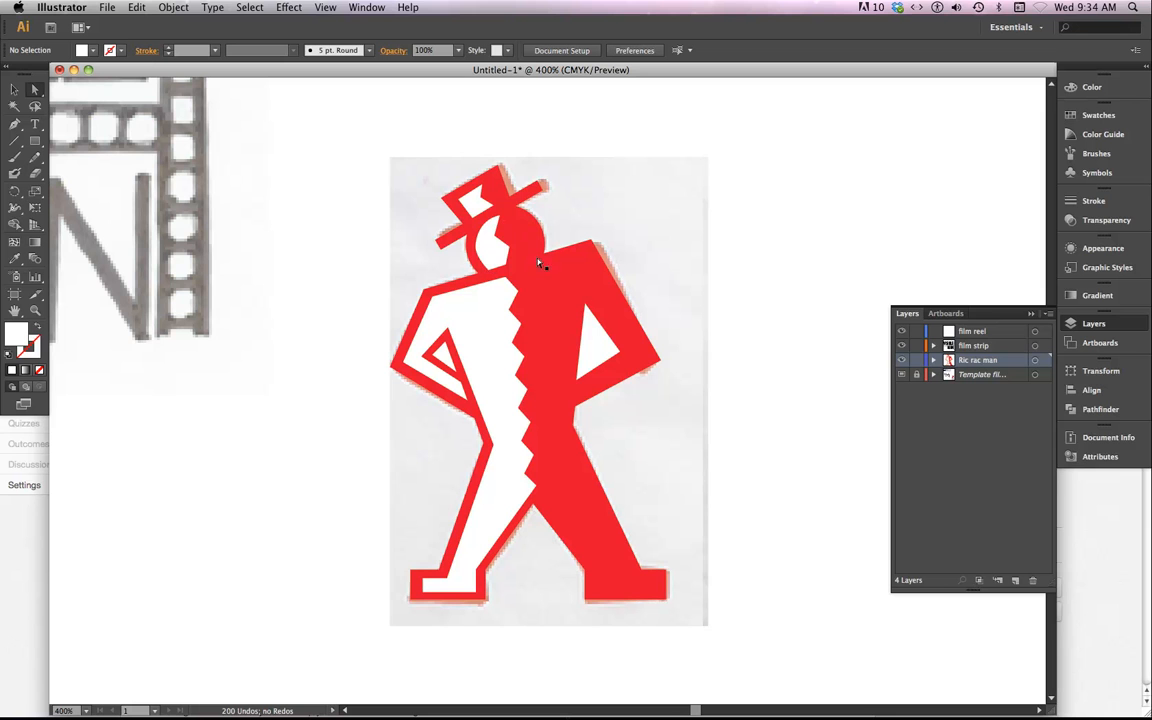
{"action": "mouse_move", "coordinate": [604, 620]}
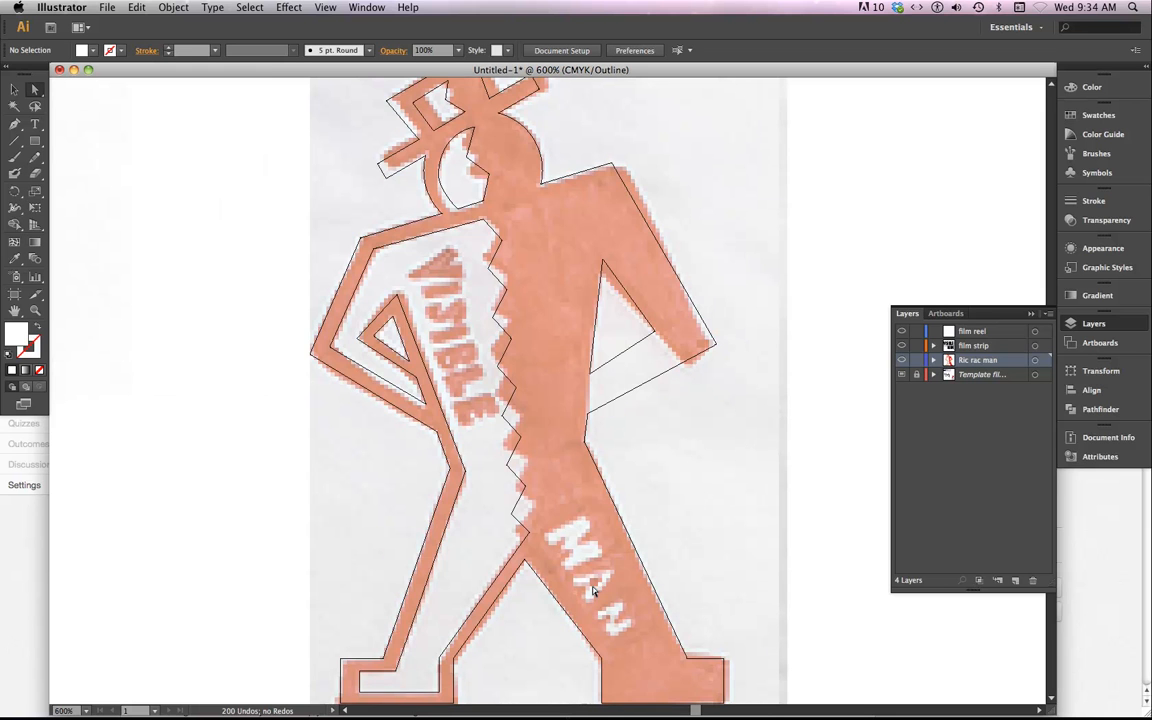
{"action": "mouse_move", "coordinate": [697, 451]}
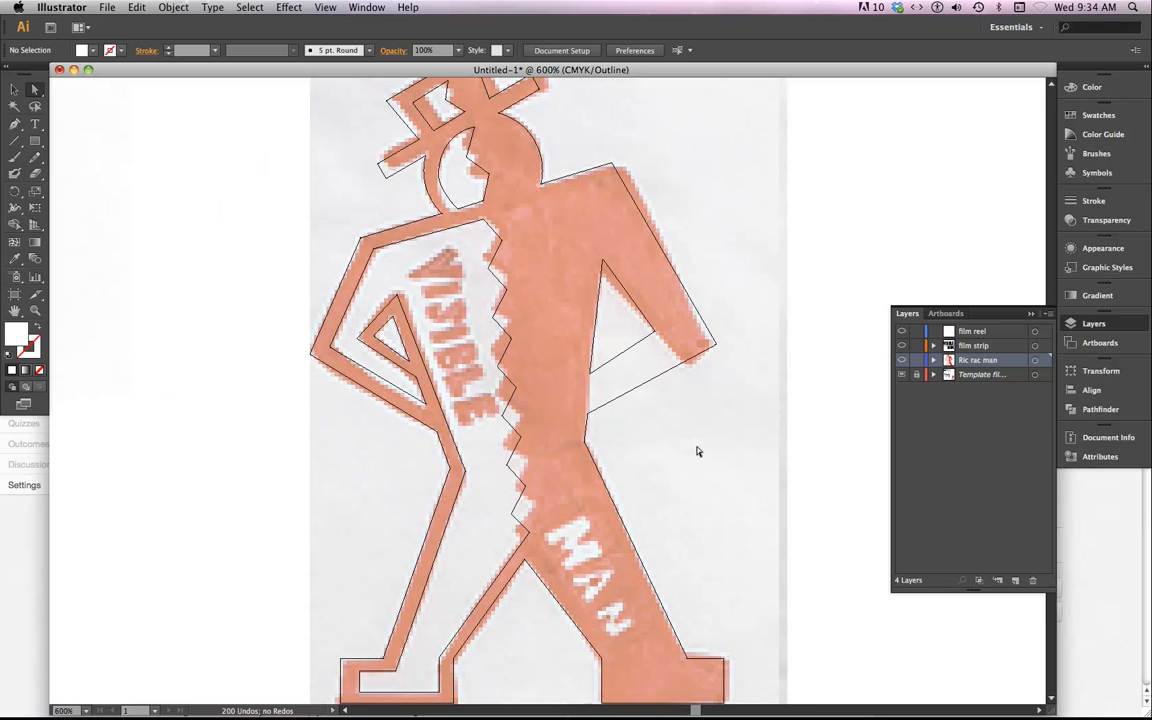
{"action": "mouse_move", "coordinate": [540, 486]}
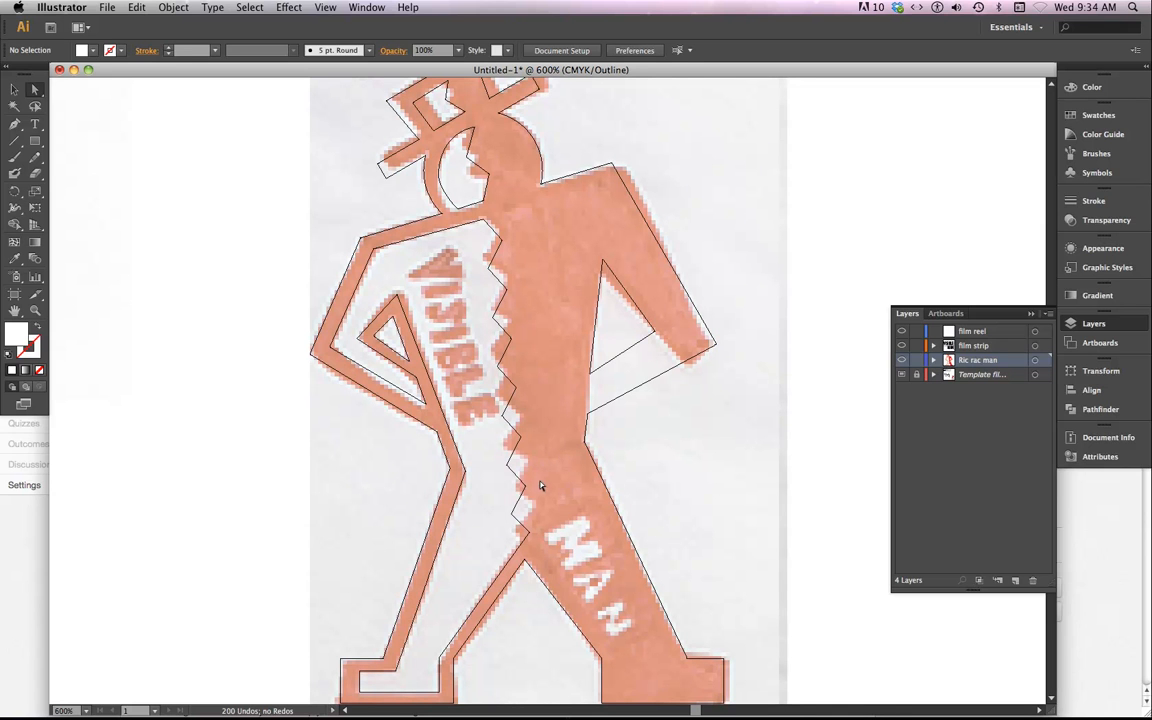
{"action": "mouse_move", "coordinate": [645, 520]}
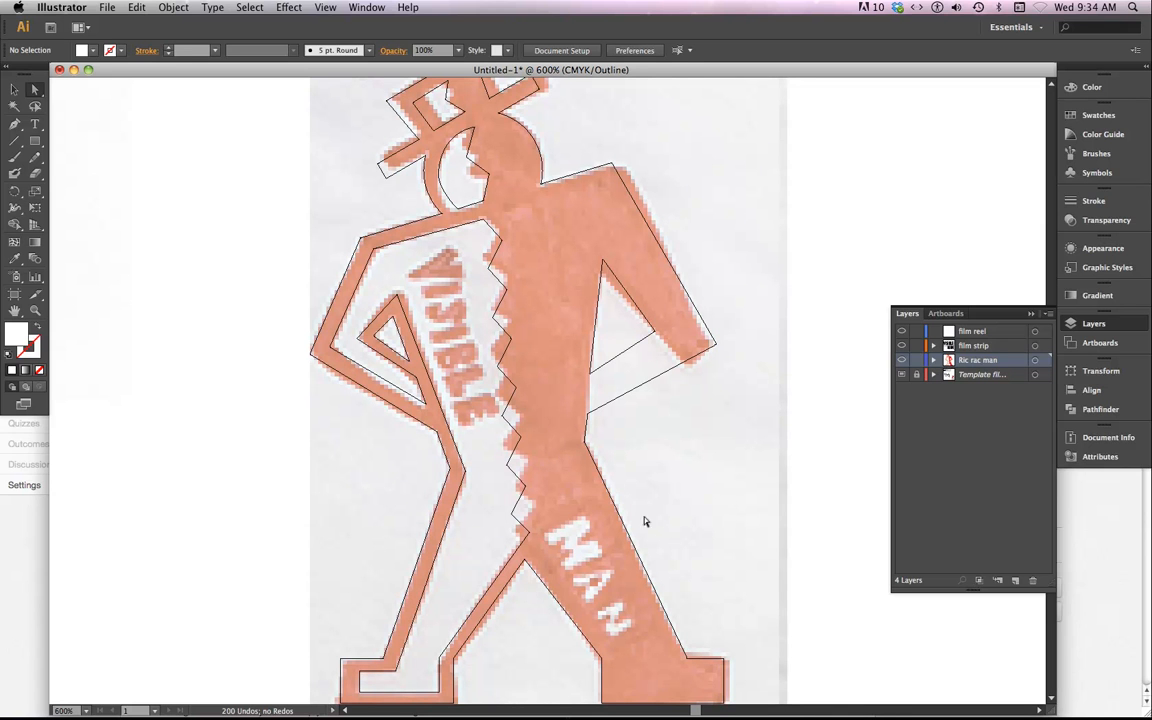
Type VISIBLE with the Type tool and open the Font Style list for Semibold
{"action": "left_click", "coordinate": [15, 124]}
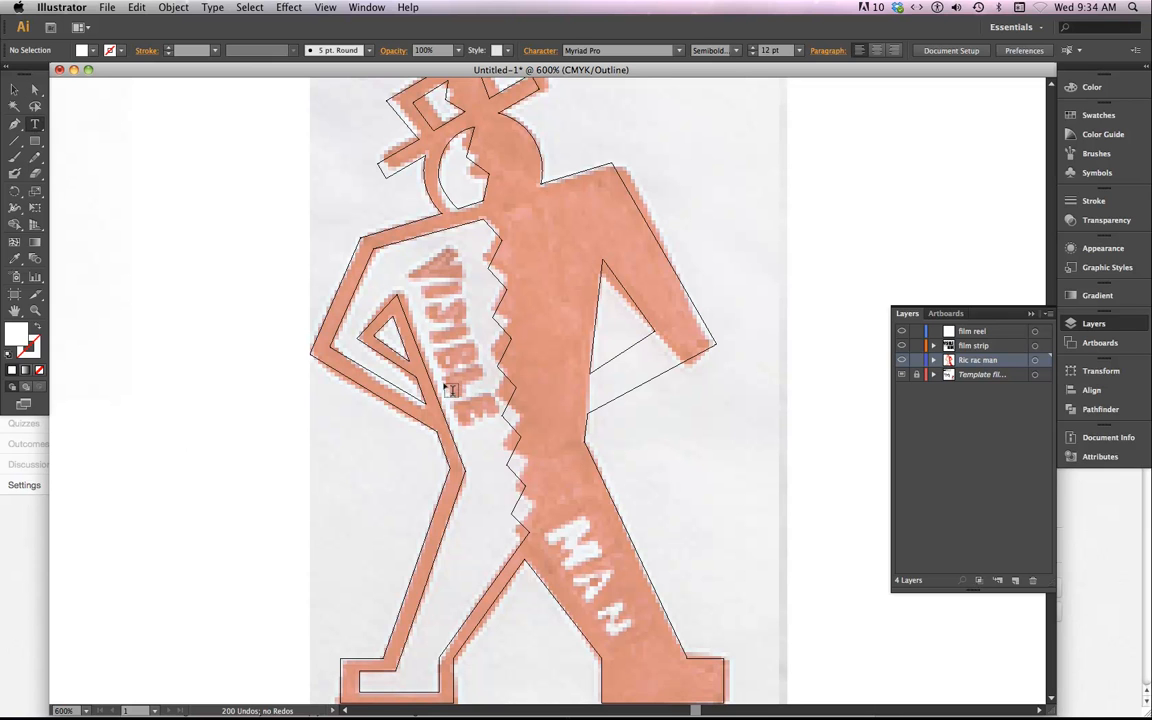
{"action": "mouse_move", "coordinate": [156, 498]}
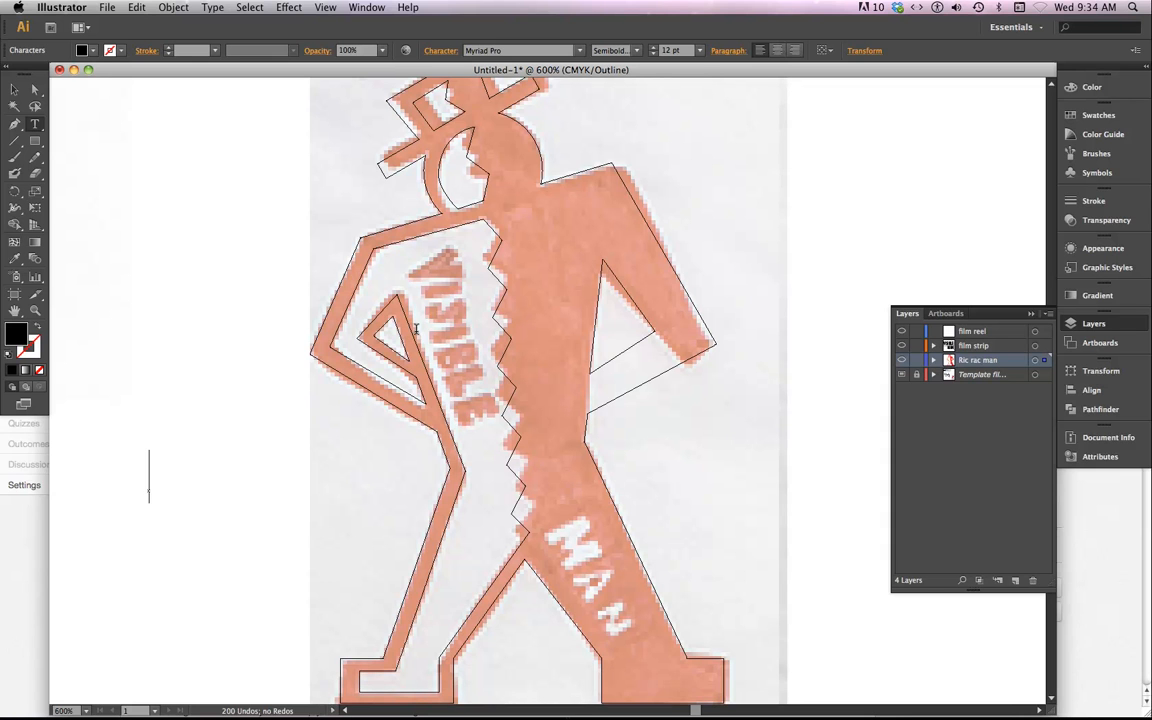
{"action": "type", "text": "VIS"}
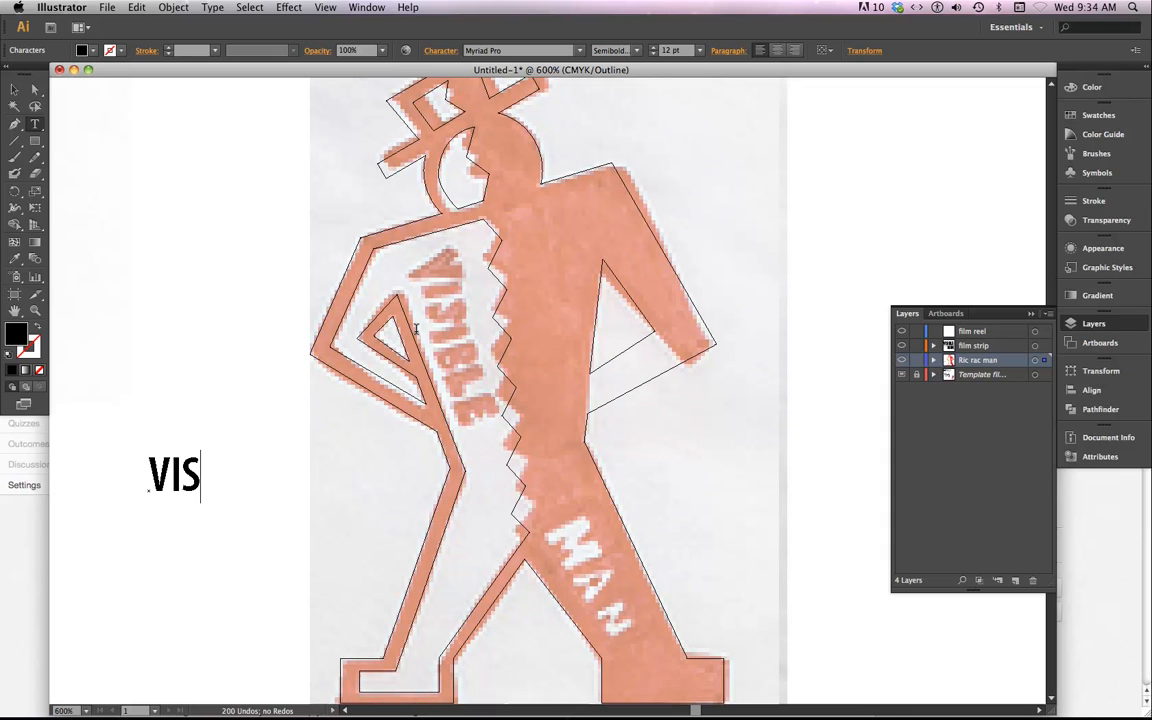
{"action": "type", "text": "IBLE"}
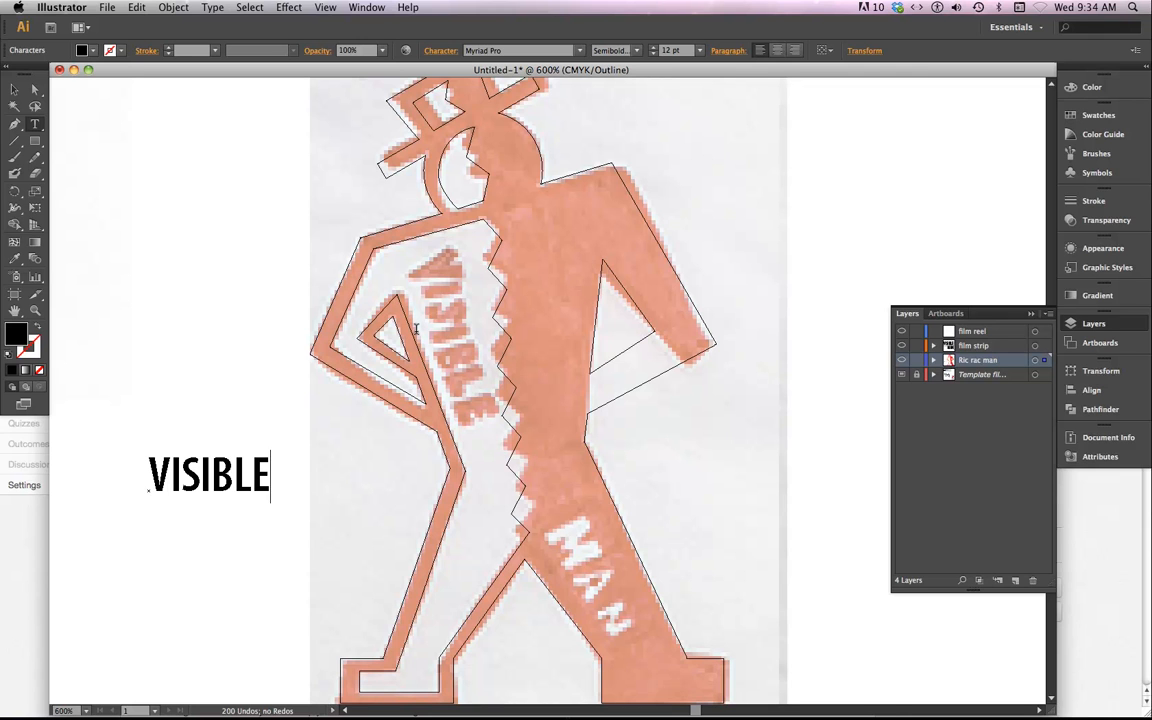
{"action": "mouse_move", "coordinate": [635, 57]}
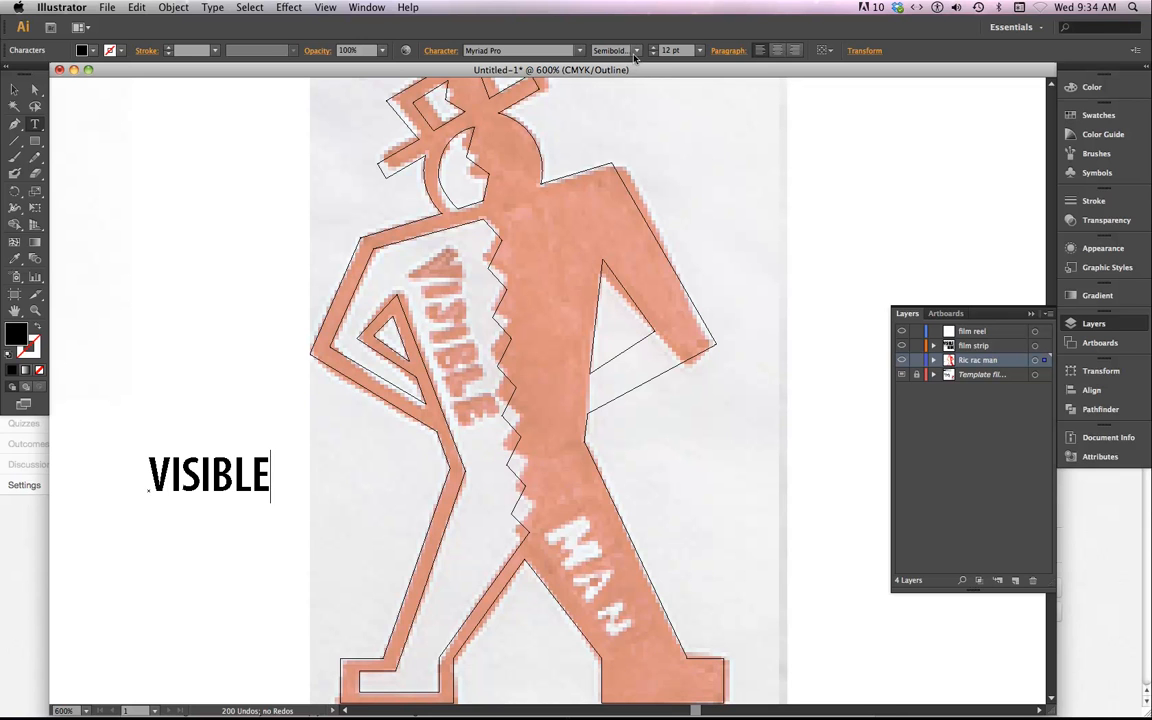
{"action": "left_click", "coordinate": [633, 50]}
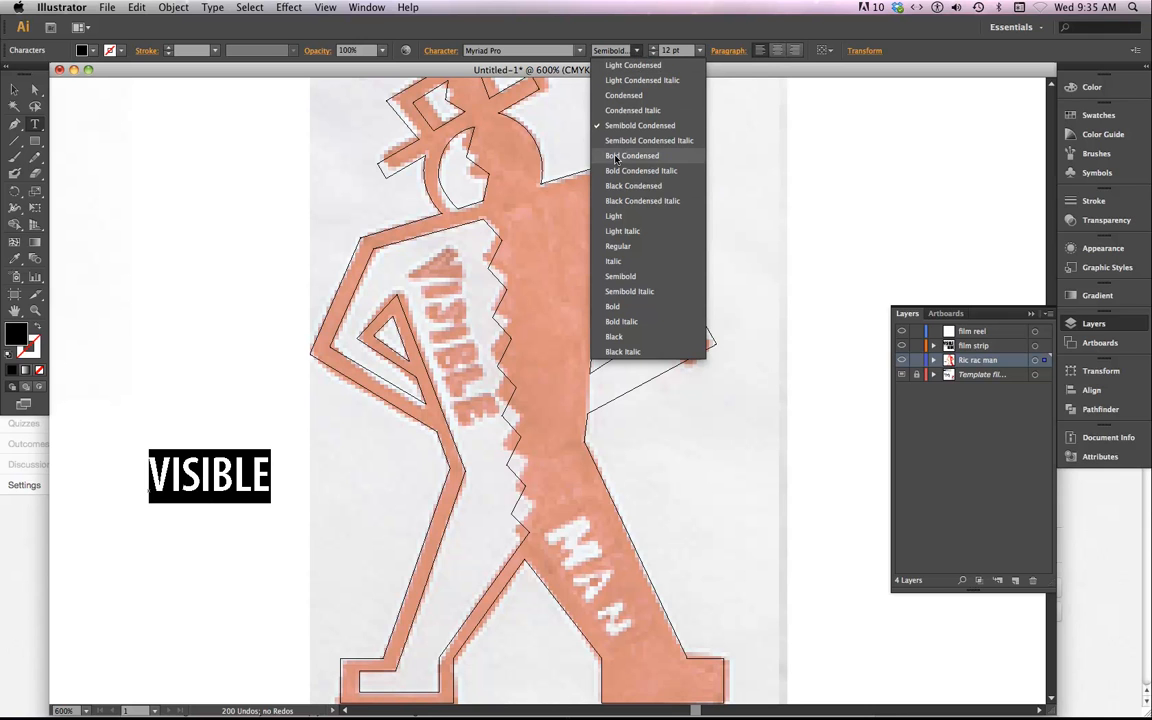
{"action": "mouse_move", "coordinate": [641, 170]}
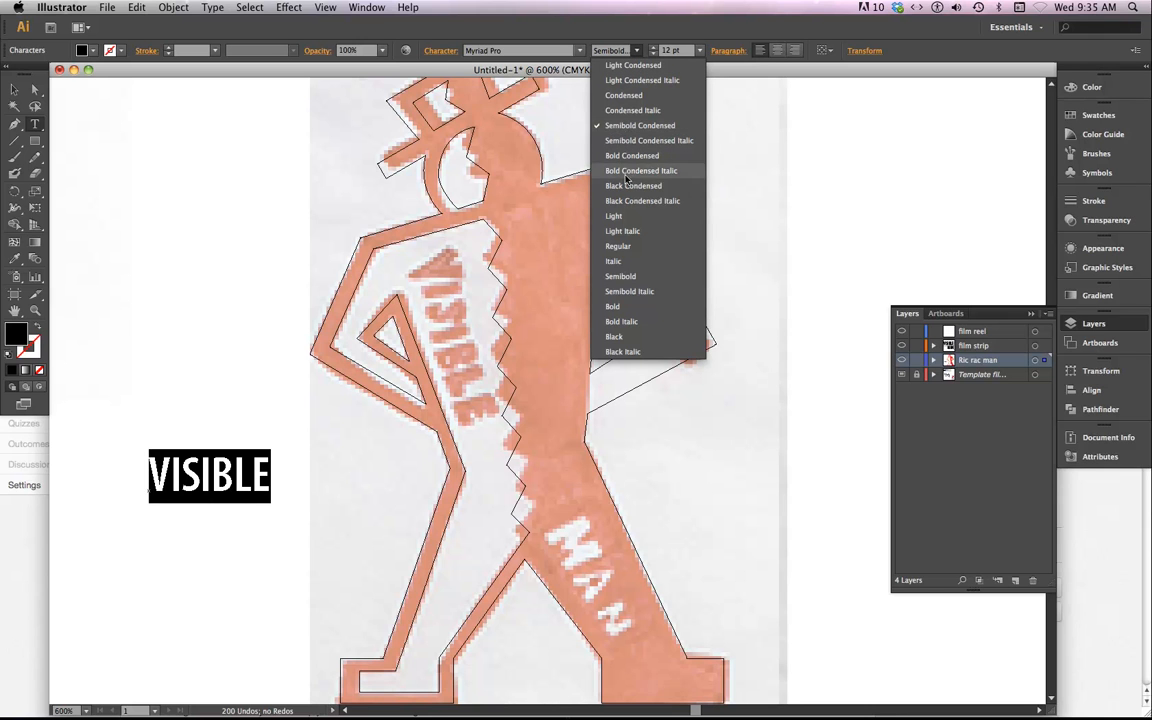
{"action": "mouse_move", "coordinate": [624, 95]}
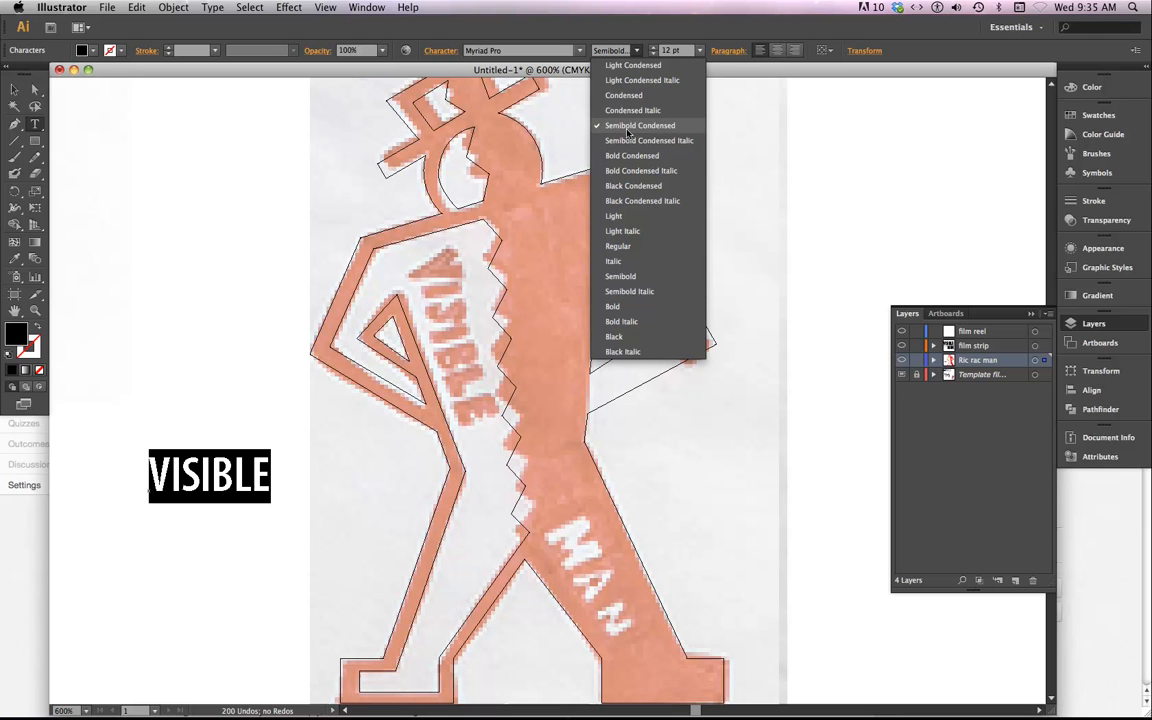
{"action": "mouse_move", "coordinate": [623, 95]}
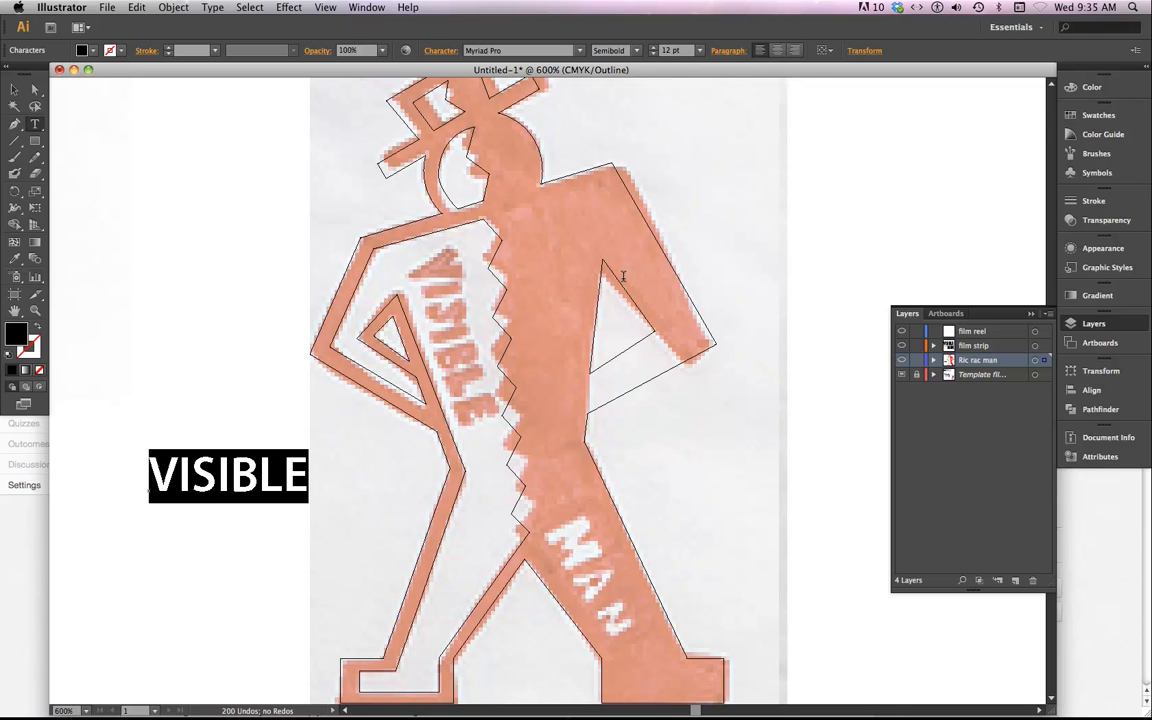
{"action": "mouse_move", "coordinate": [240, 540]}
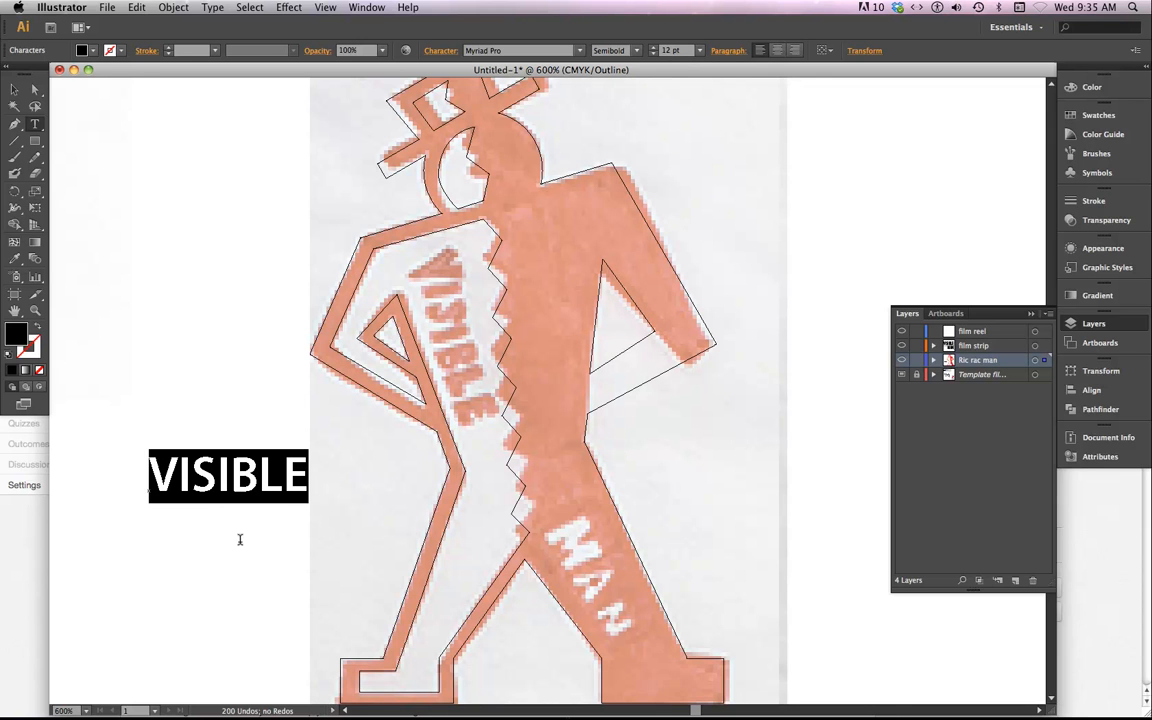
{"action": "mouse_move", "coordinate": [447, 57]}
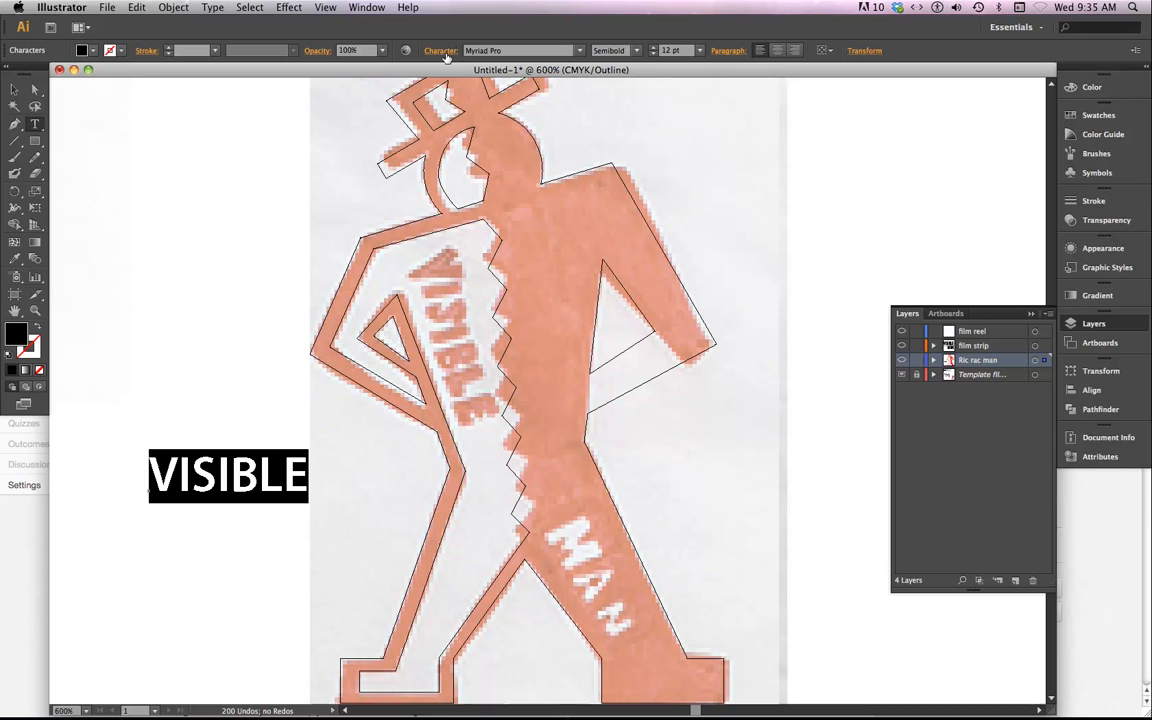
{"action": "mouse_move", "coordinate": [441, 51]}
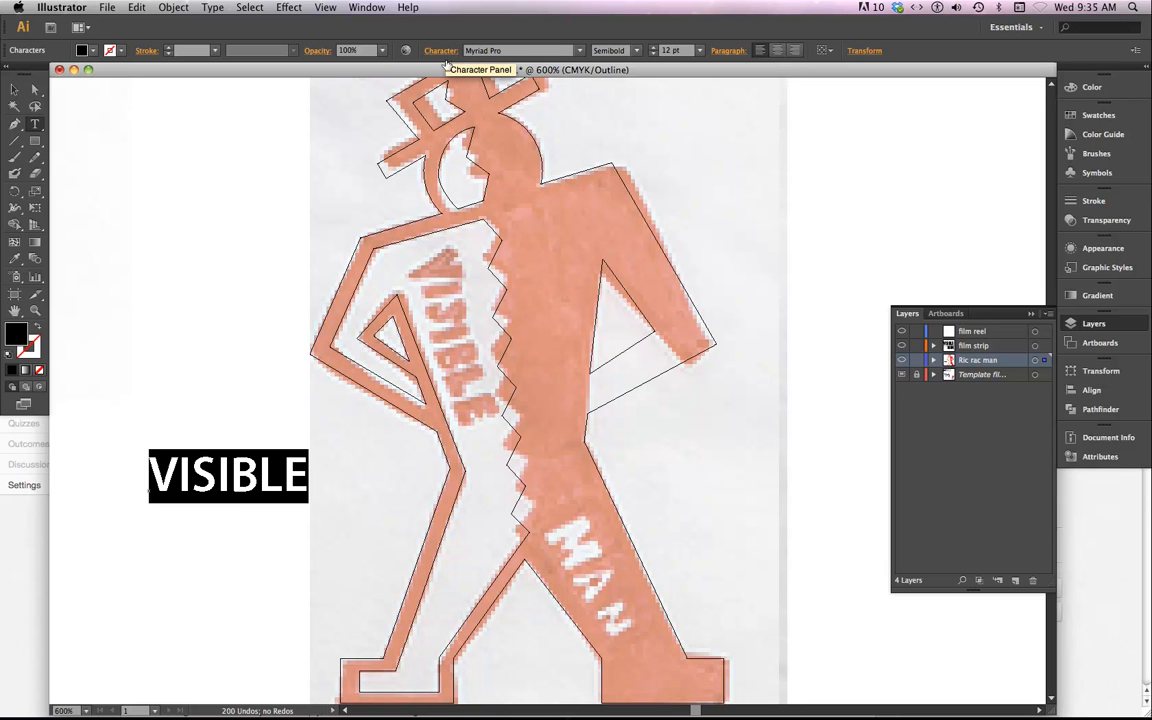
Reduce the tracking of the VISIBLE text through the Character settings
{"action": "scroll", "scroll_direction": "down", "scroll_amount": 3}
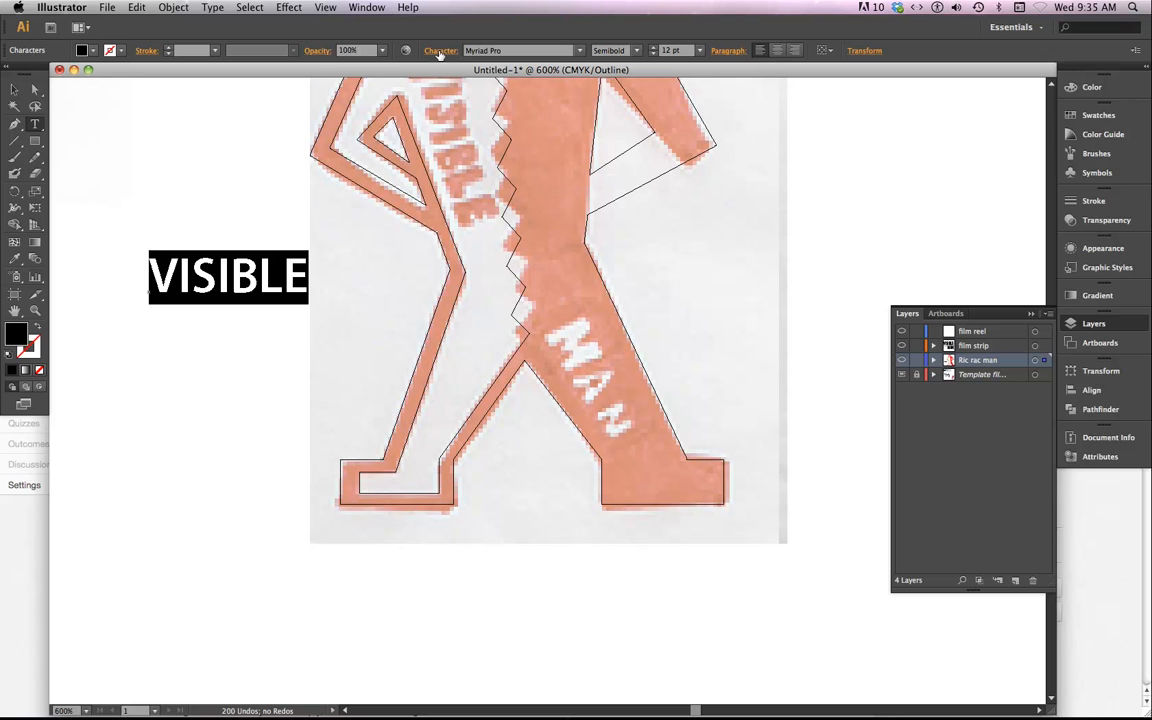
{"action": "left_click", "coordinate": [442, 51]}
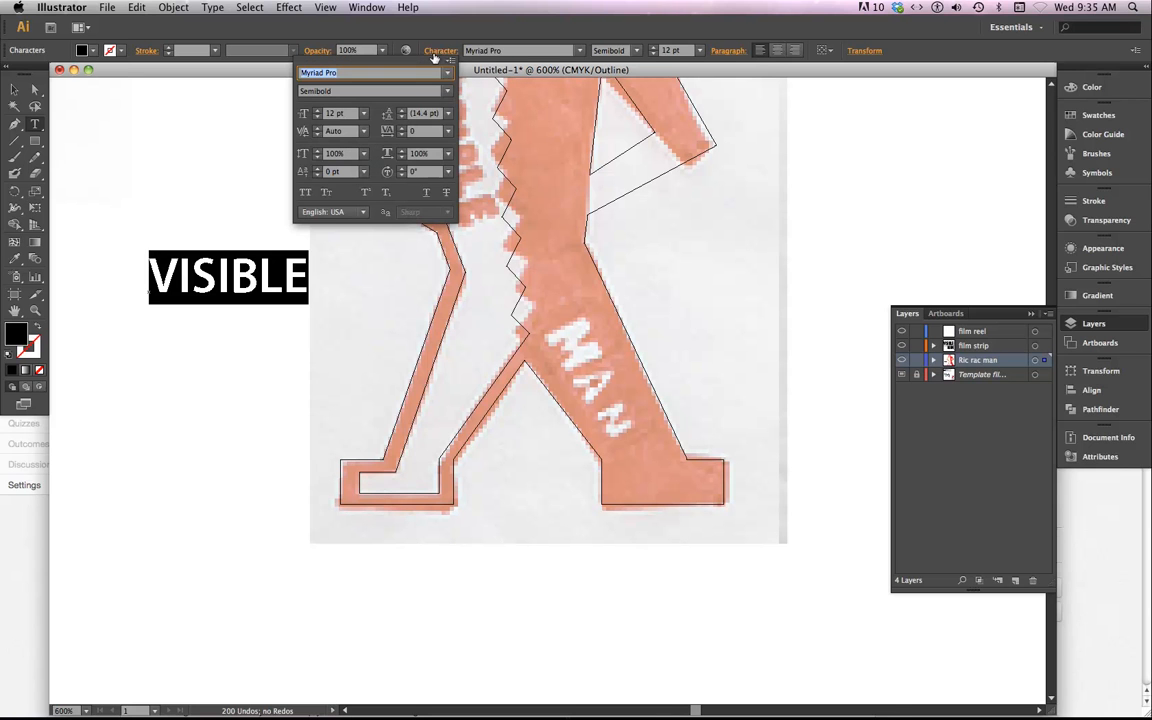
{"action": "mouse_move", "coordinate": [412, 131]}
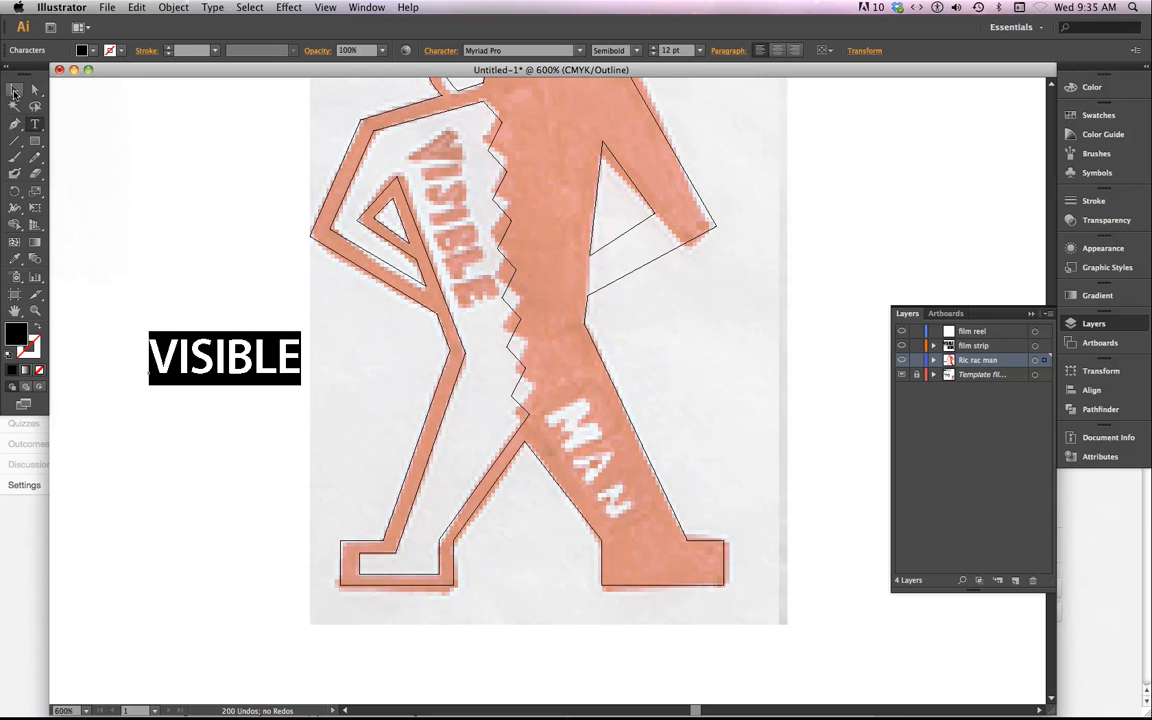
{"action": "left_click", "coordinate": [225, 357]}
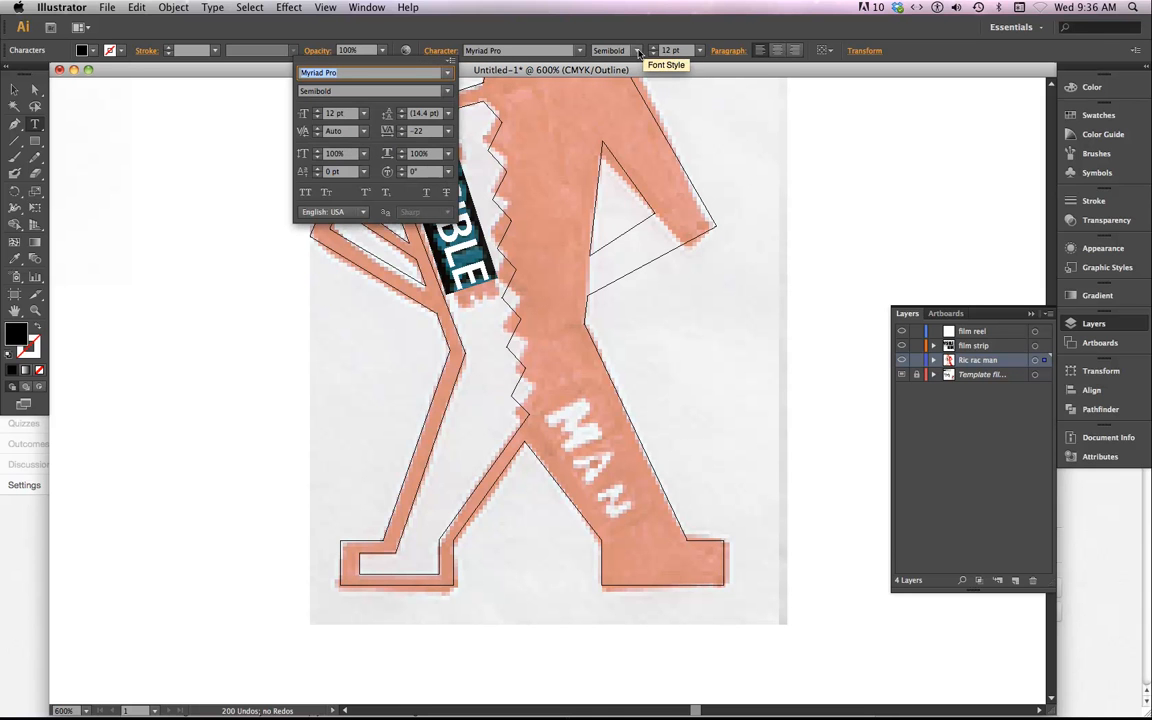
Change VISIBLE to Bold, then Black weight, and select the text object
{"action": "left_click", "coordinate": [638, 50]}
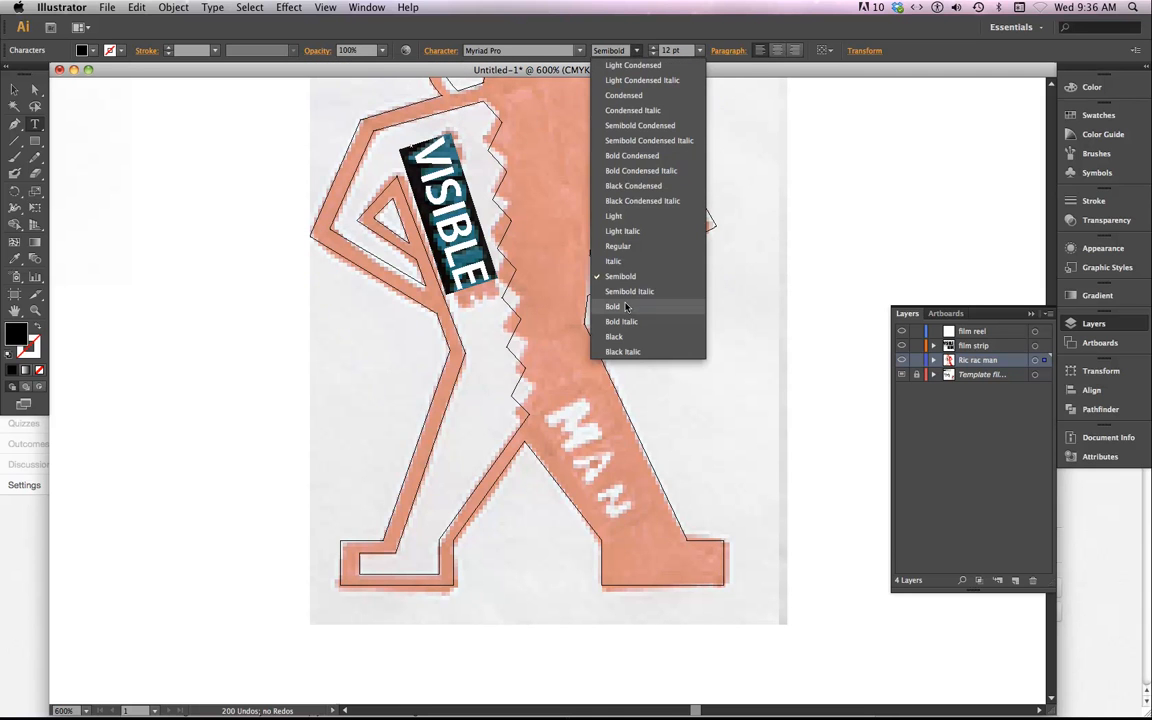
{"action": "left_click", "coordinate": [612, 306]}
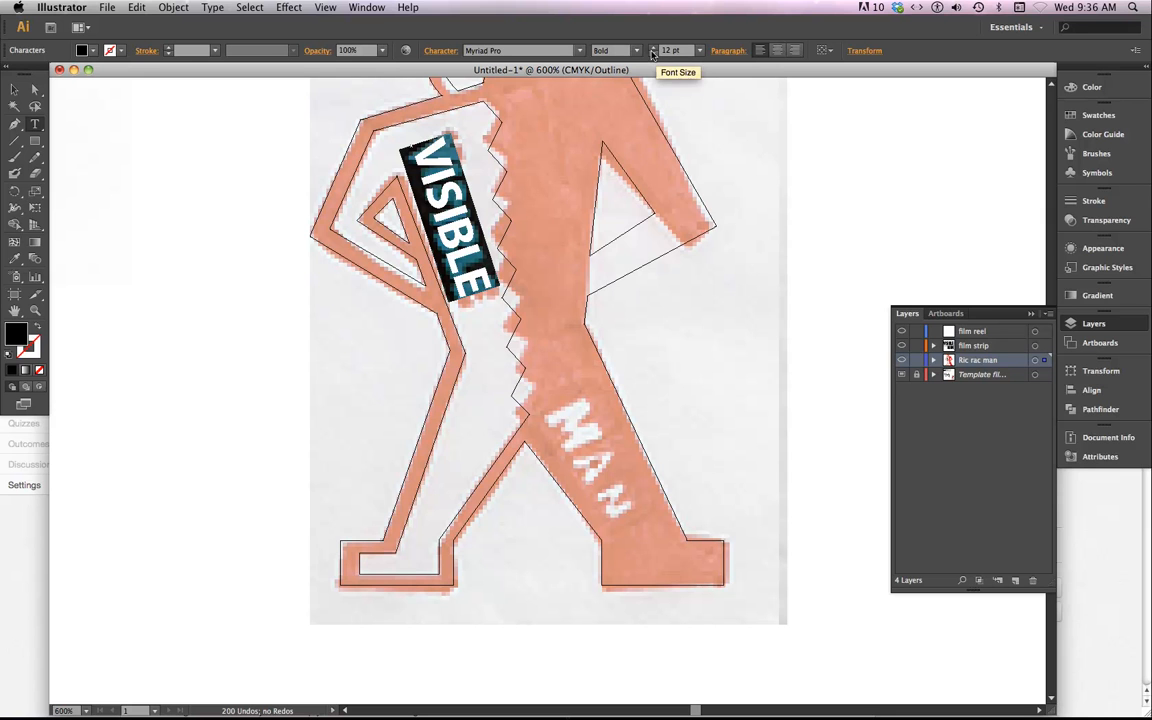
{"action": "left_click", "coordinate": [636, 50]}
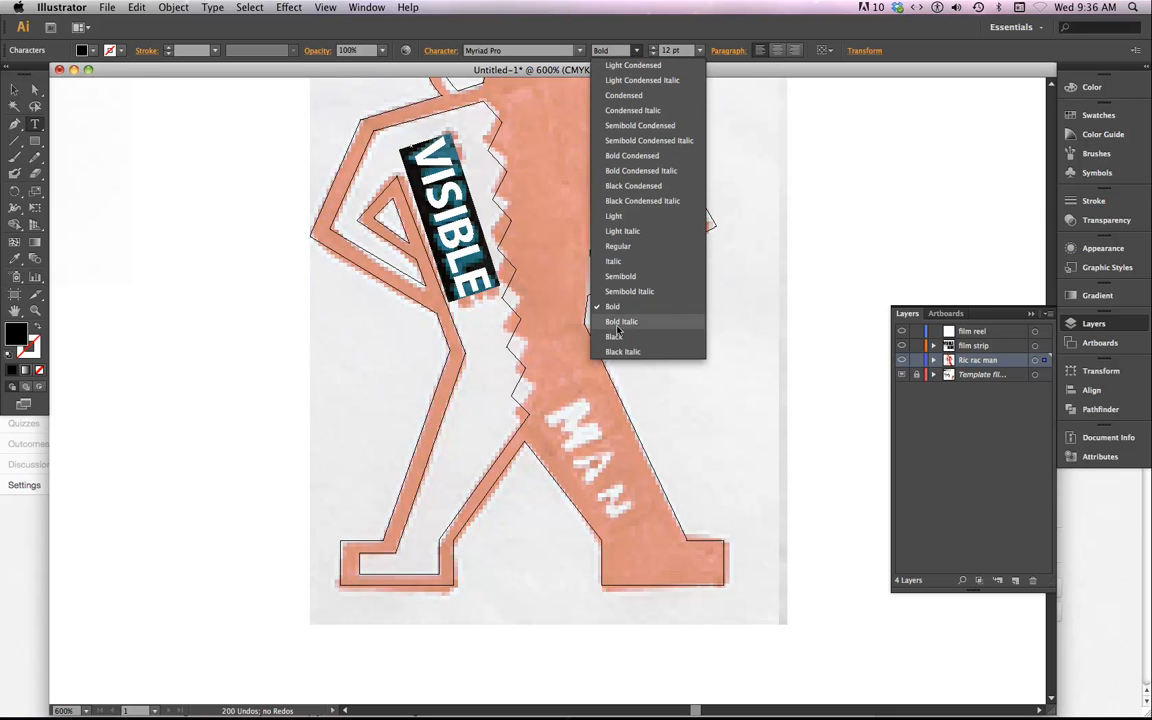
{"action": "left_click", "coordinate": [614, 336]}
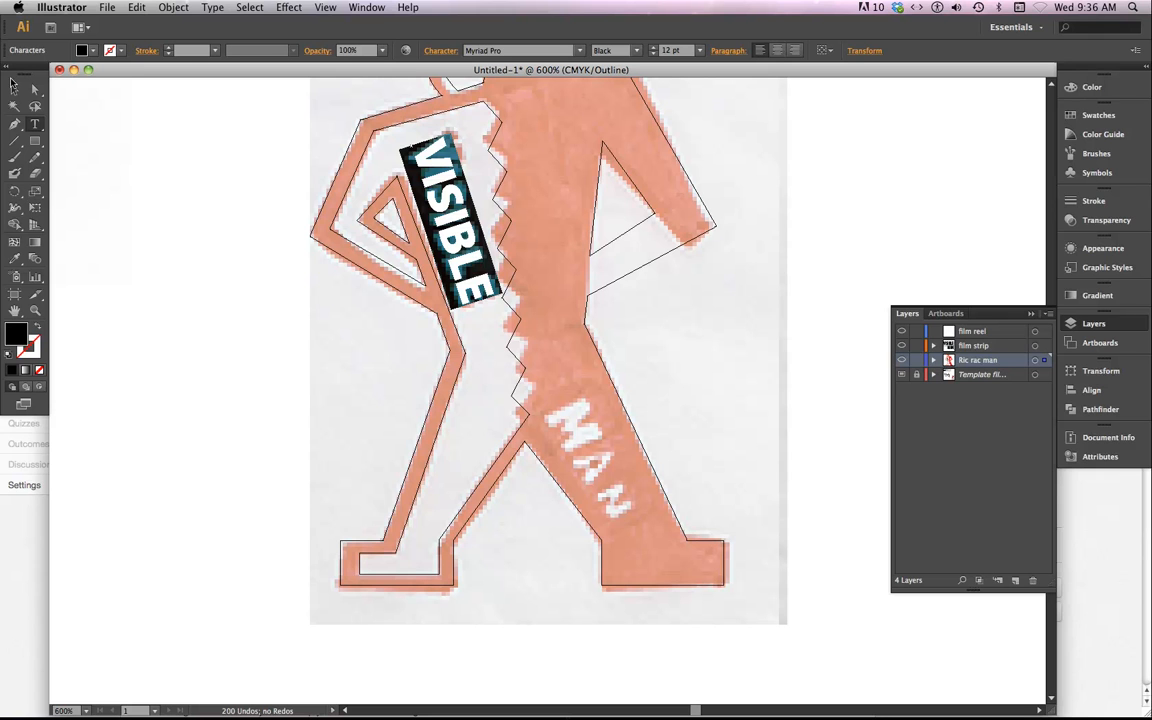
{"action": "left_click", "coordinate": [450, 210]}
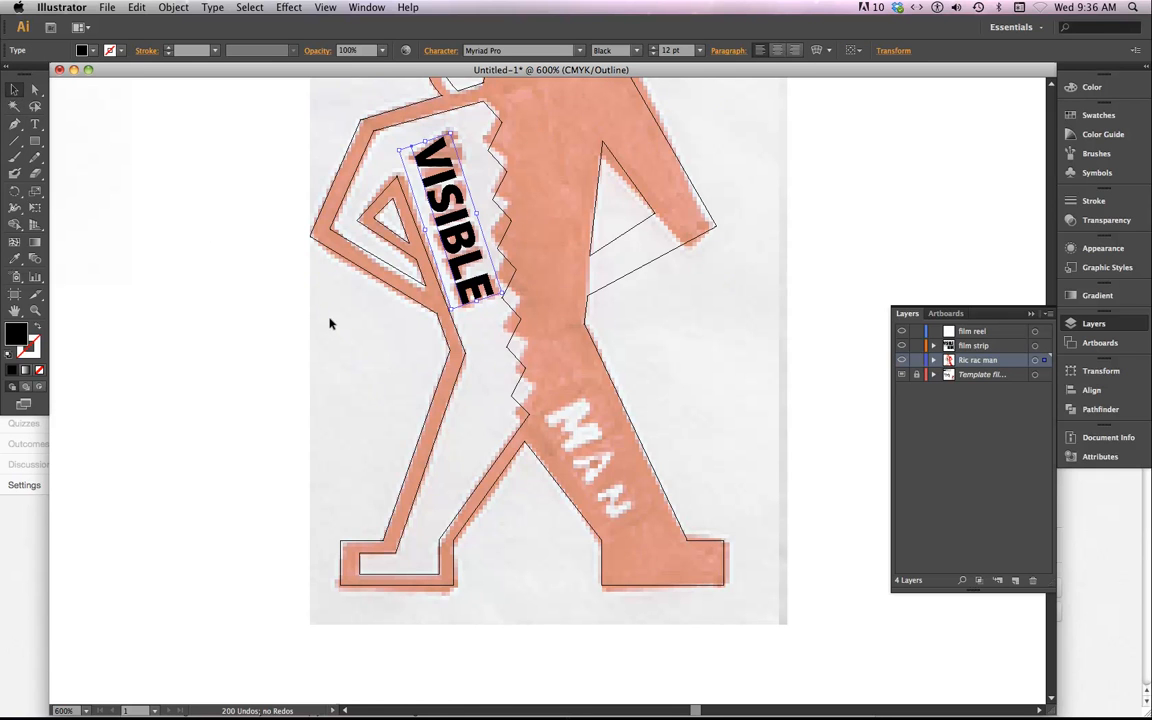
{"action": "mouse_move", "coordinate": [481, 131]}
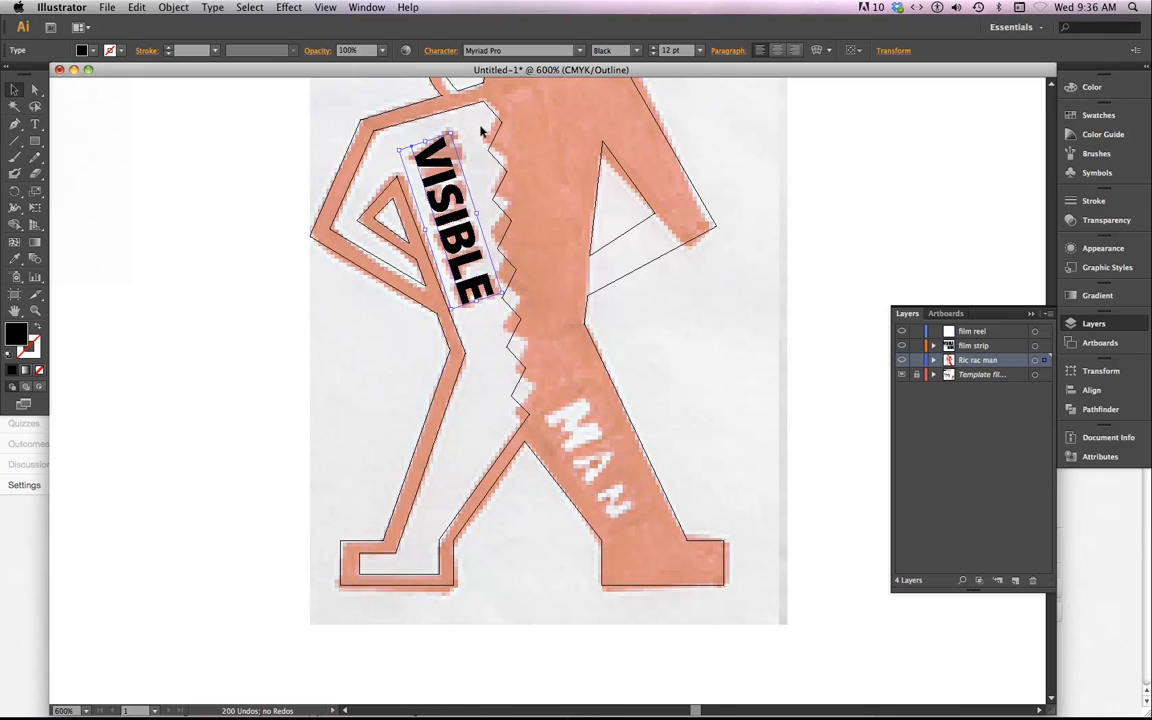
{"action": "mouse_move", "coordinate": [452, 318]}
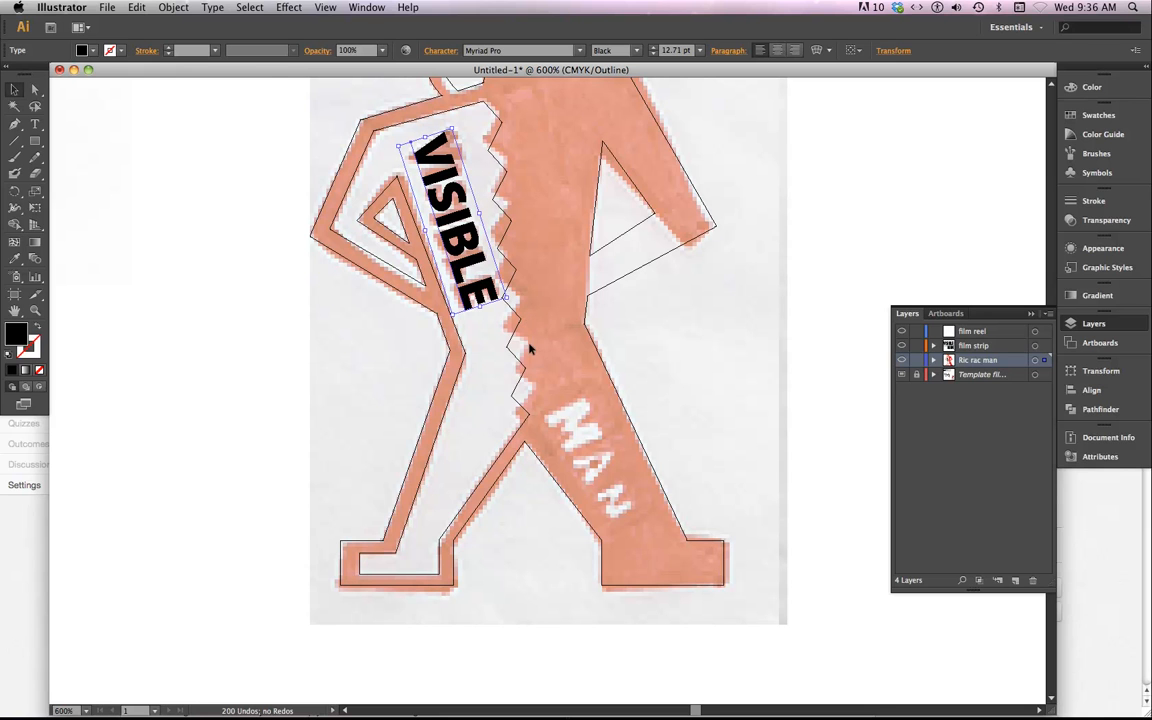
{"action": "mouse_move", "coordinate": [16, 336]}
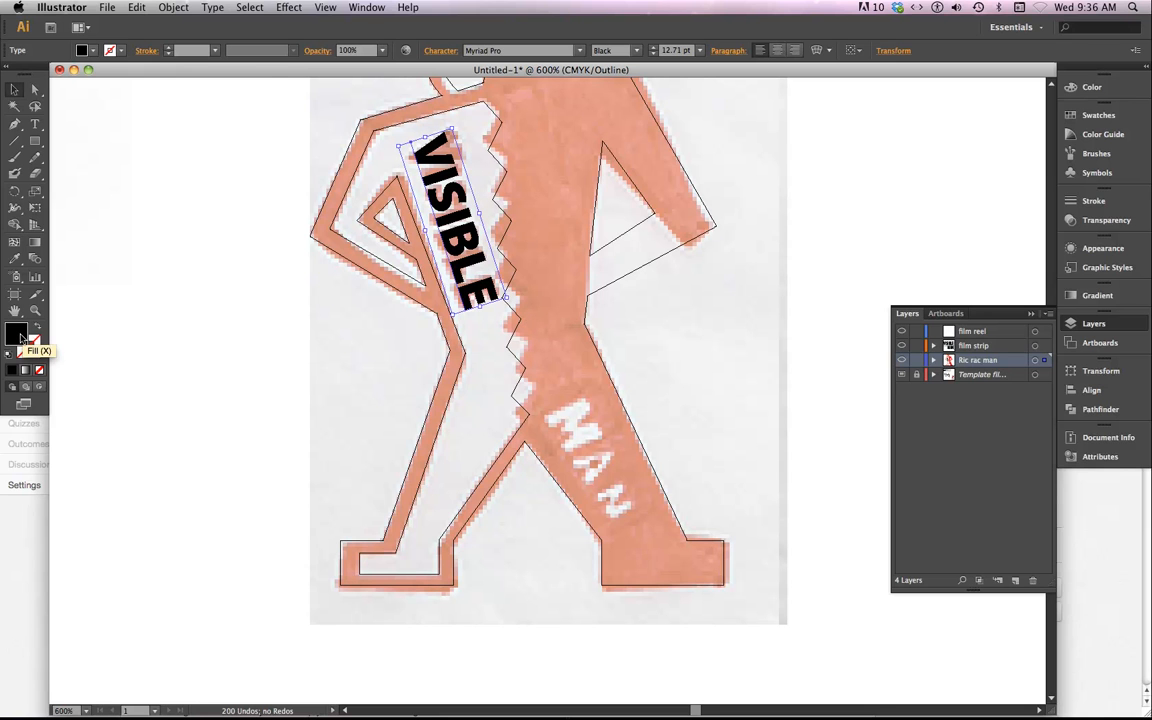
Set the fill to red and duplicate the VISIBLE text for the leg
{"action": "left_click", "coordinate": [82, 50]}
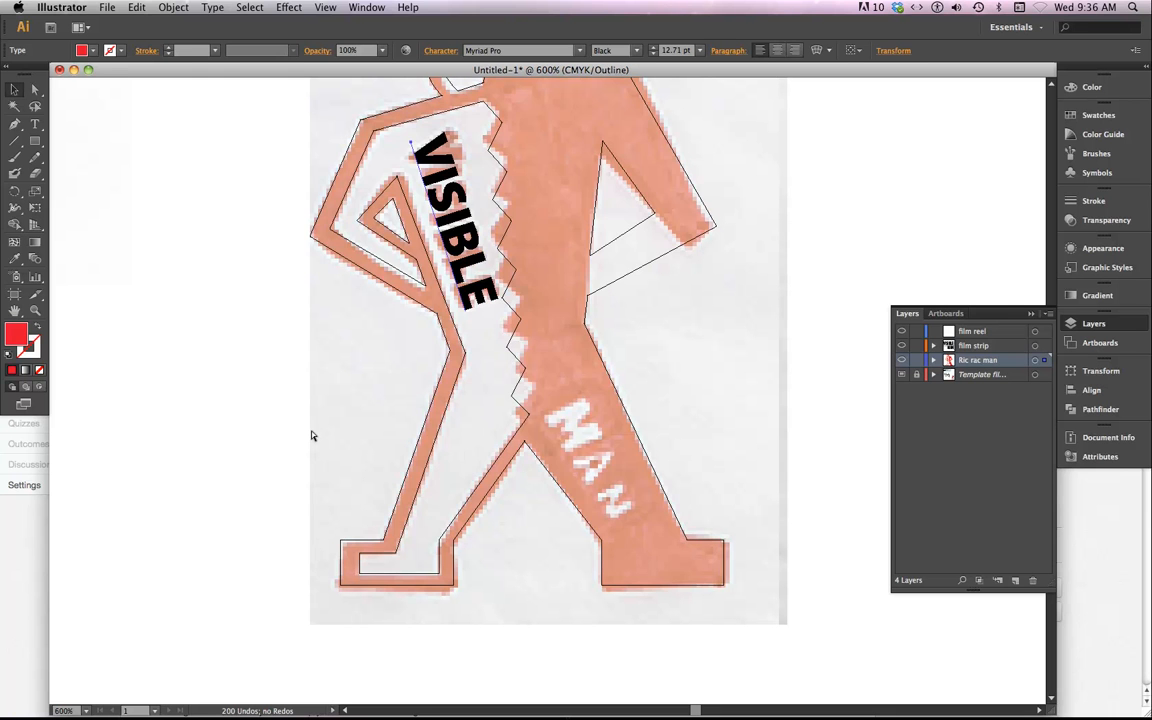
{"action": "key", "text": "cmd+y"}
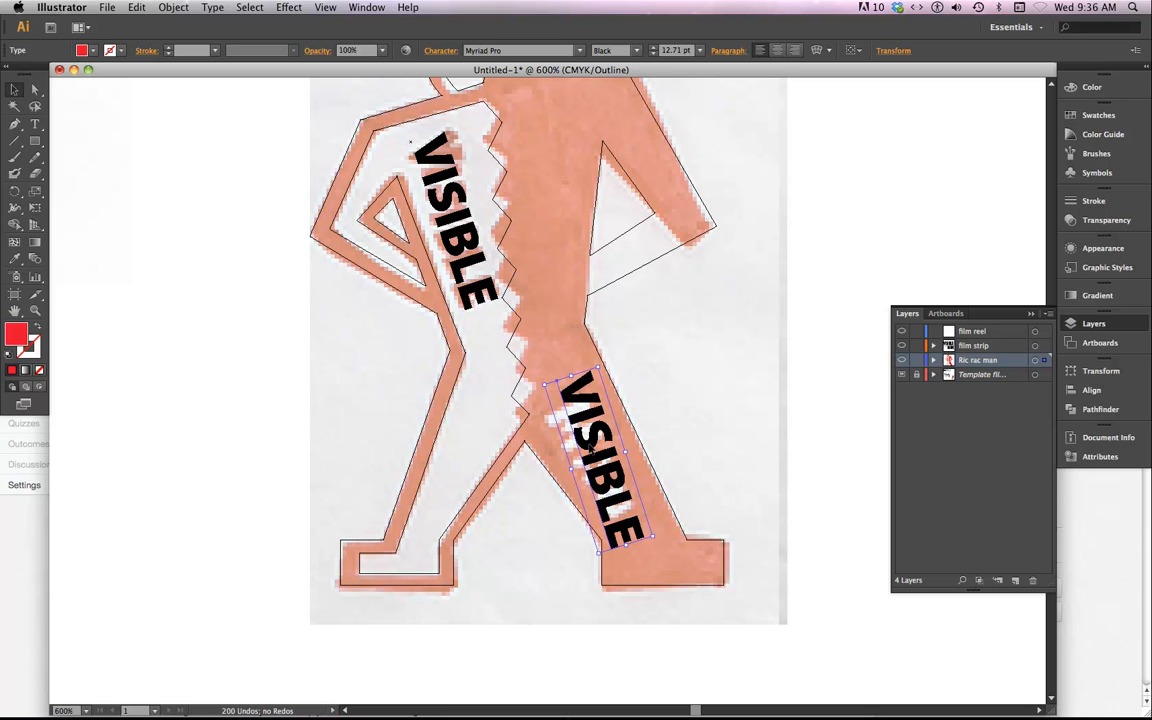
{"action": "mouse_move", "coordinate": [650, 540]}
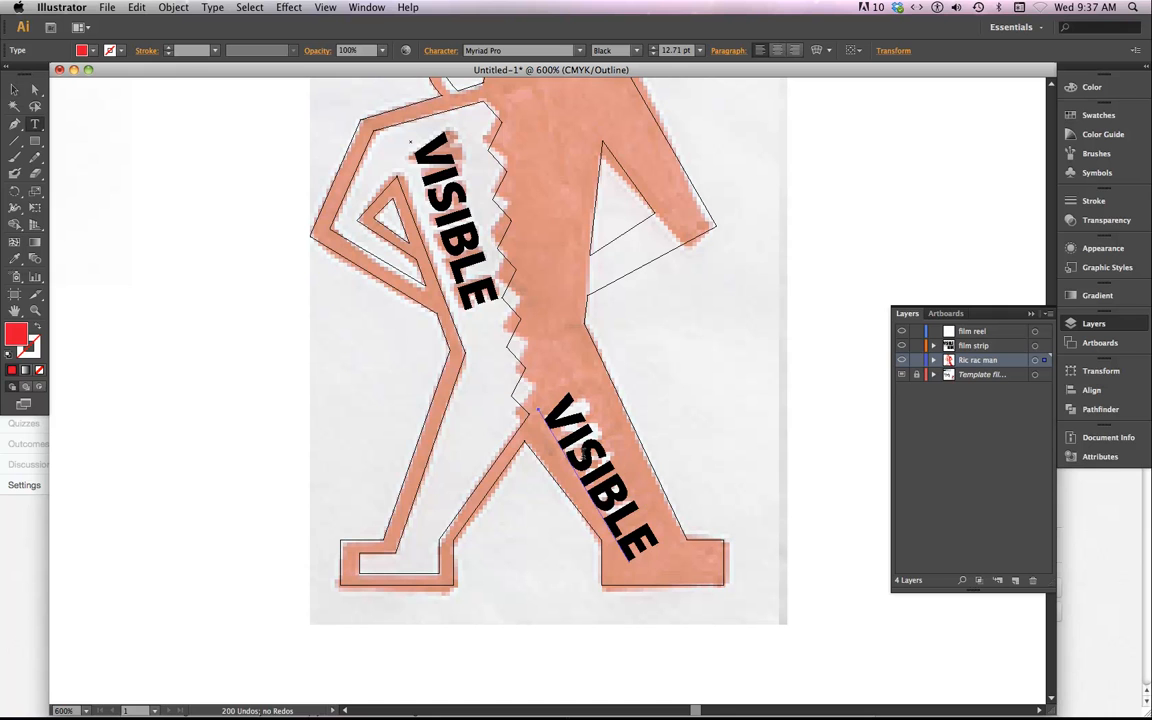
Edit the leg copy with the Type tool and select the word MAN
{"action": "left_click", "coordinate": [600, 470]}
{"action": "type", "text": "MAN"}
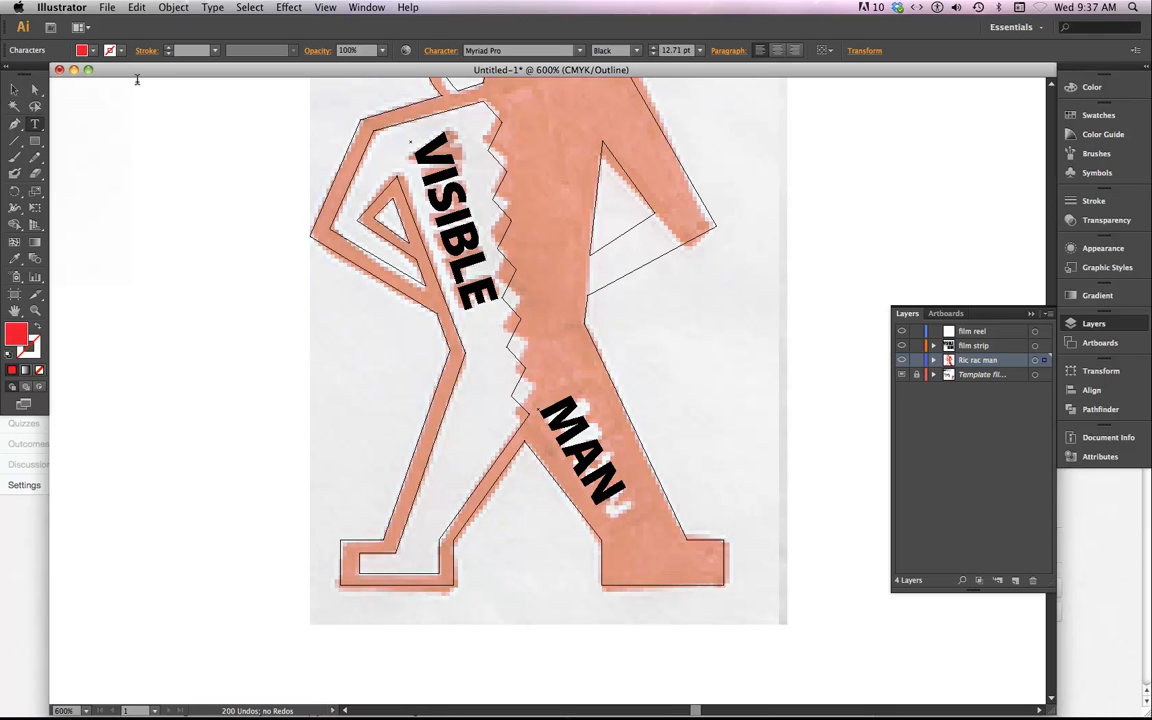
{"action": "left_click", "coordinate": [580, 450]}
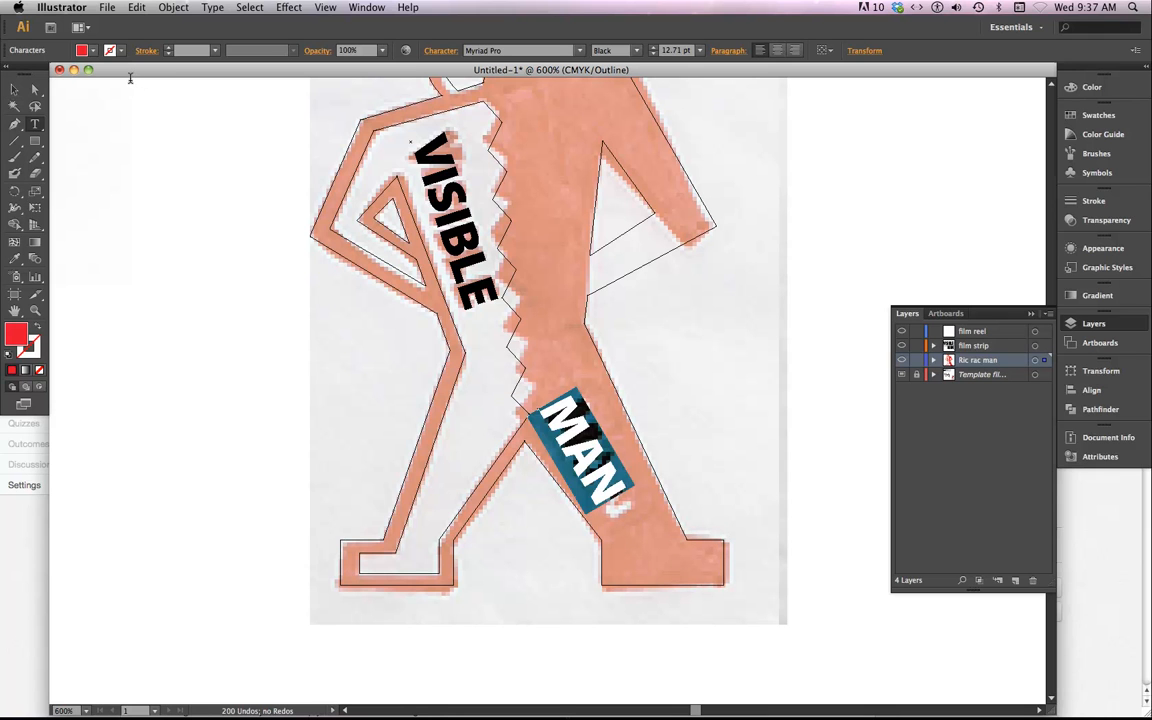
{"action": "left_click", "coordinate": [83, 50]}
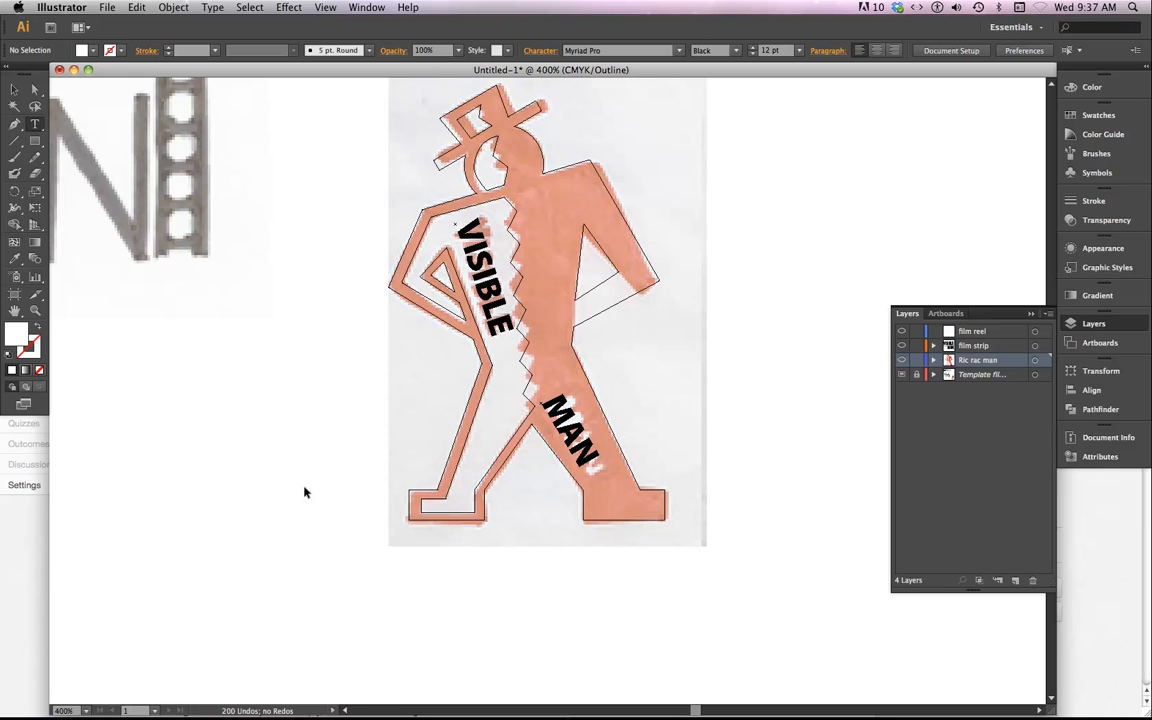
{"action": "mouse_move", "coordinate": [500, 434]}
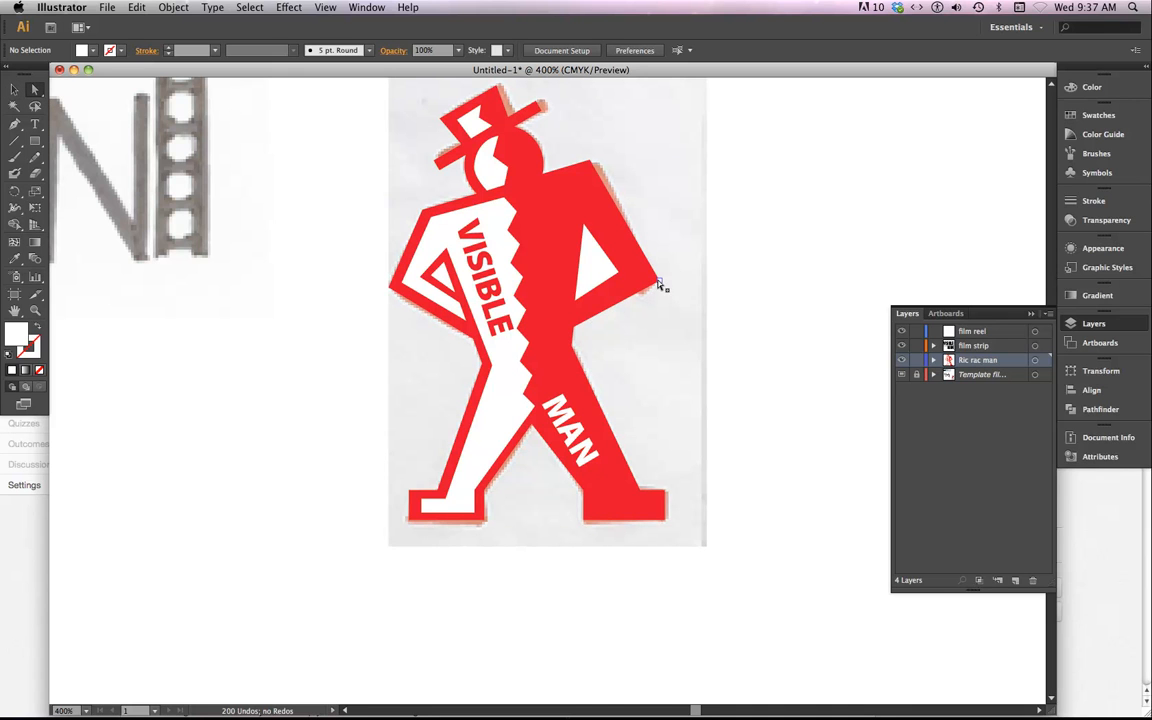
{"action": "mouse_move", "coordinate": [595, 183]}
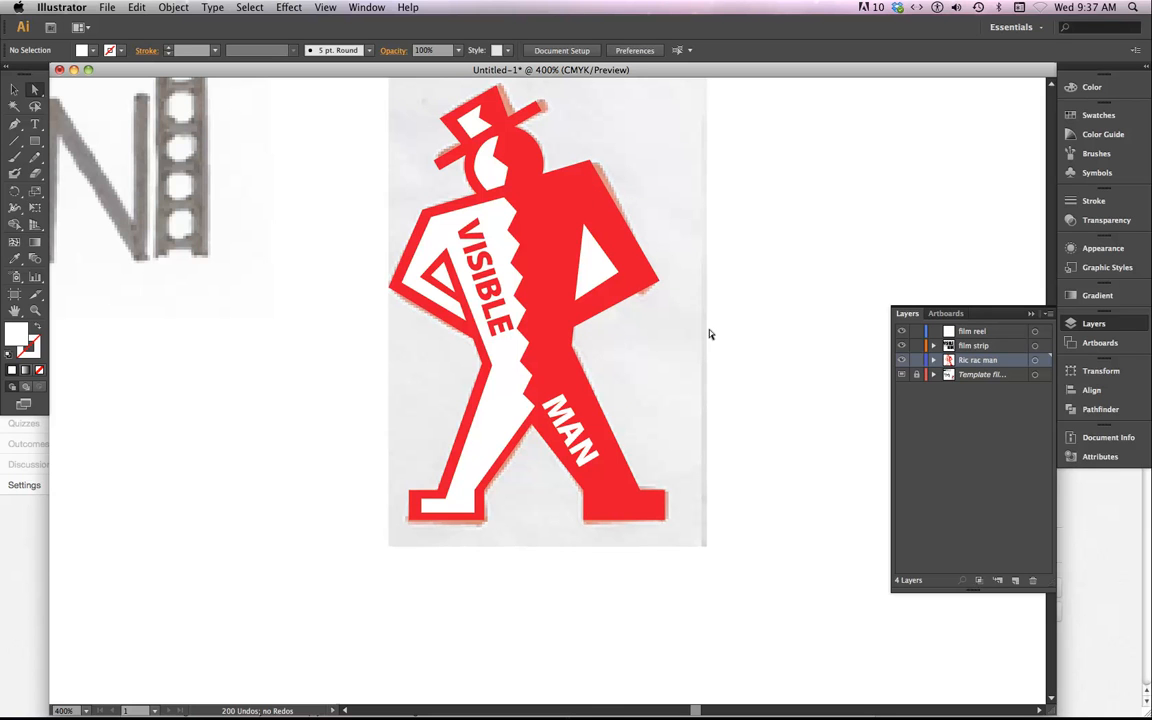
{"action": "mouse_move", "coordinate": [658, 407]}
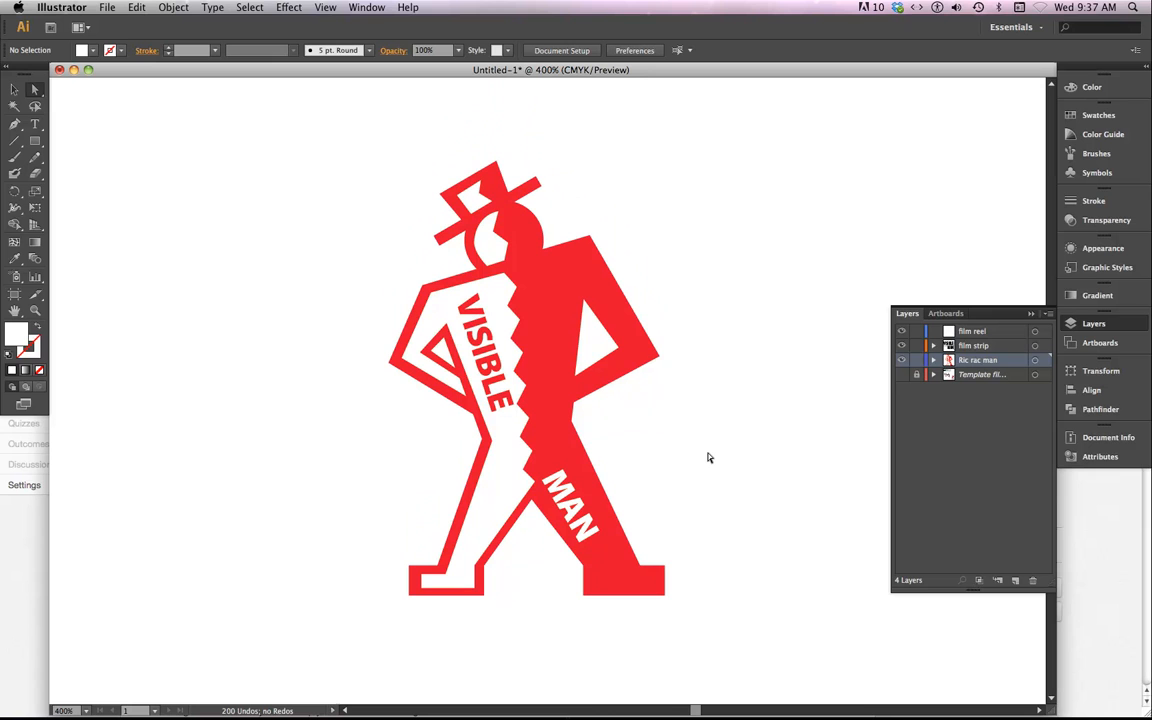
{"action": "mouse_move", "coordinate": [566, 520]}
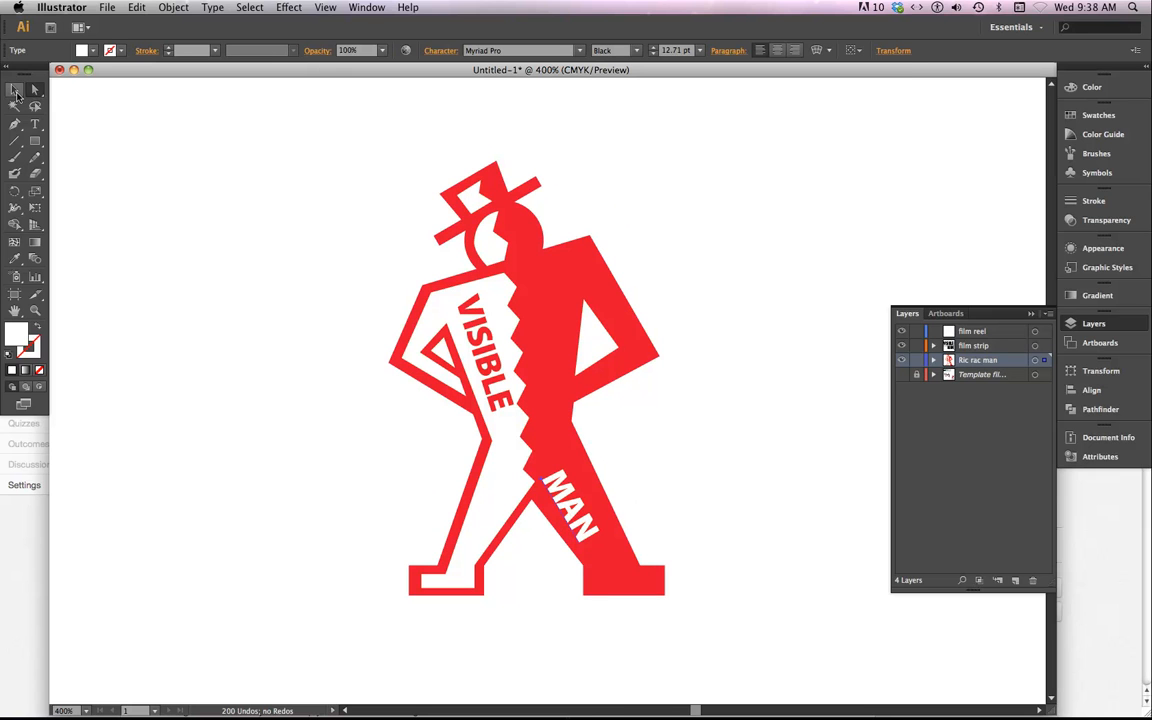
{"action": "left_click", "coordinate": [570, 510]}
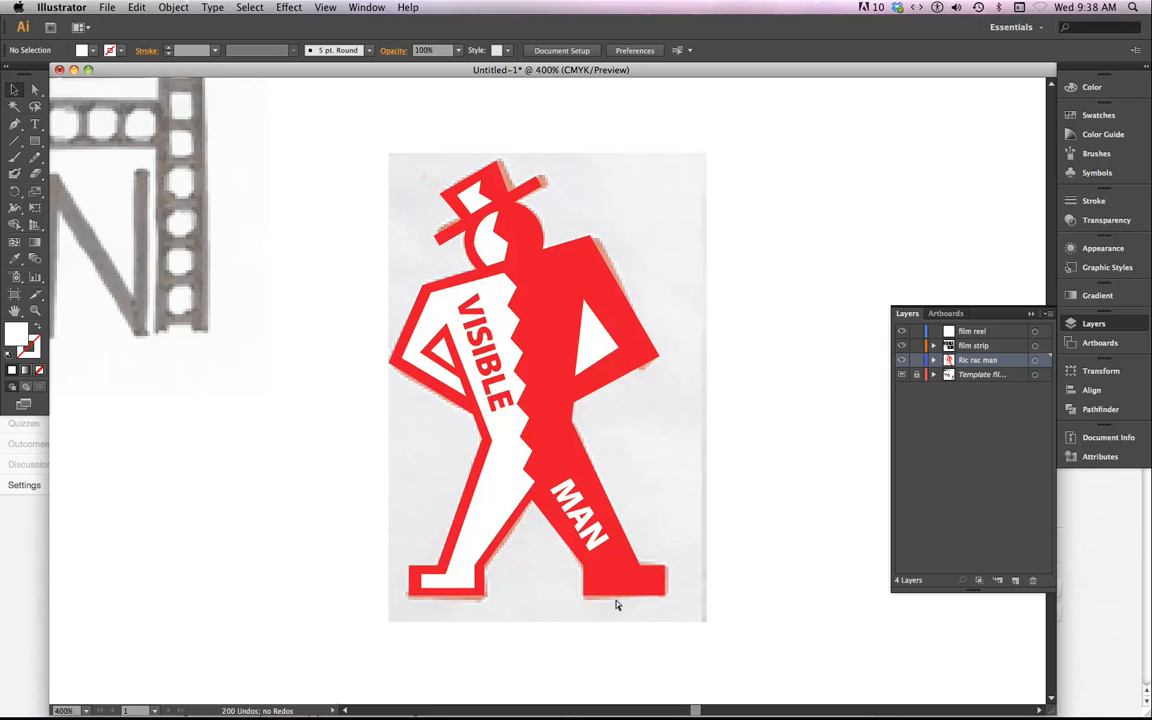
{"action": "mouse_move", "coordinate": [720, 479]}
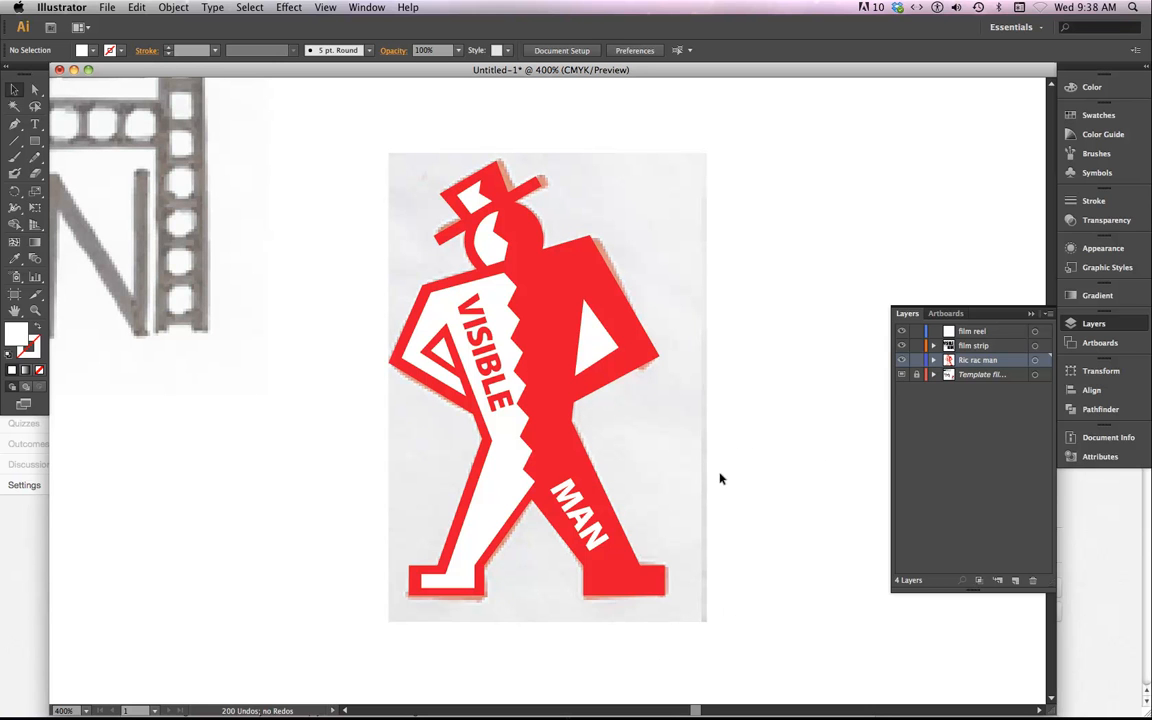
{"action": "mouse_move", "coordinate": [515, 668]}
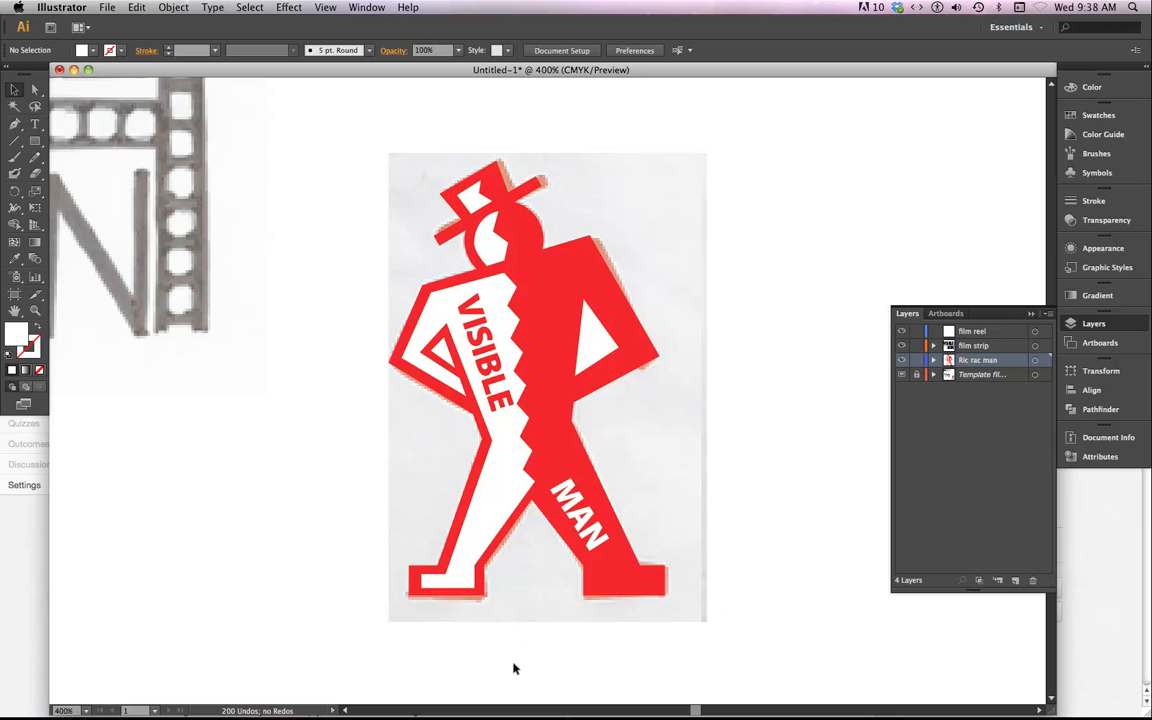